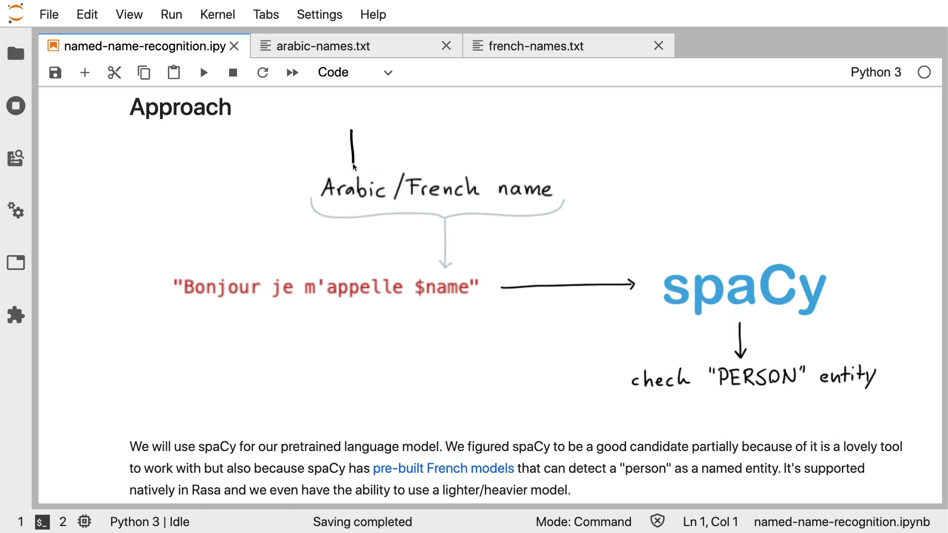
pyautogui.moveTo(441, 163)
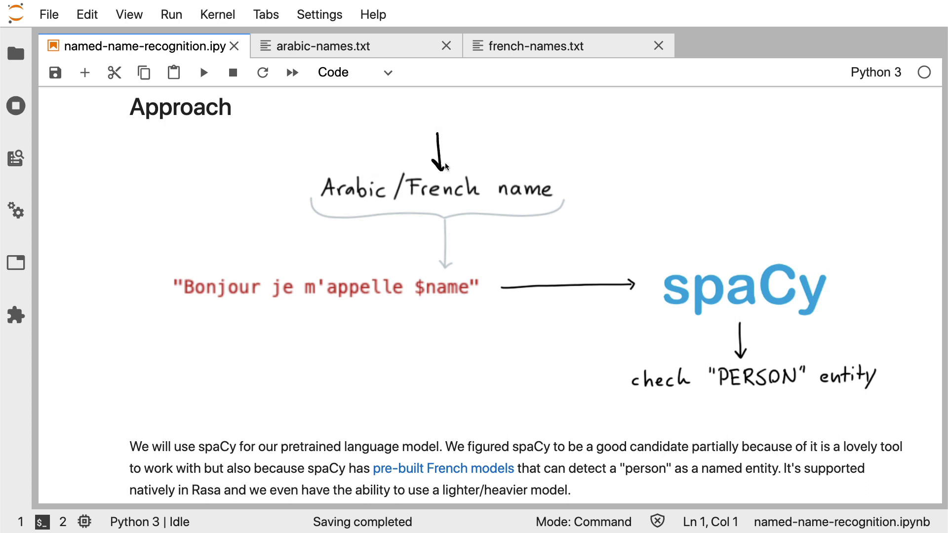
pyautogui.moveTo(574, 419)
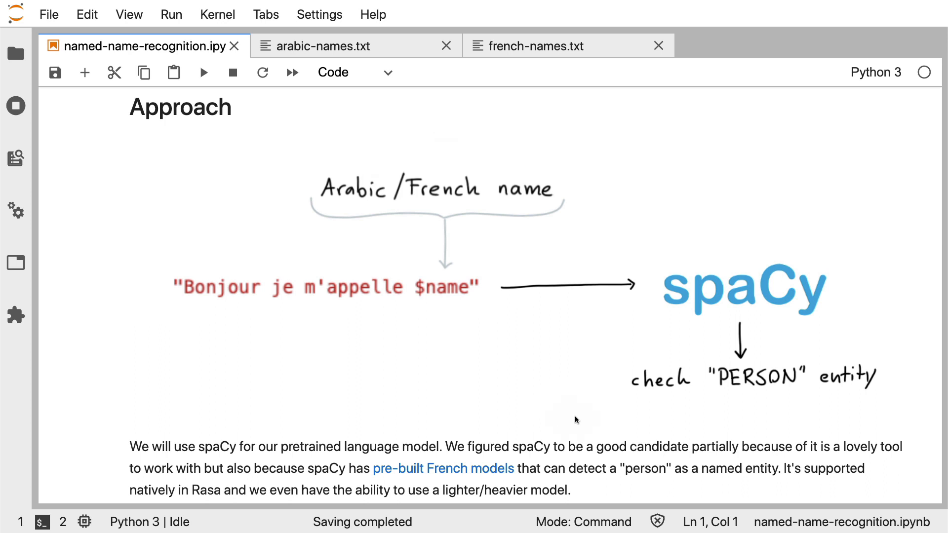
pyautogui.moveTo(583, 417)
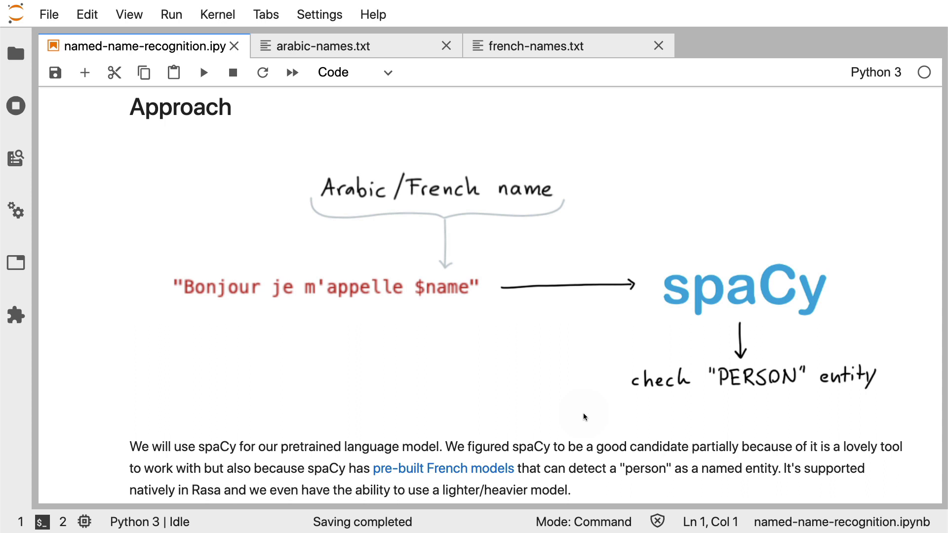
pyautogui.moveTo(172, 341)
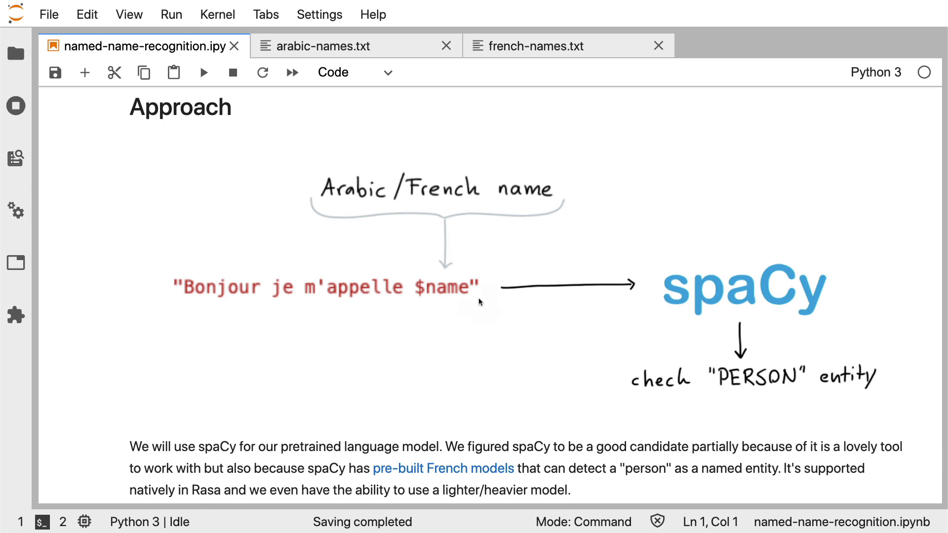
pyautogui.moveTo(432, 319)
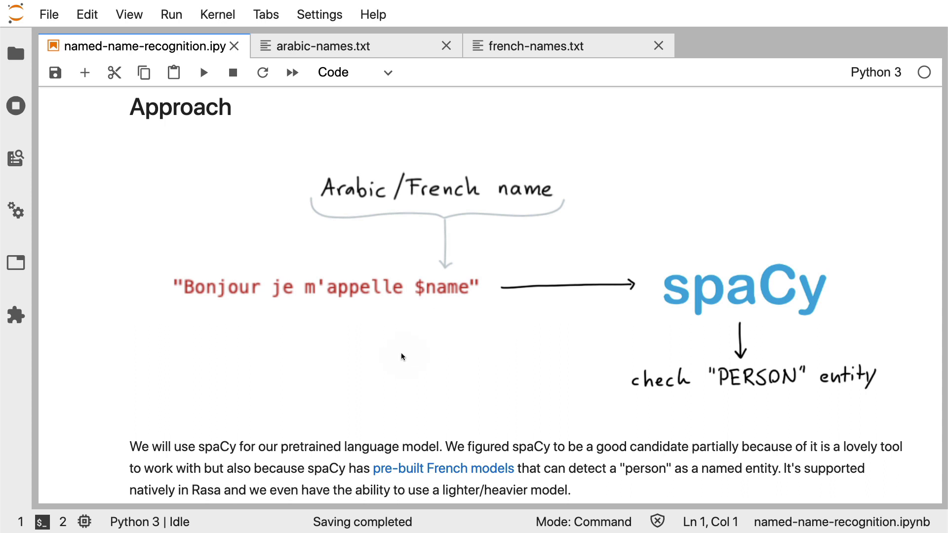
pyautogui.moveTo(254, 214)
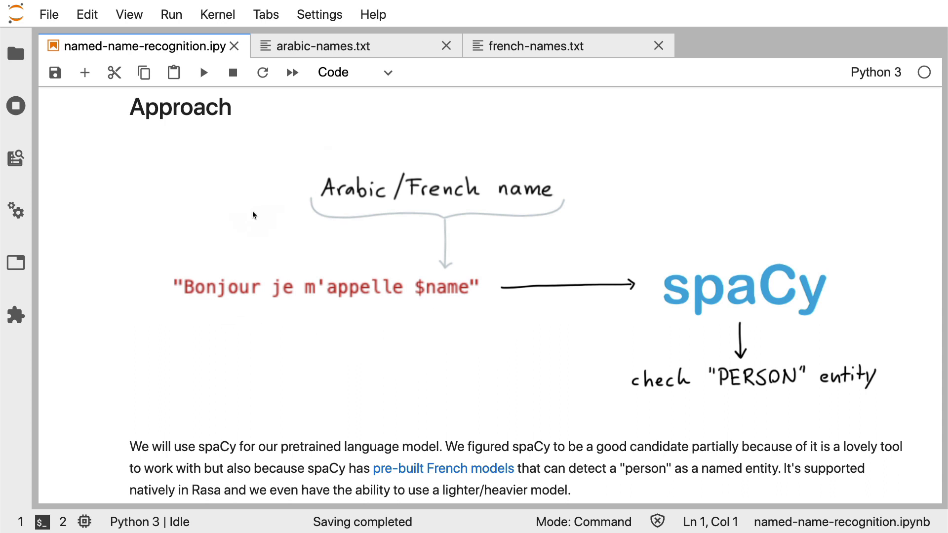
pyautogui.moveTo(198, 356)
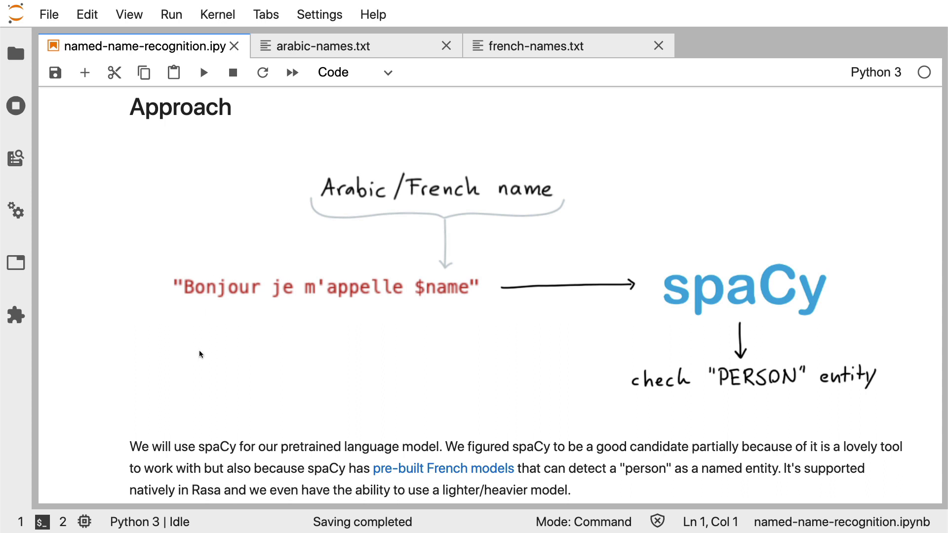
pyautogui.moveTo(368, 137)
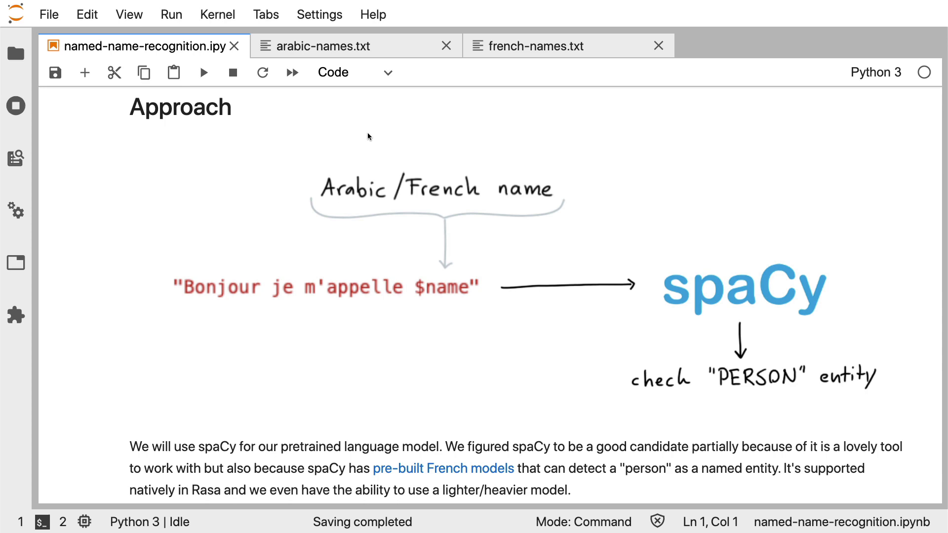
# Browse the arabic-names.txt list, then switch to french-names.txt starting with Gabriel
pyautogui.click(327, 46)
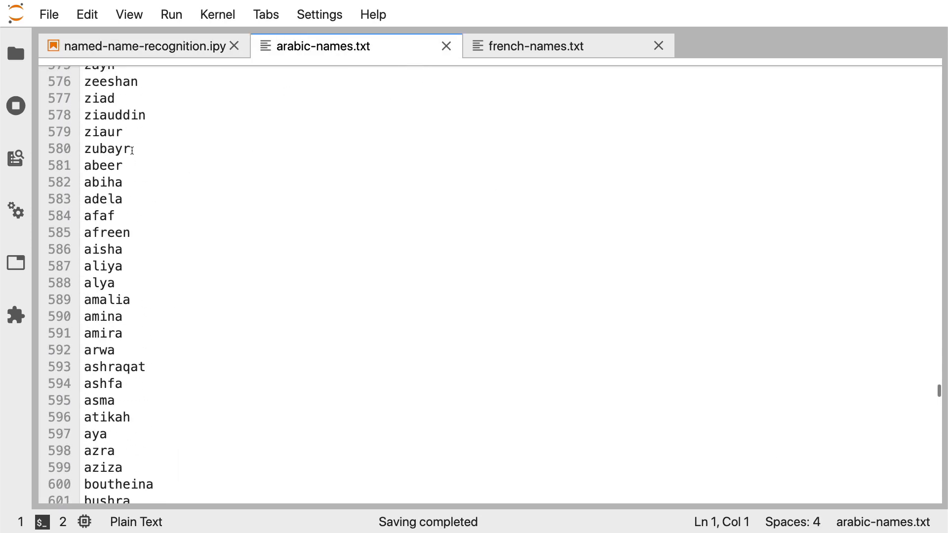
pyautogui.scroll(3)
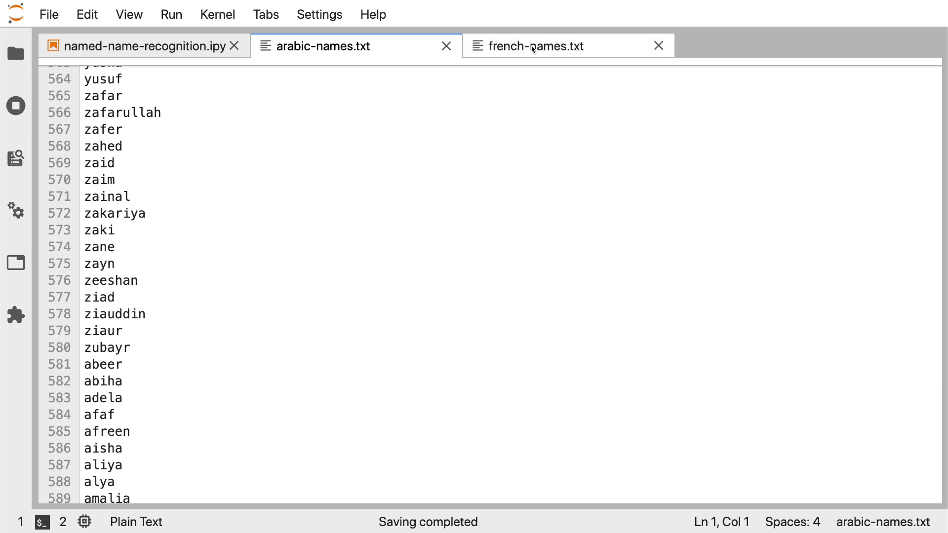
pyautogui.click(532, 47)
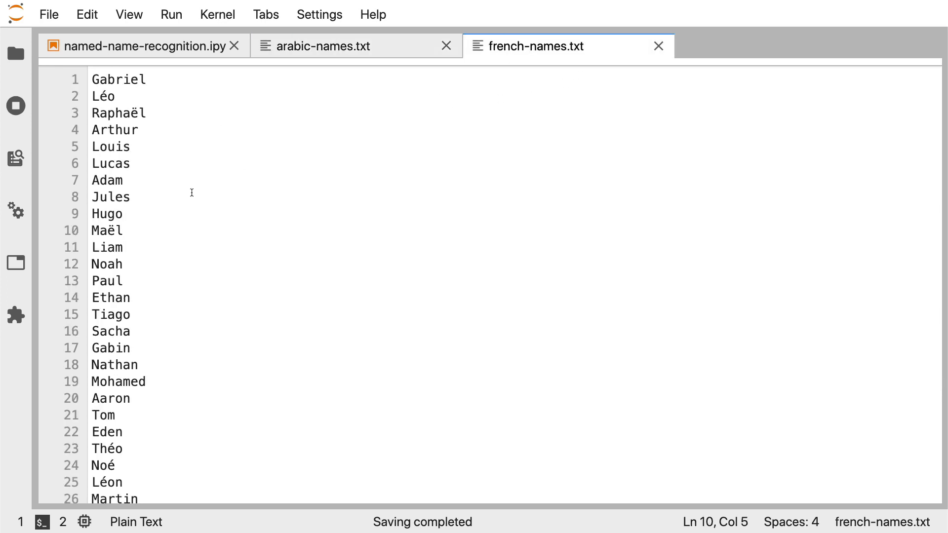
pyautogui.click(125, 231)
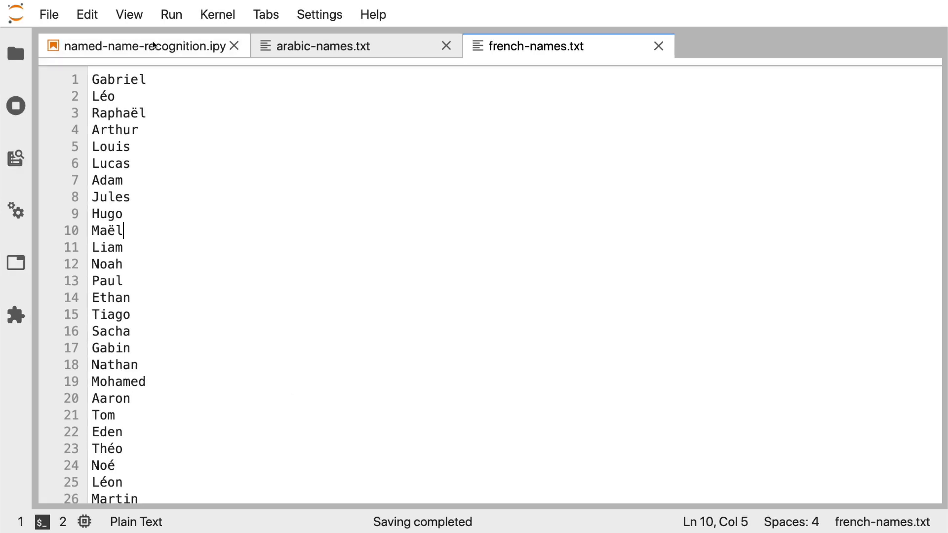
# Switch back to the named-name-recognition.ipynb notebook with the Approach diagram
pyautogui.click(139, 47)
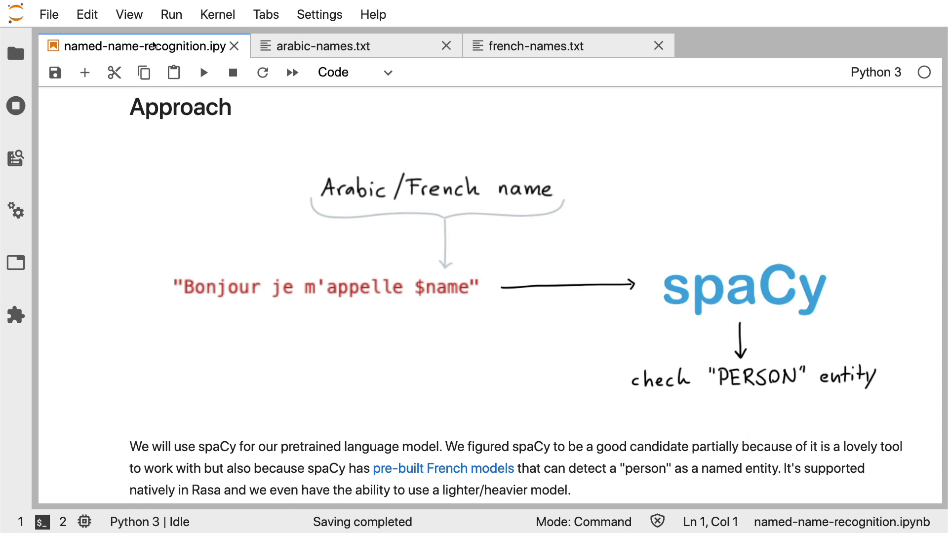
pyautogui.moveTo(391, 51)
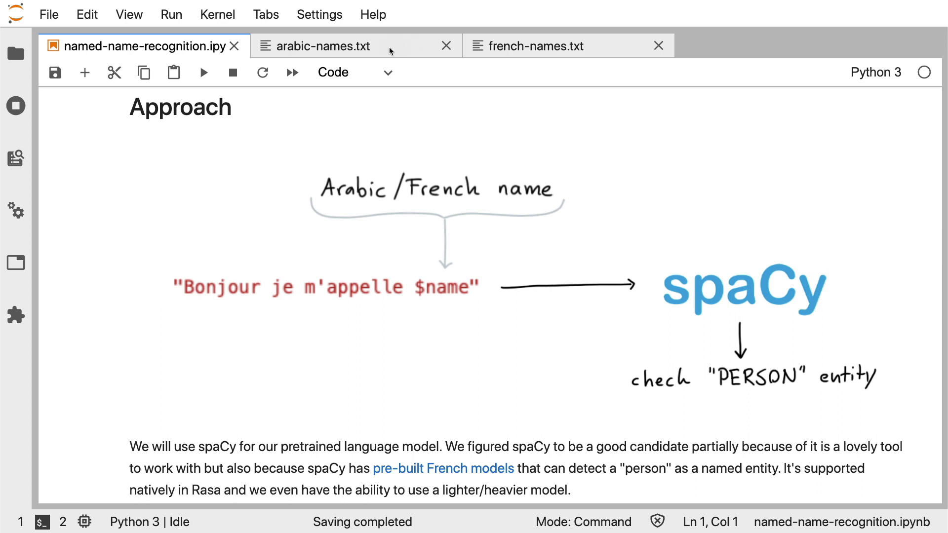
pyautogui.moveTo(522, 25)
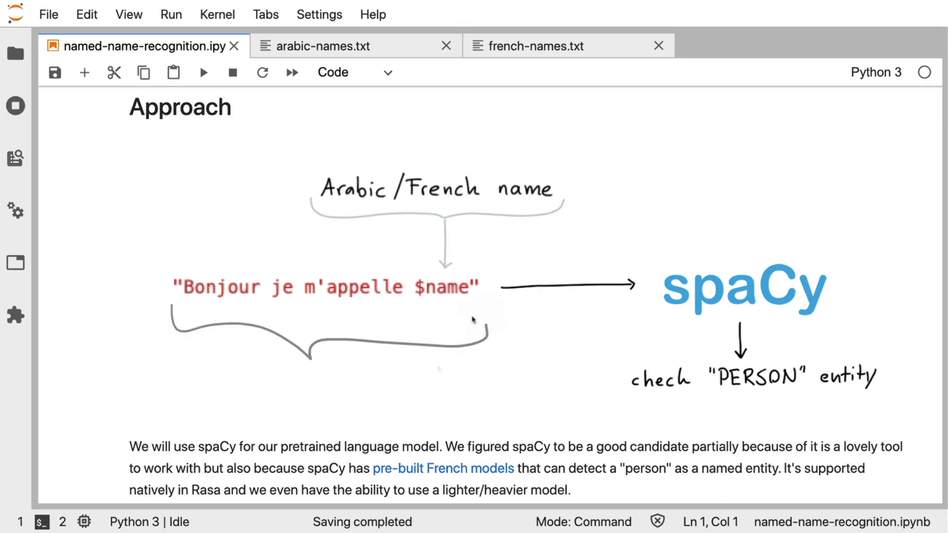
pyautogui.moveTo(448, 314)
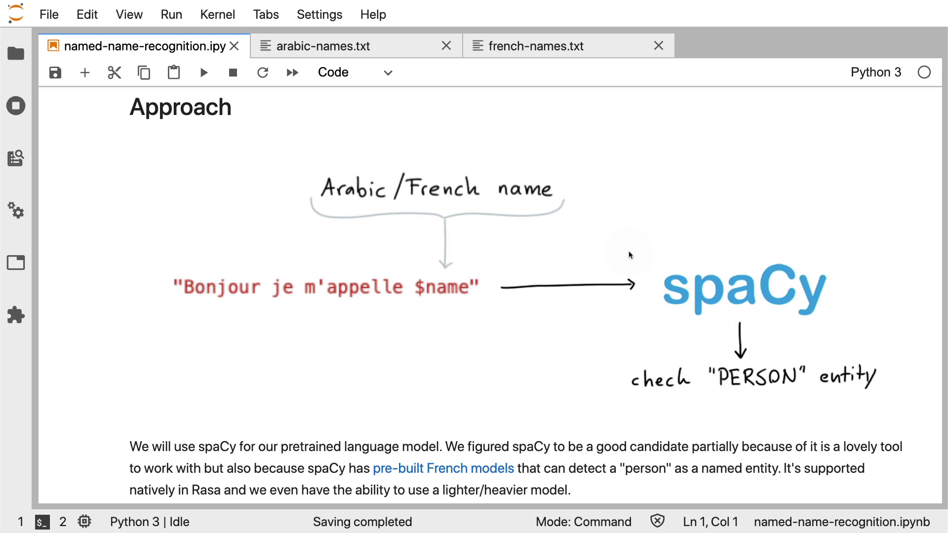
pyautogui.moveTo(709, 394)
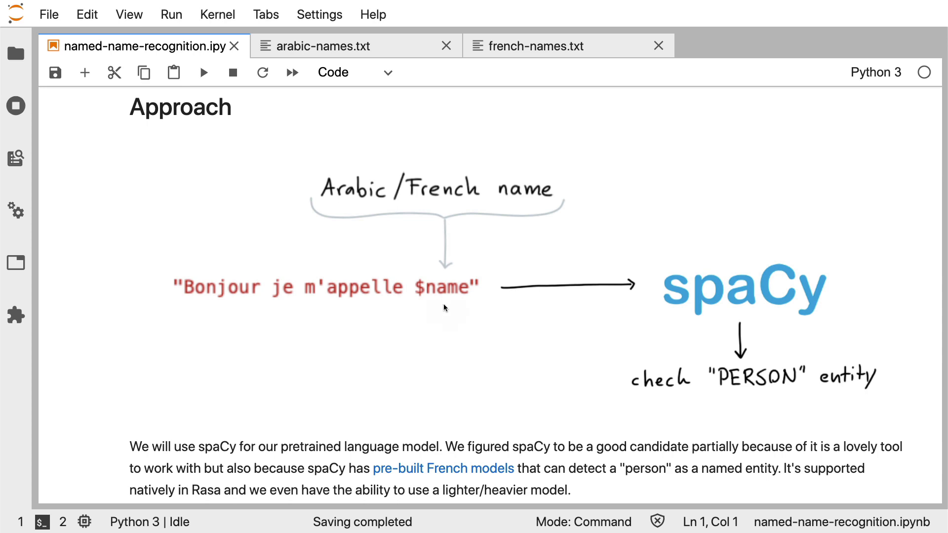
# Bring the displacy rendering of "Bonjour je m'appelle Vincent" with Vincent tagged PER into view
pyautogui.scroll(-3)
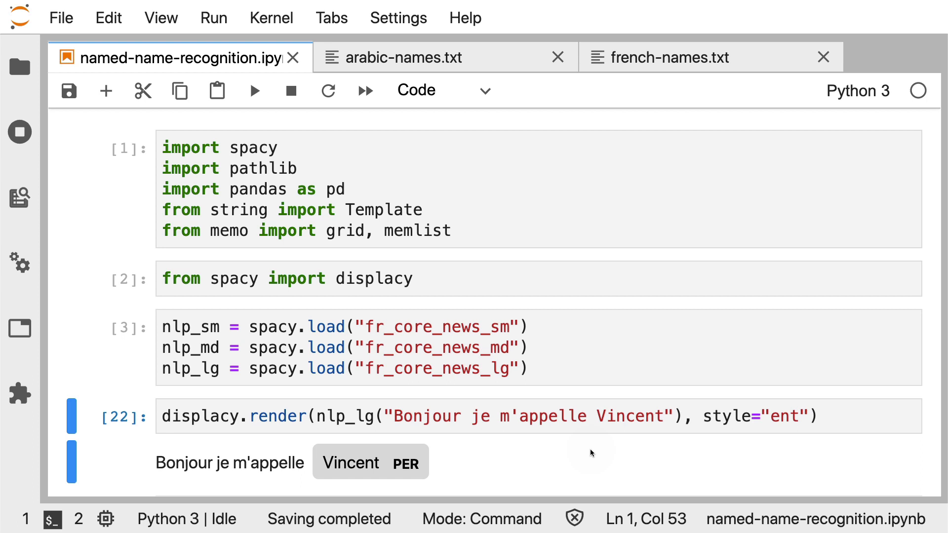
pyautogui.moveTo(156, 316)
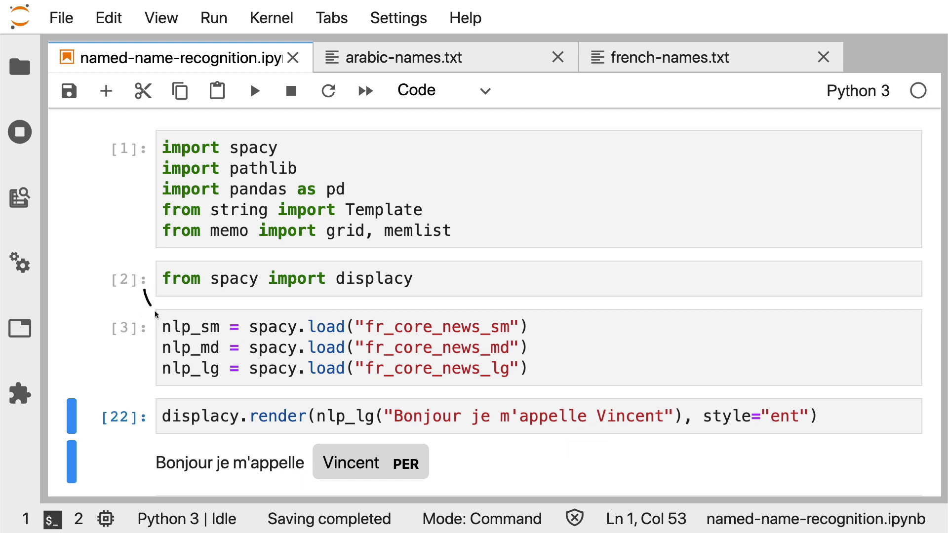
pyautogui.moveTo(158, 342)
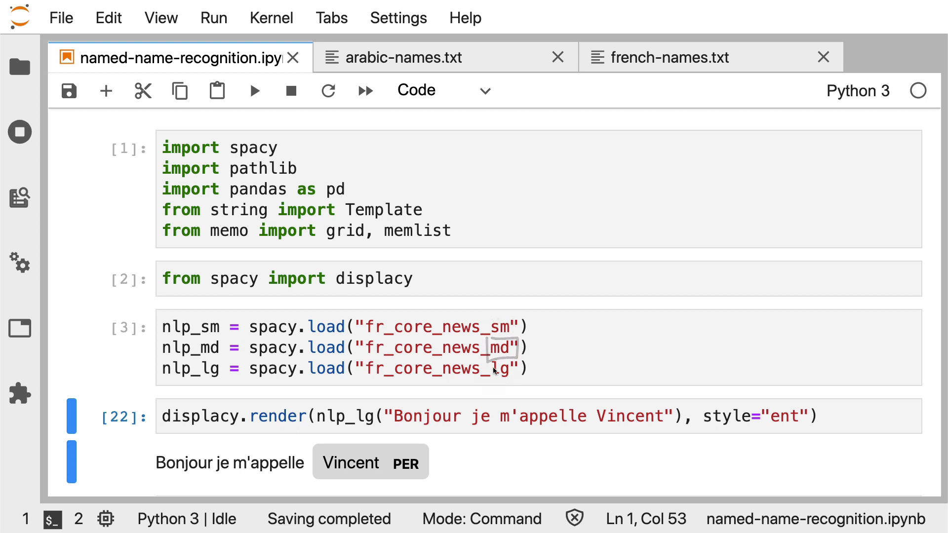
pyautogui.moveTo(633, 362)
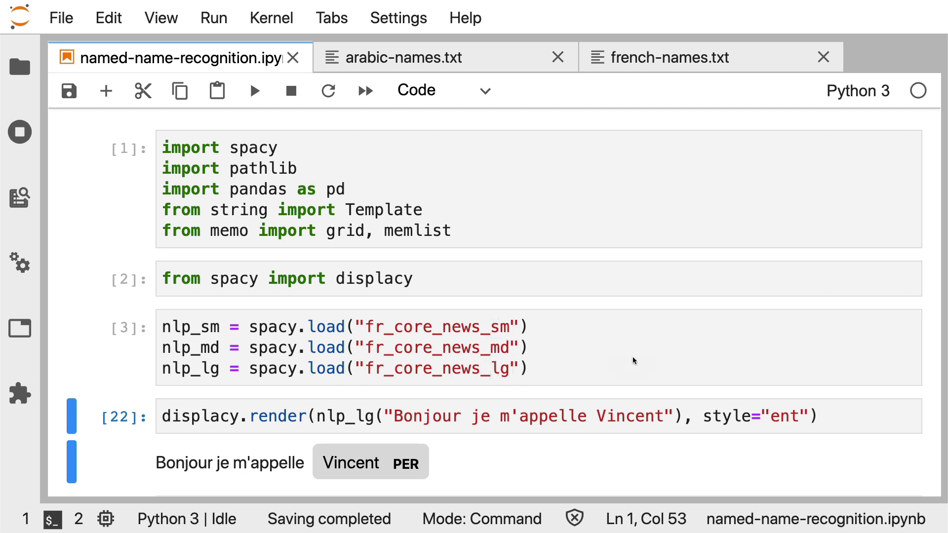
pyautogui.moveTo(618, 321)
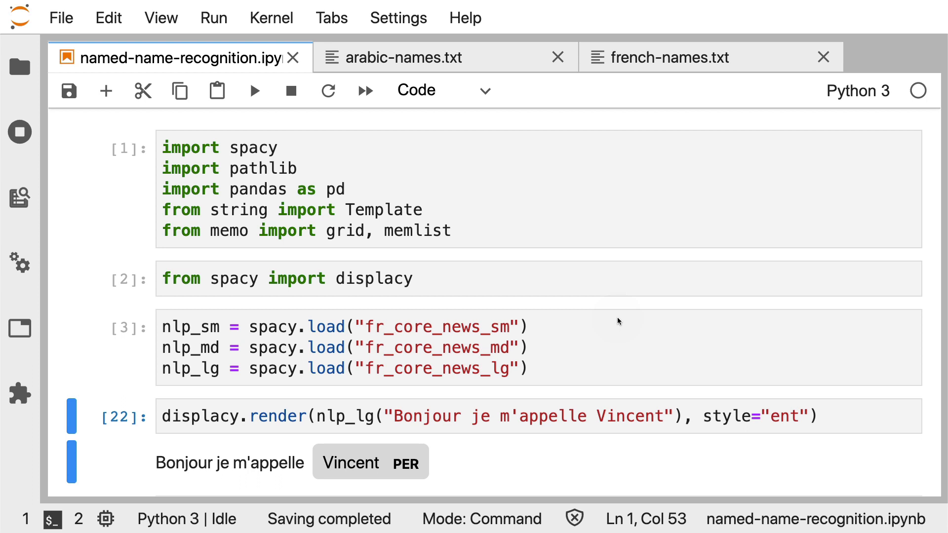
pyautogui.moveTo(537, 332)
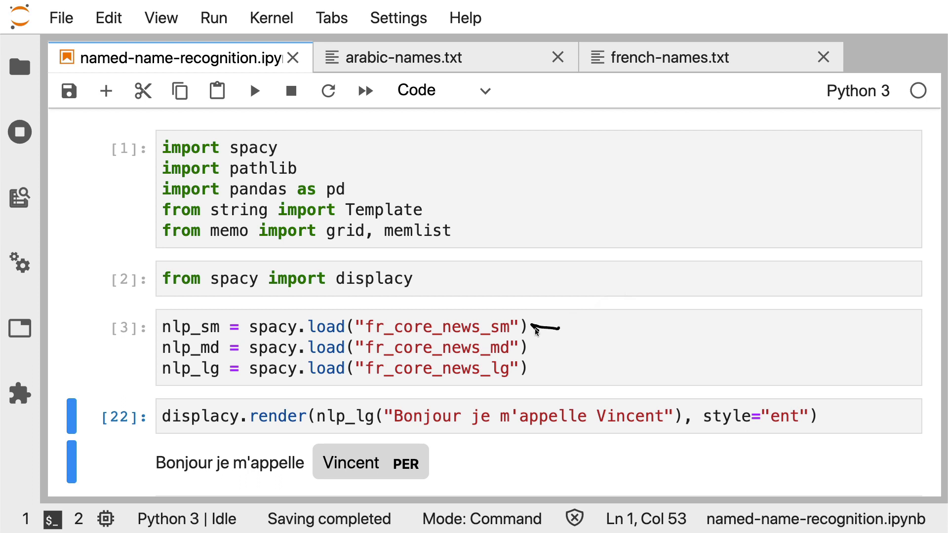
pyautogui.moveTo(537, 331)
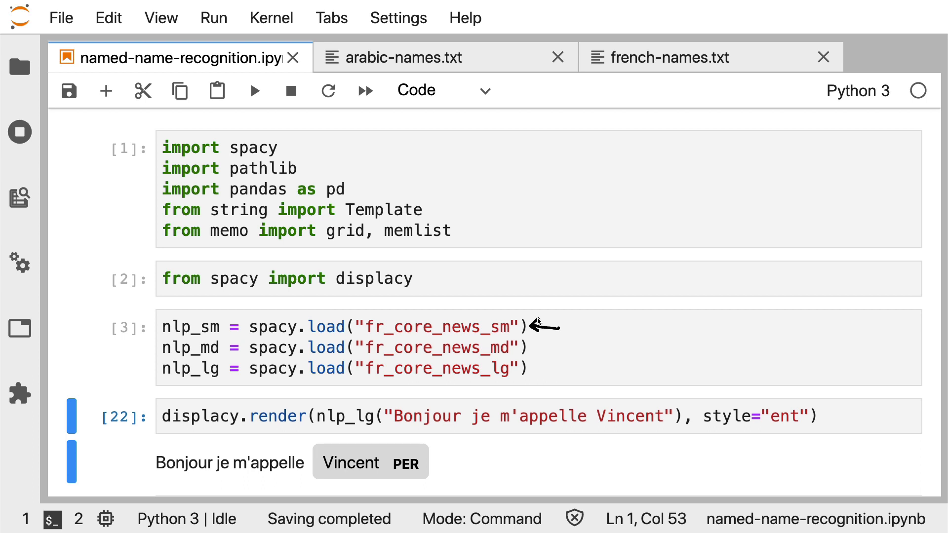
pyautogui.moveTo(552, 370)
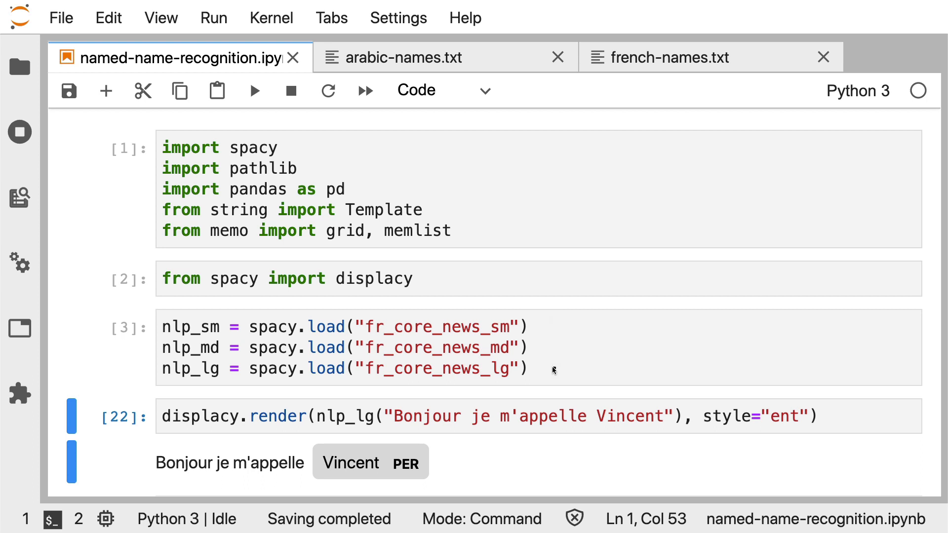
pyautogui.moveTo(541, 367)
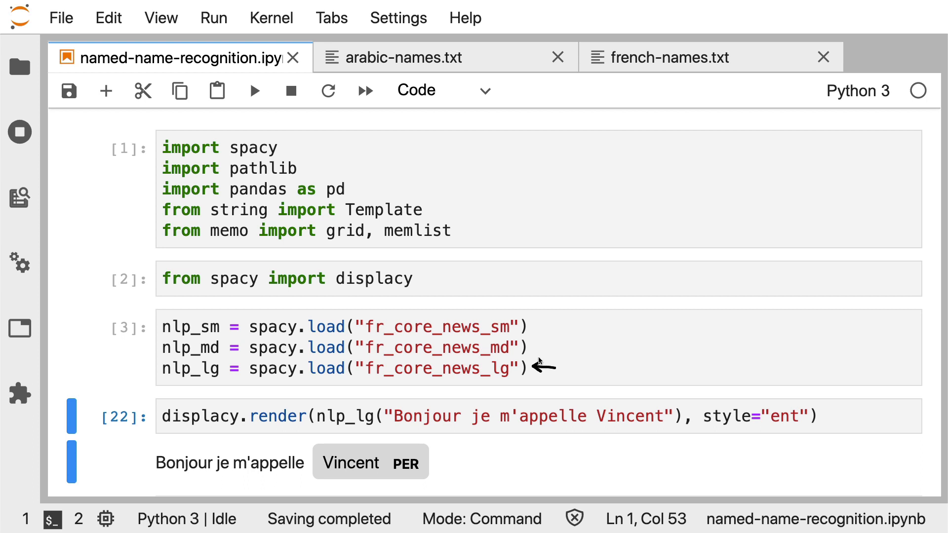
pyautogui.moveTo(217, 416)
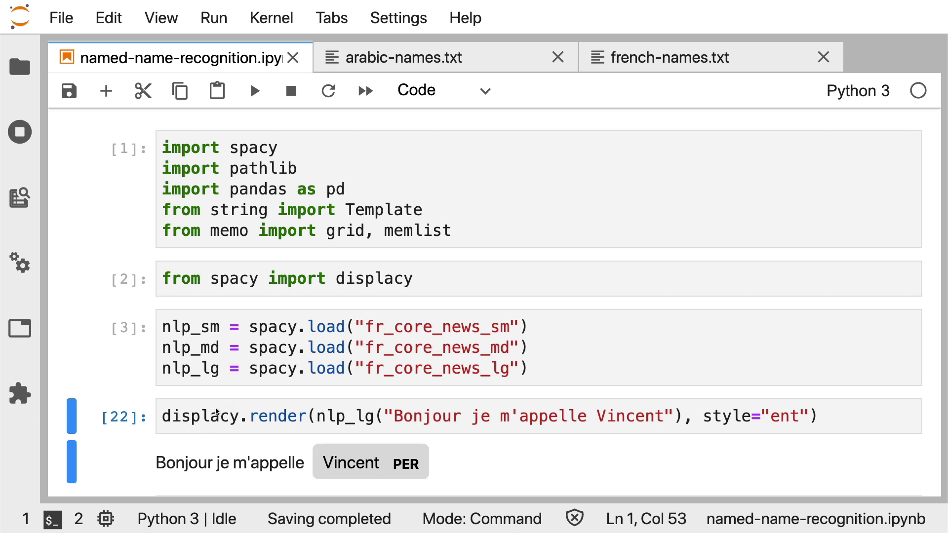
pyautogui.moveTo(201, 435)
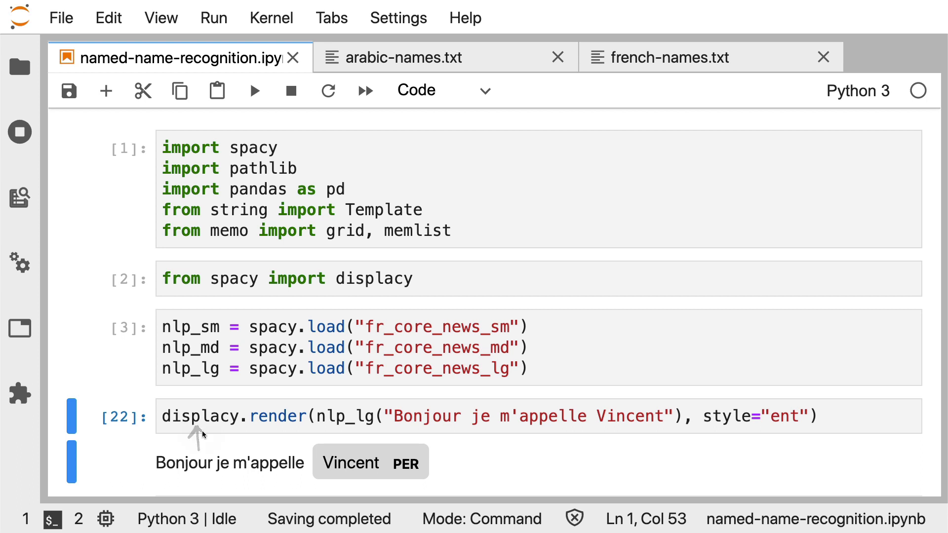
pyautogui.moveTo(202, 435)
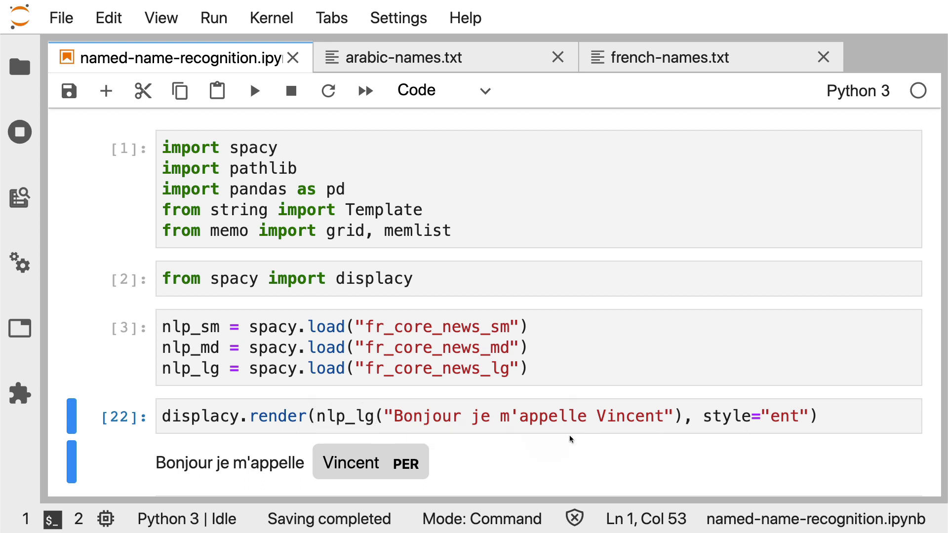
pyautogui.moveTo(317, 452)
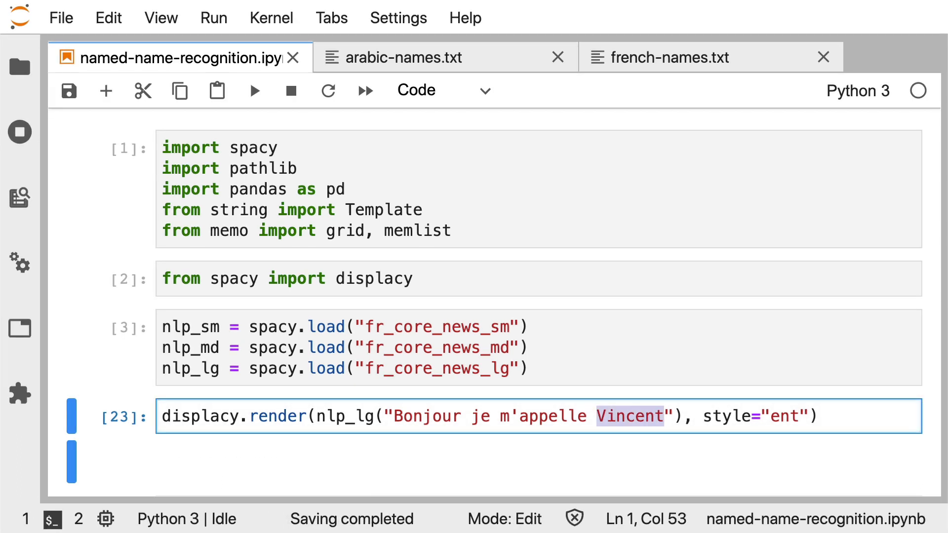
# Replace Vincent with Al-Din and rerun the render cell, tagging Al-Din as MISC
pyautogui.write('Al-Din')
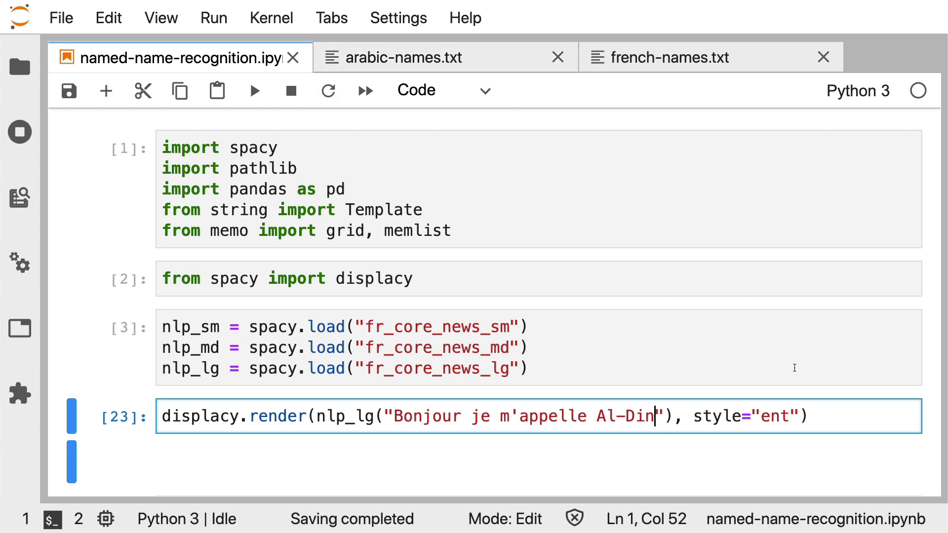
pyautogui.press('shift+Enter')
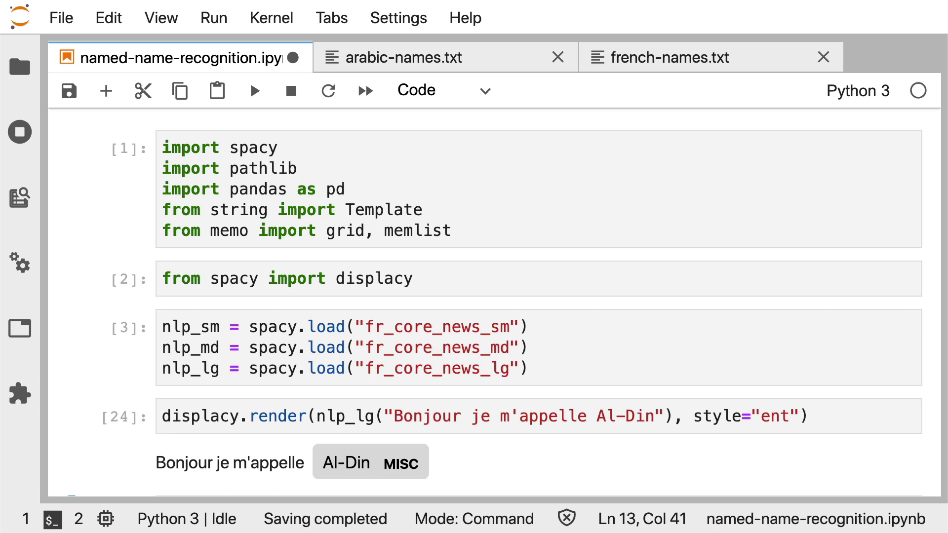
pyautogui.moveTo(883, 424)
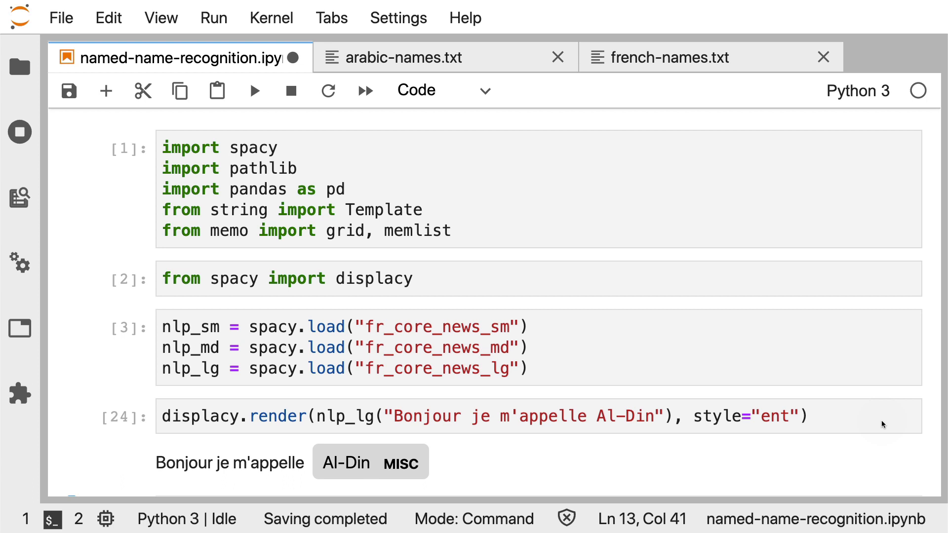
pyautogui.moveTo(381, 482)
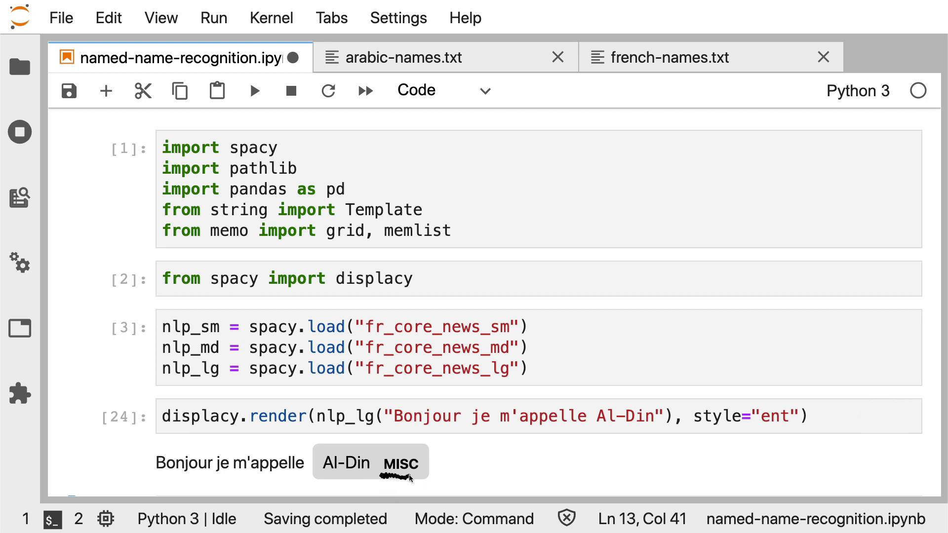
pyautogui.moveTo(424, 480)
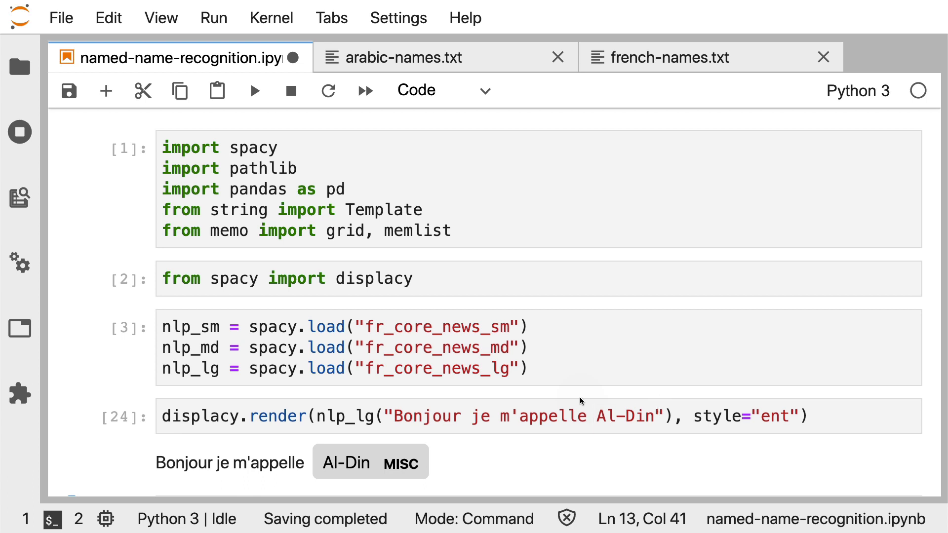
pyautogui.moveTo(381, 478)
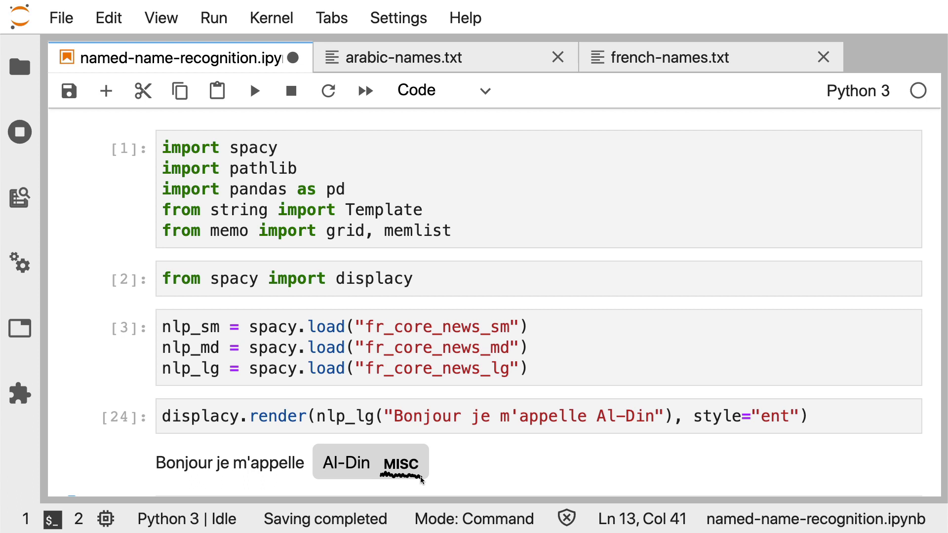
pyautogui.moveTo(128, 405)
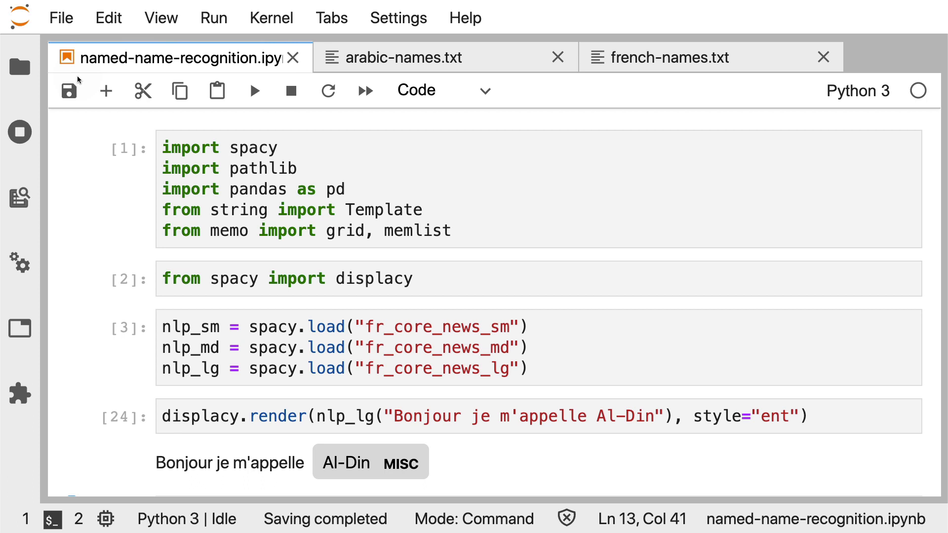
pyautogui.moveTo(388, 411)
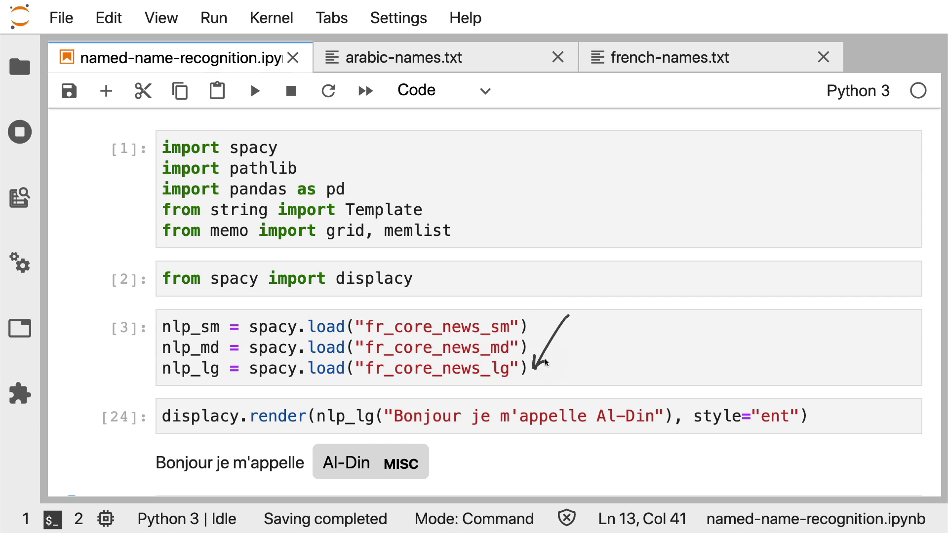
# Scroll to the p_person/p_something results table for Arabic vs French names
pyautogui.scroll(-3)
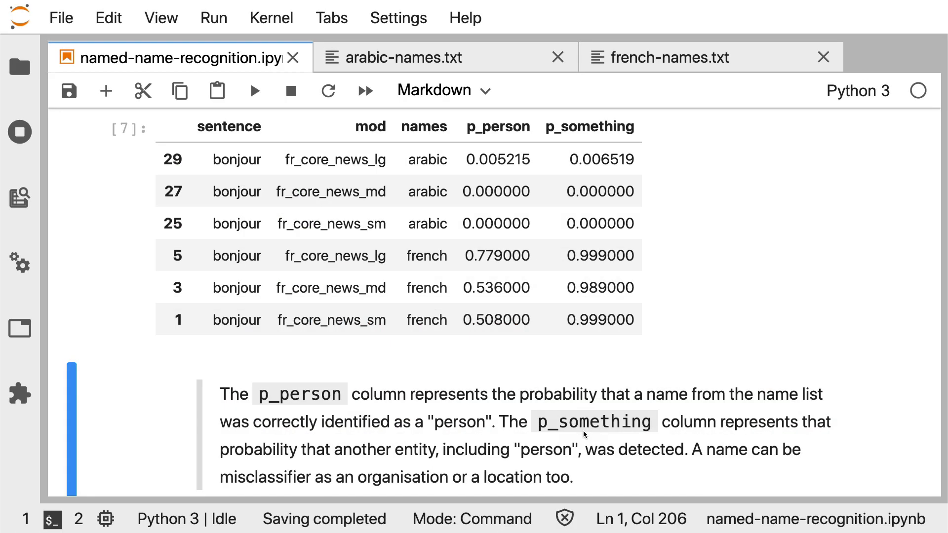
pyautogui.moveTo(236, 357)
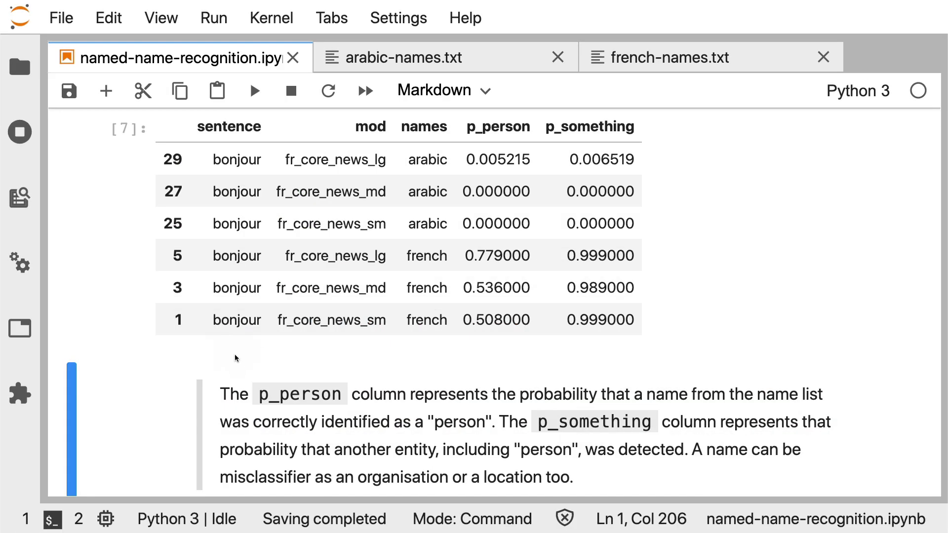
pyautogui.moveTo(362, 379)
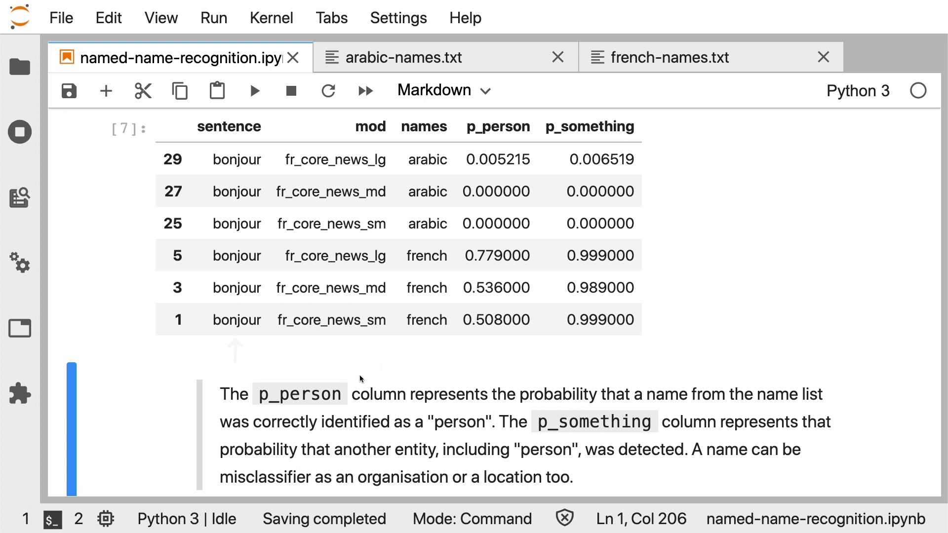
pyautogui.moveTo(333, 353)
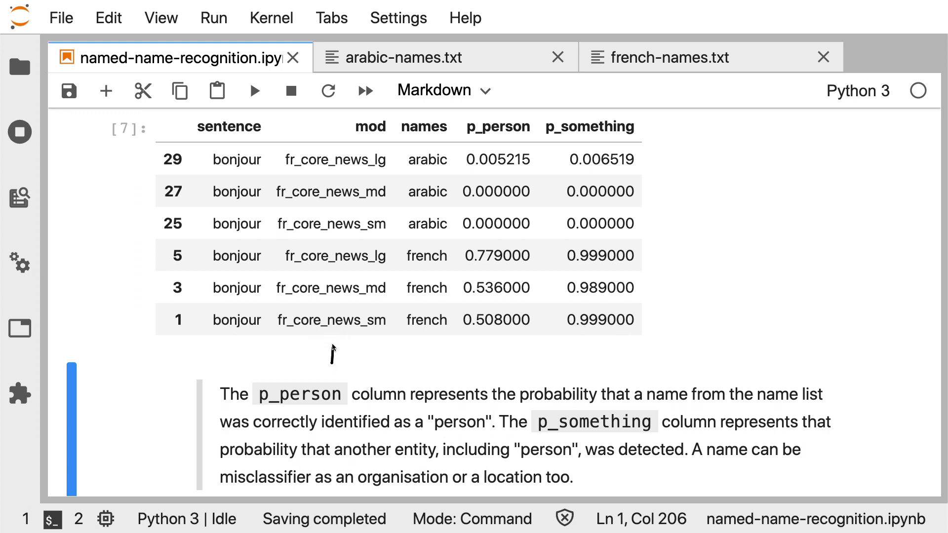
pyautogui.moveTo(334, 353)
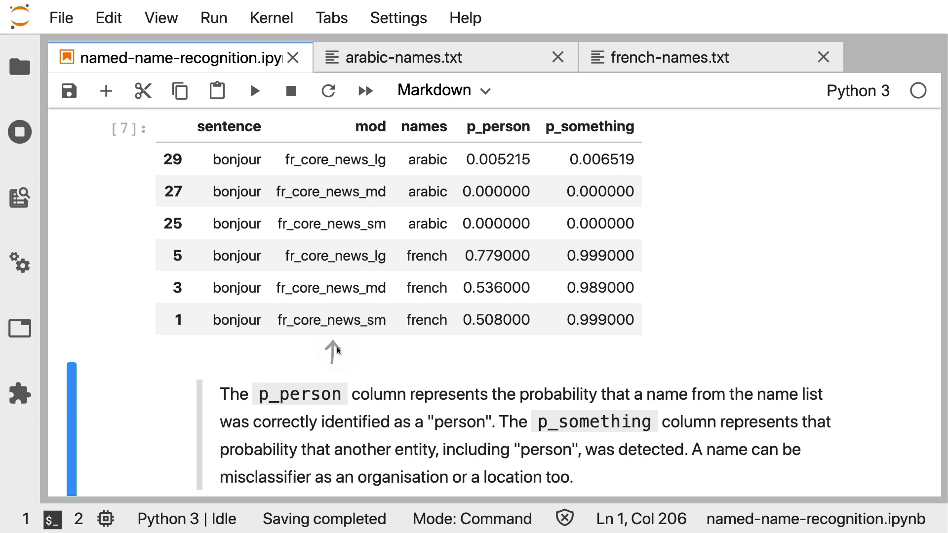
pyautogui.moveTo(425, 354)
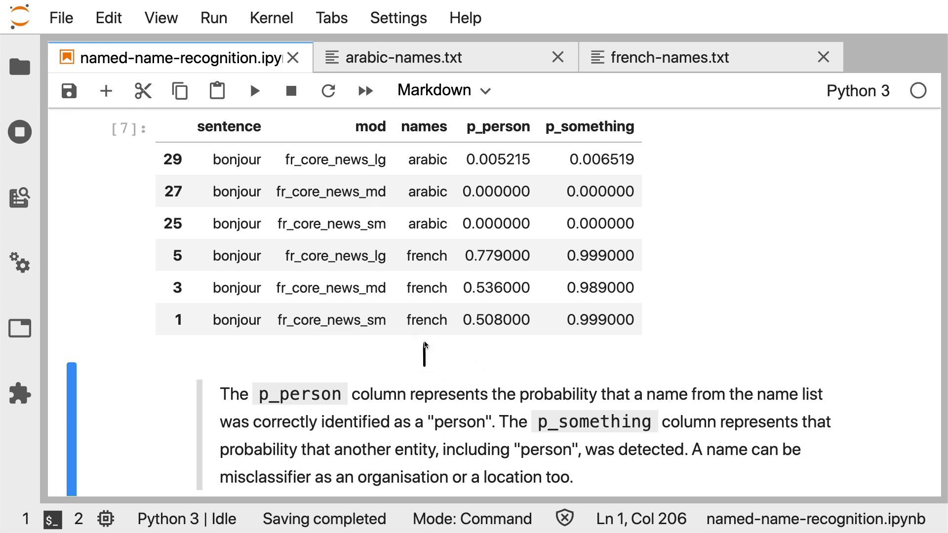
pyautogui.moveTo(633, 360)
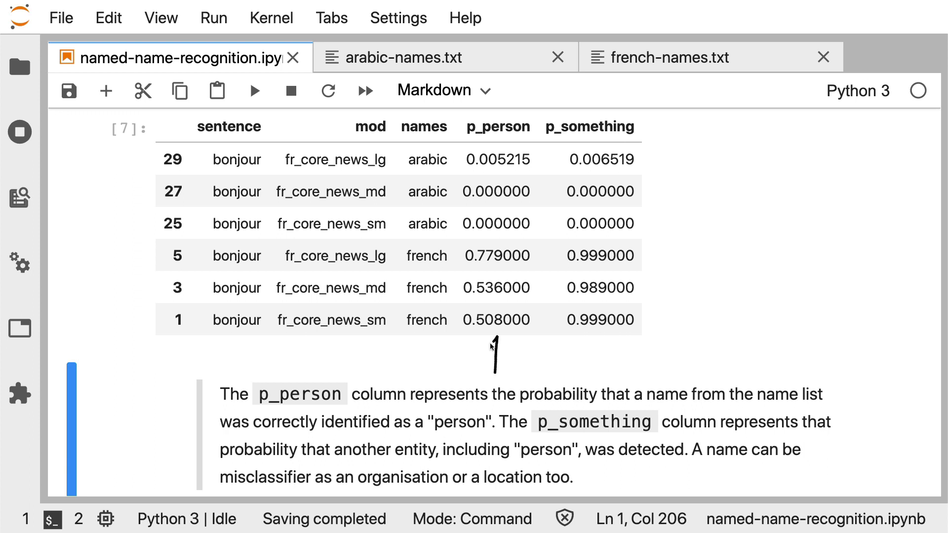
pyautogui.moveTo(500, 350)
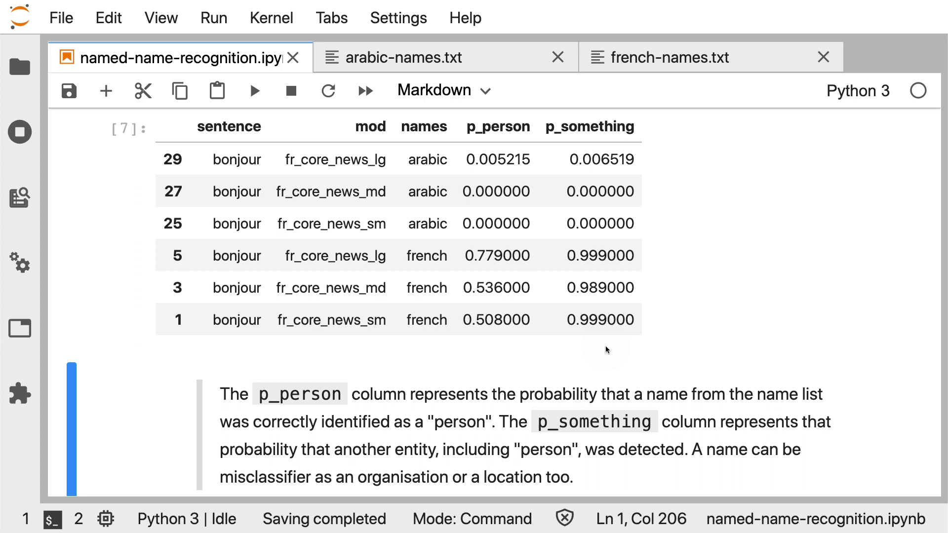
pyautogui.moveTo(398, 265)
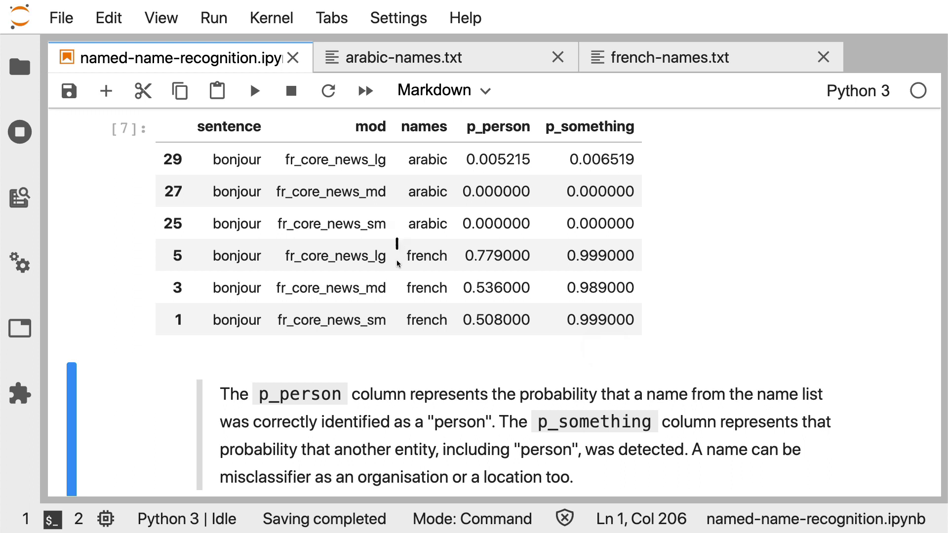
pyautogui.moveTo(615, 290)
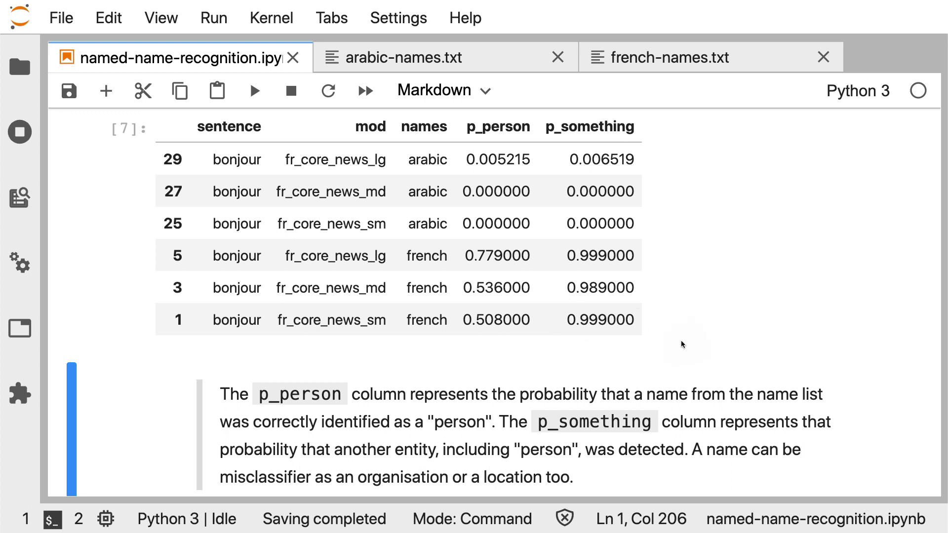
pyautogui.moveTo(456, 307)
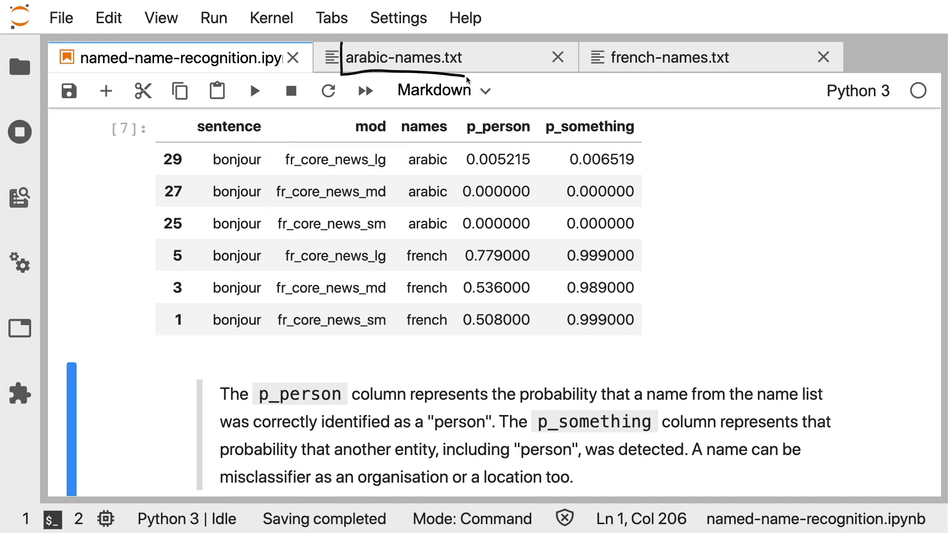
pyautogui.moveTo(626, 59)
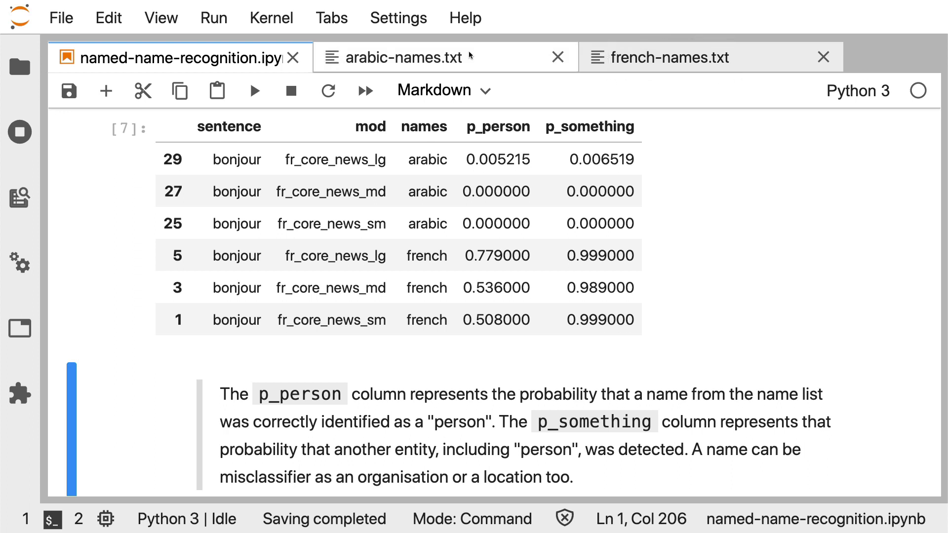
# Revisit the Arabic and French name lists, then return to the notebook's results table
pyautogui.click(404, 58)
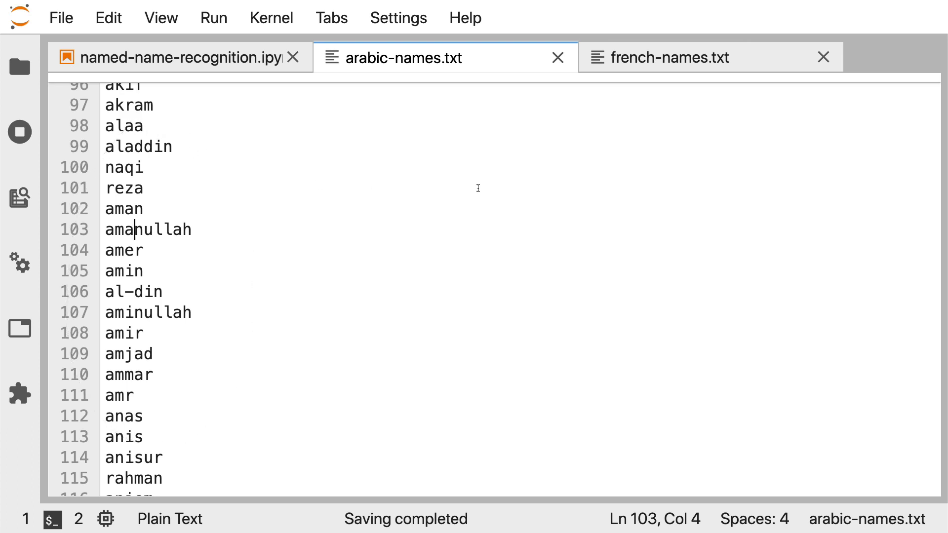
pyautogui.click(669, 58)
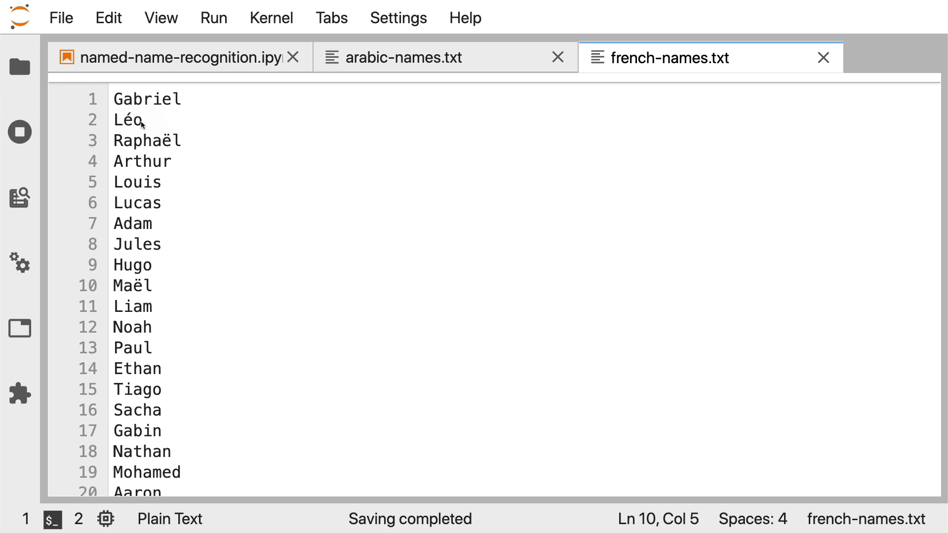
pyautogui.moveTo(153, 76)
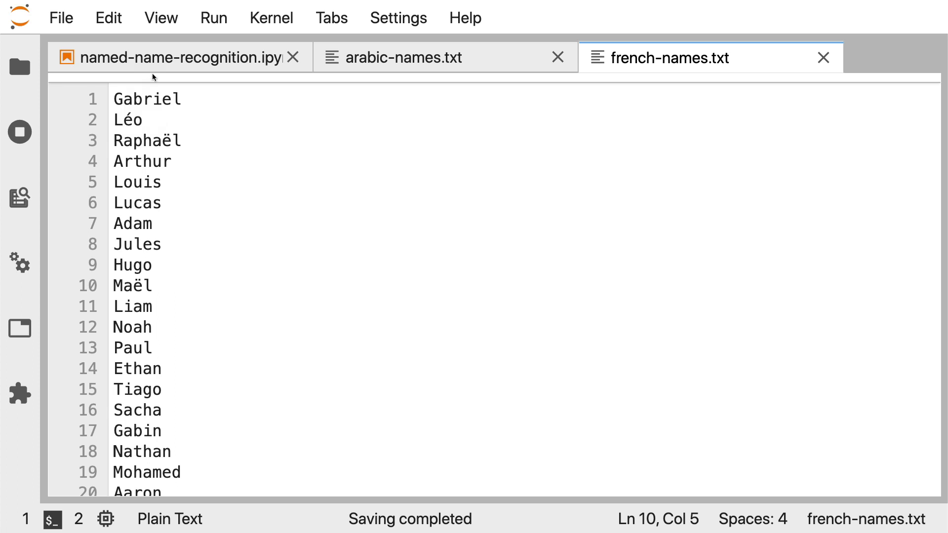
pyautogui.click(176, 58)
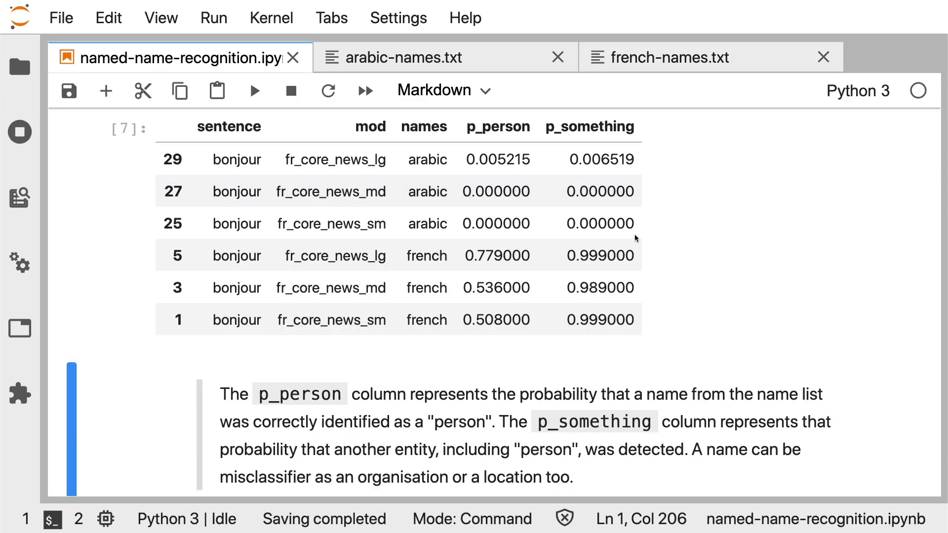
pyautogui.moveTo(786, 236)
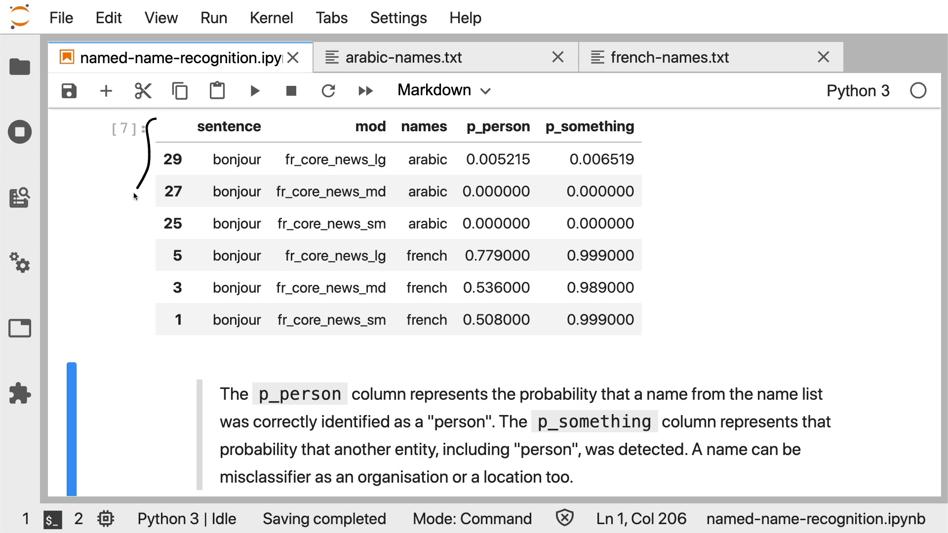
pyautogui.moveTo(152, 347)
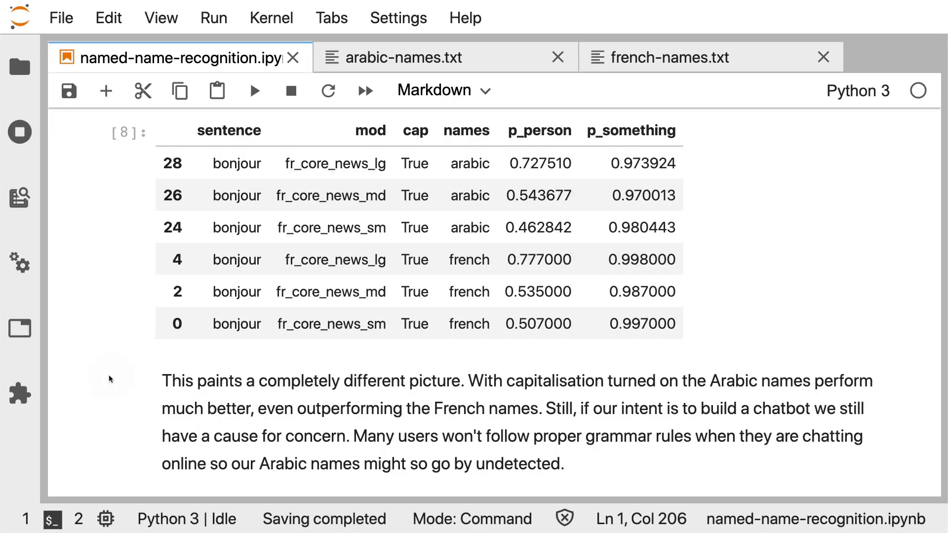
pyautogui.moveTo(421, 352)
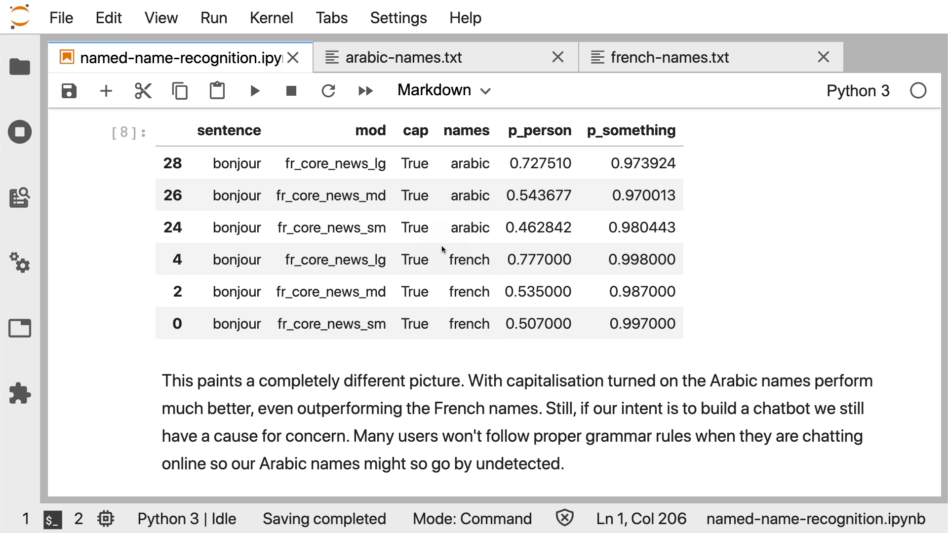
pyautogui.moveTo(336, 365)
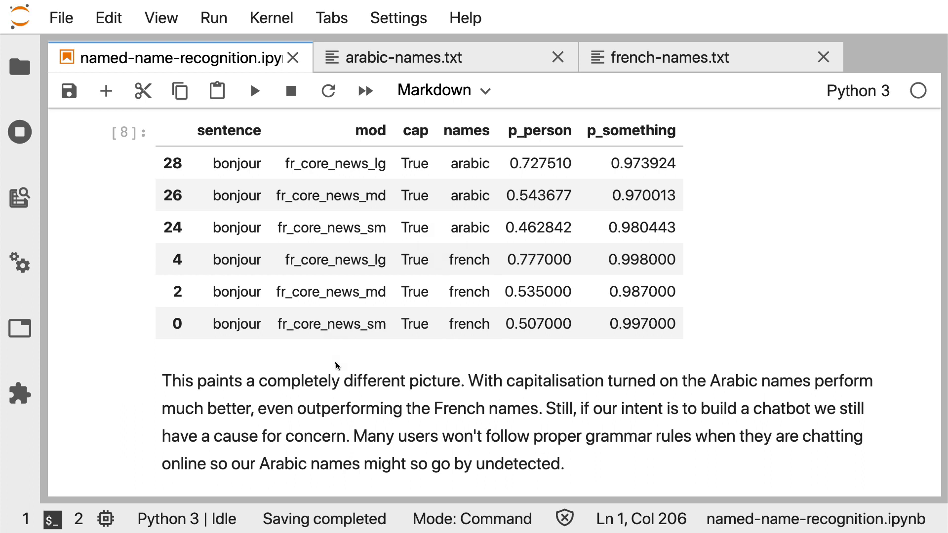
pyautogui.moveTo(308, 328)
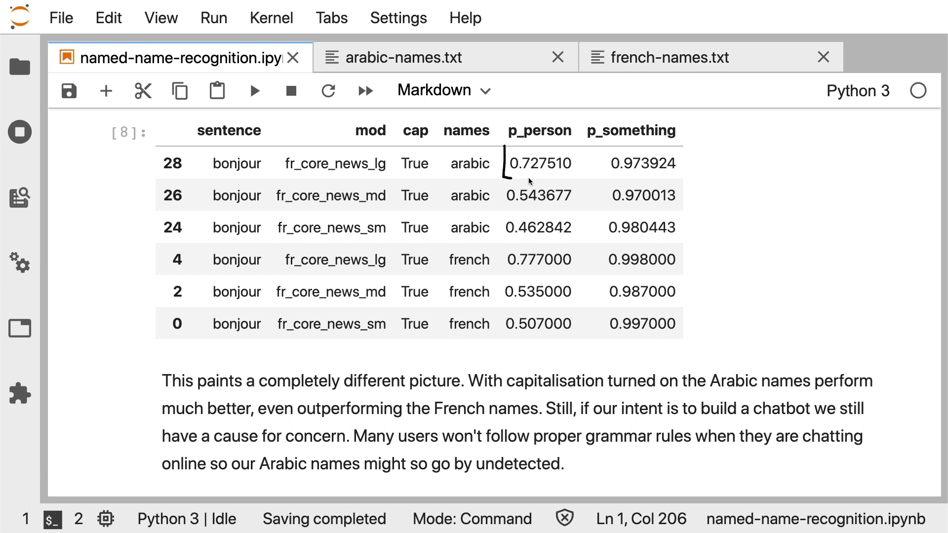
pyautogui.moveTo(504, 145)
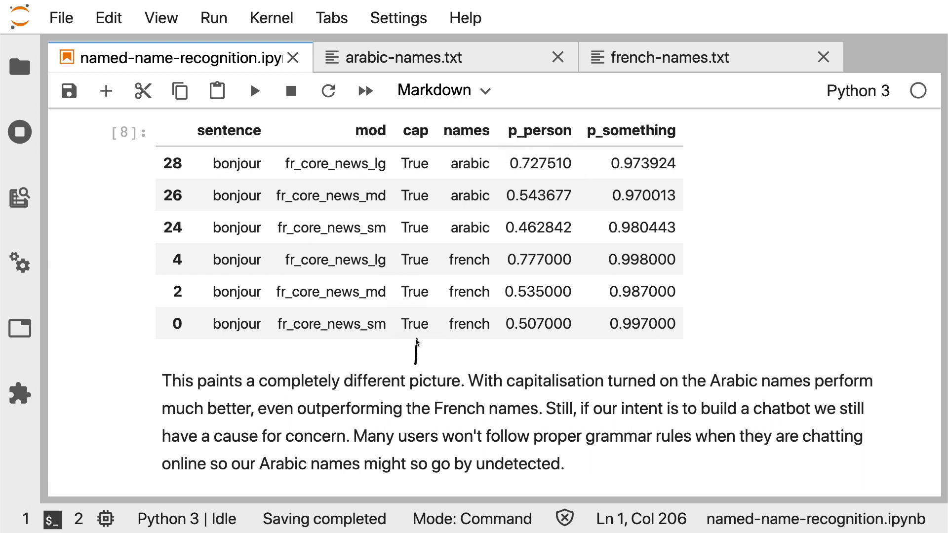
pyautogui.moveTo(422, 349)
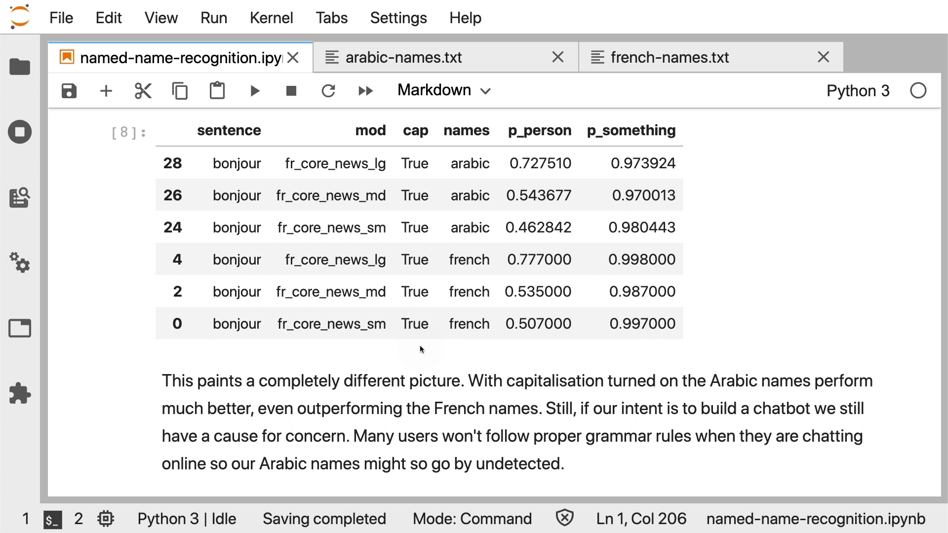
pyautogui.moveTo(411, 327)
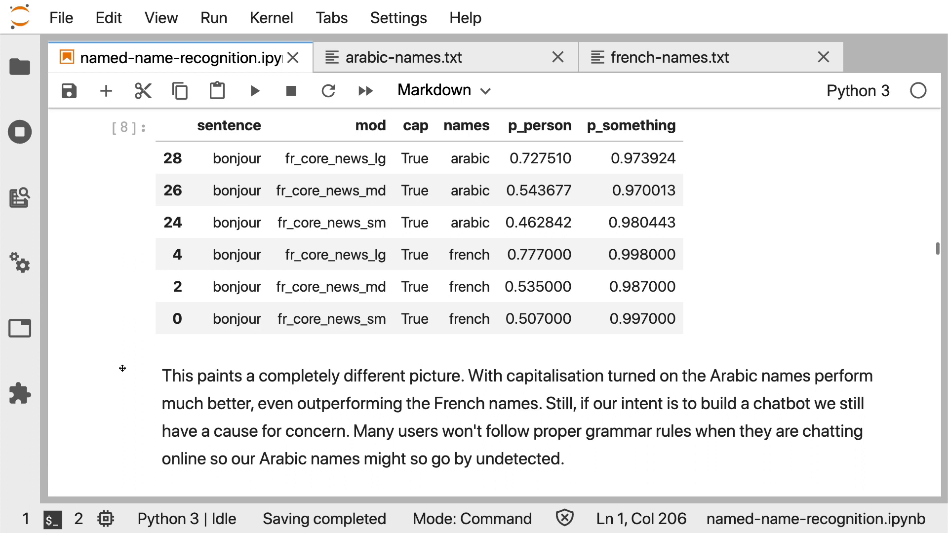
pyautogui.moveTo(124, 372)
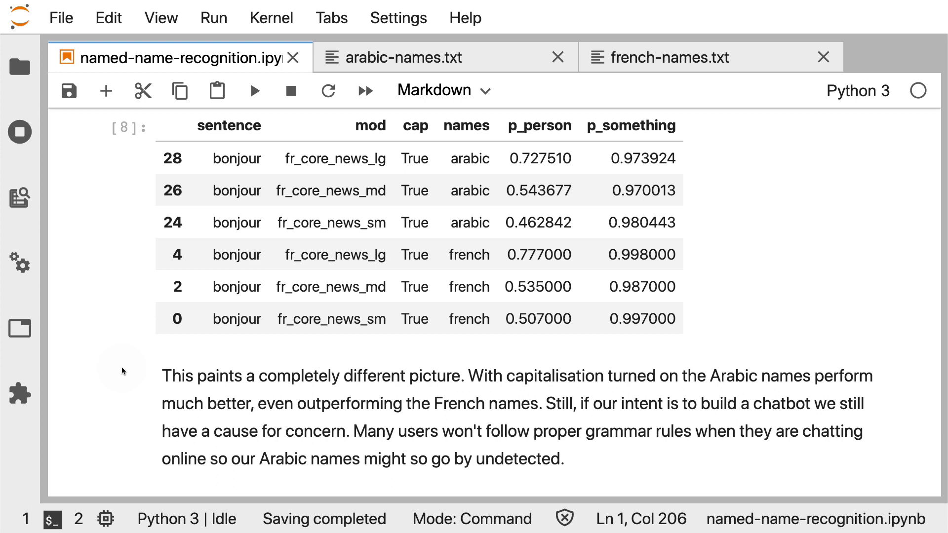
pyautogui.moveTo(336, 370)
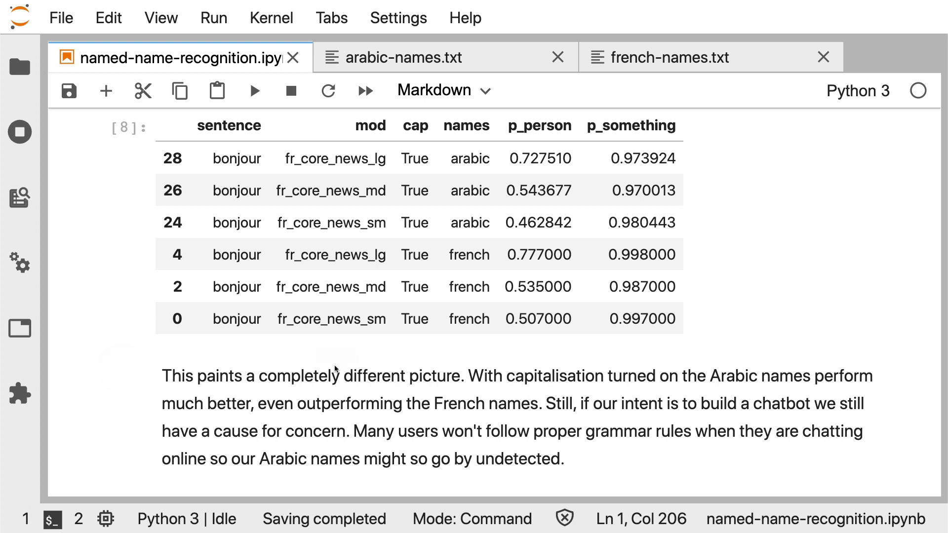
pyautogui.moveTo(237, 356)
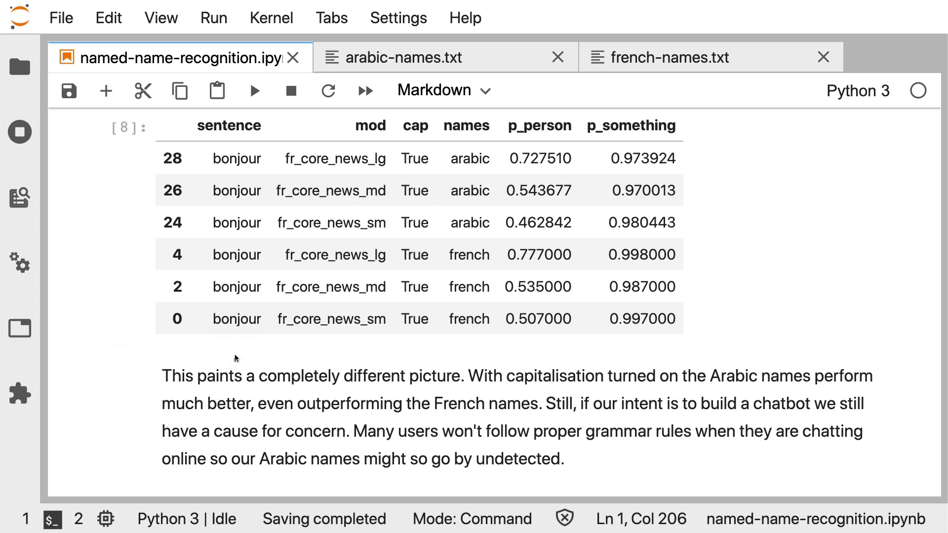
pyautogui.moveTo(241, 347)
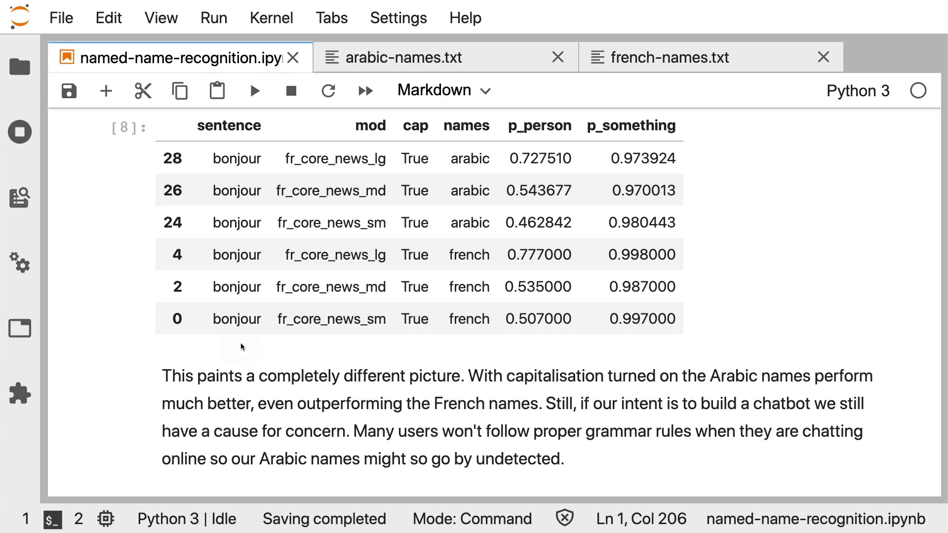
# Scroll past the capitalised-names table to the More Templates section
pyautogui.scroll(-3)
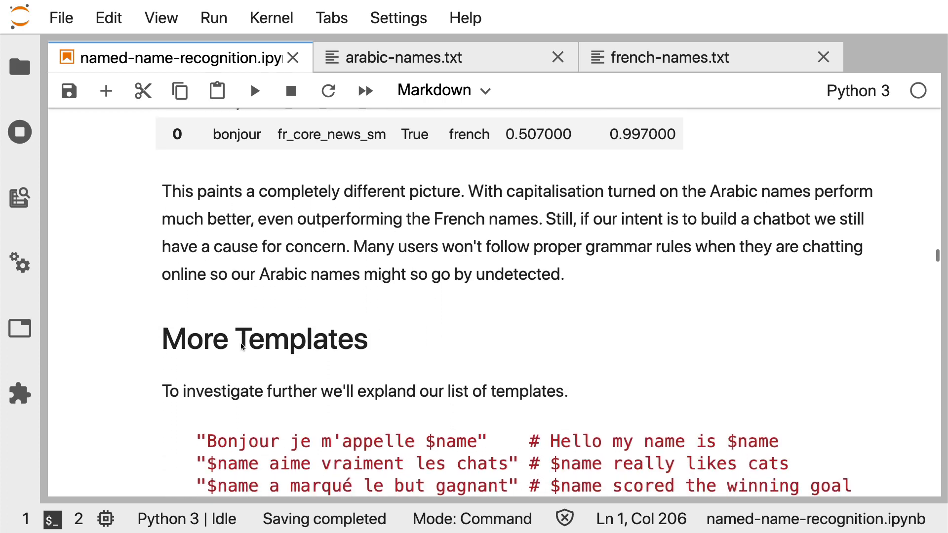
pyautogui.scroll(-3)
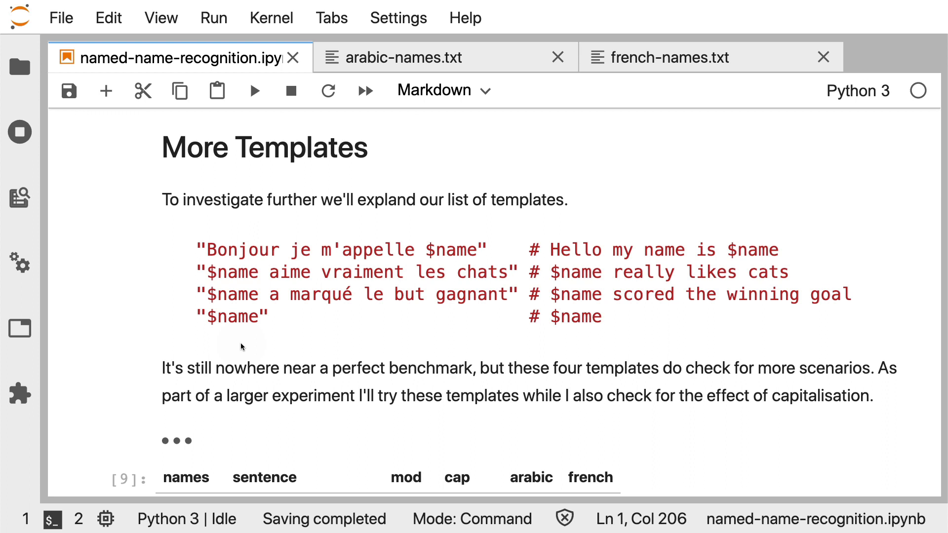
pyautogui.moveTo(536, 232)
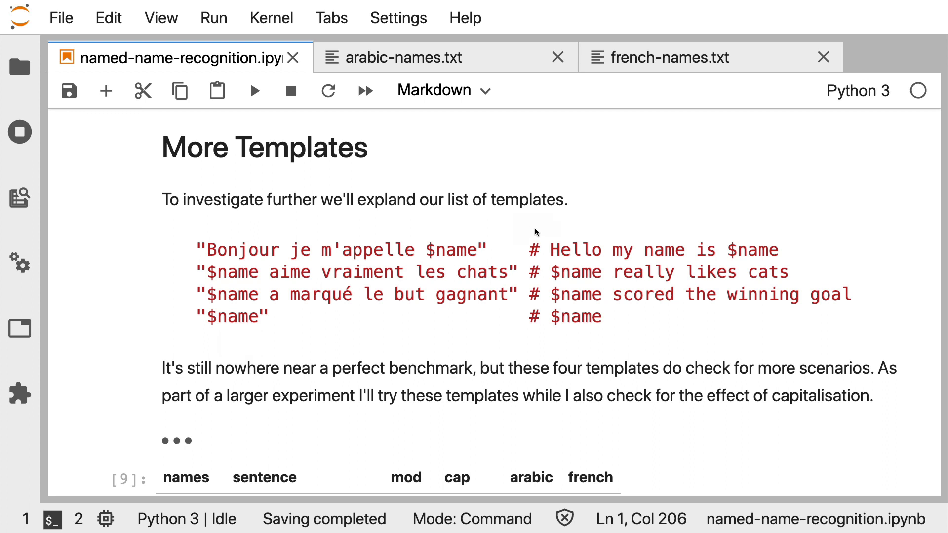
pyautogui.moveTo(544, 231)
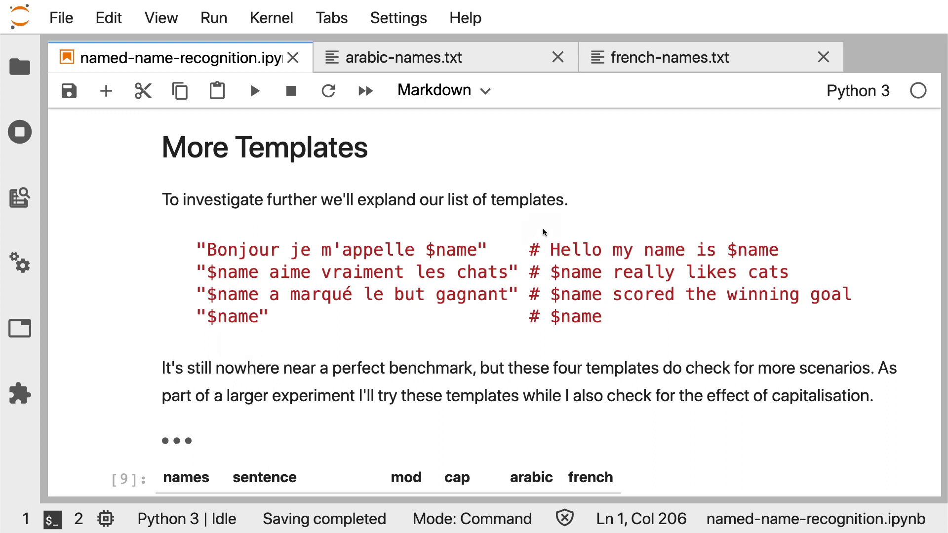
pyautogui.moveTo(172, 314)
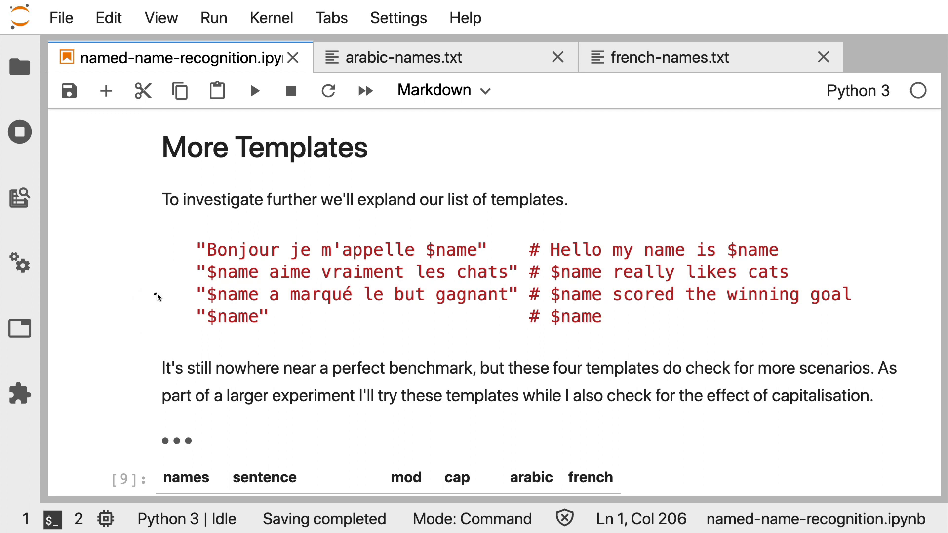
pyautogui.moveTo(175, 295)
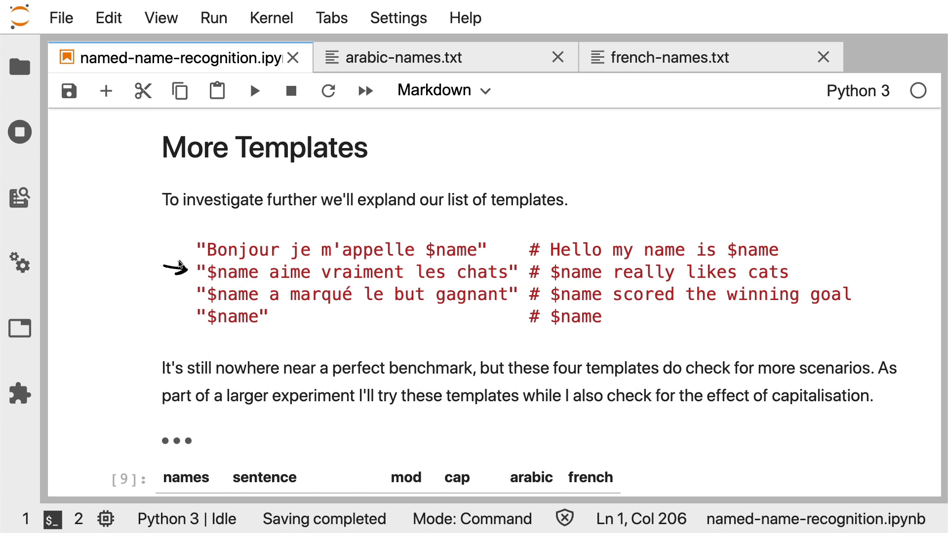
pyautogui.moveTo(178, 232)
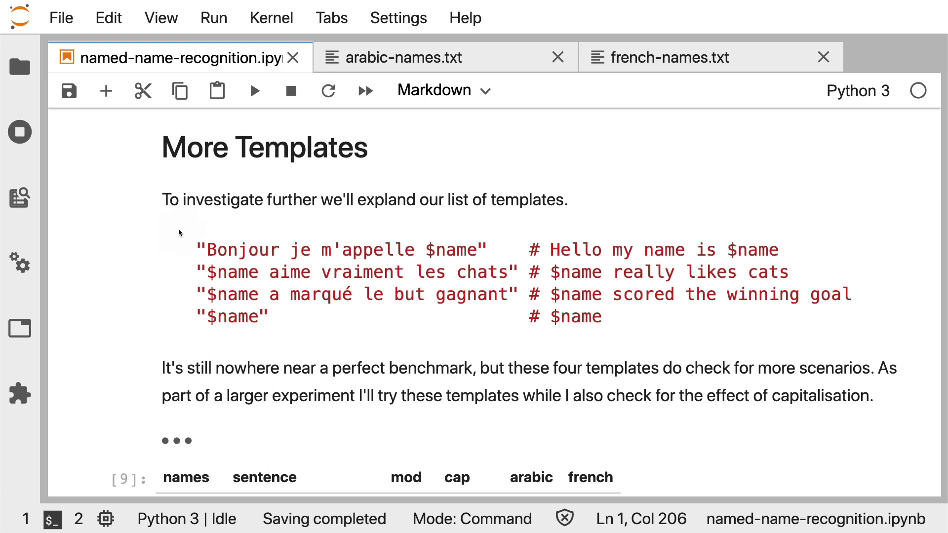
pyautogui.moveTo(188, 241)
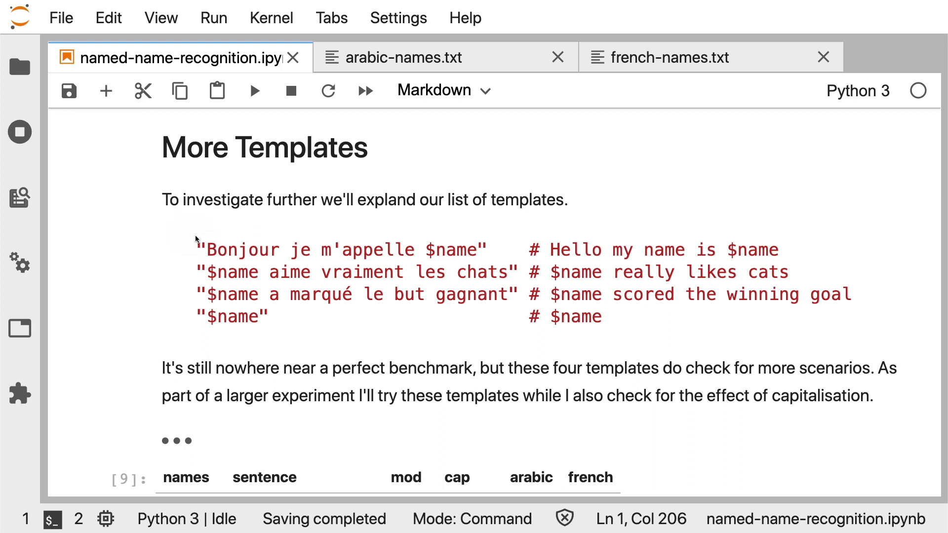
pyautogui.moveTo(194, 238)
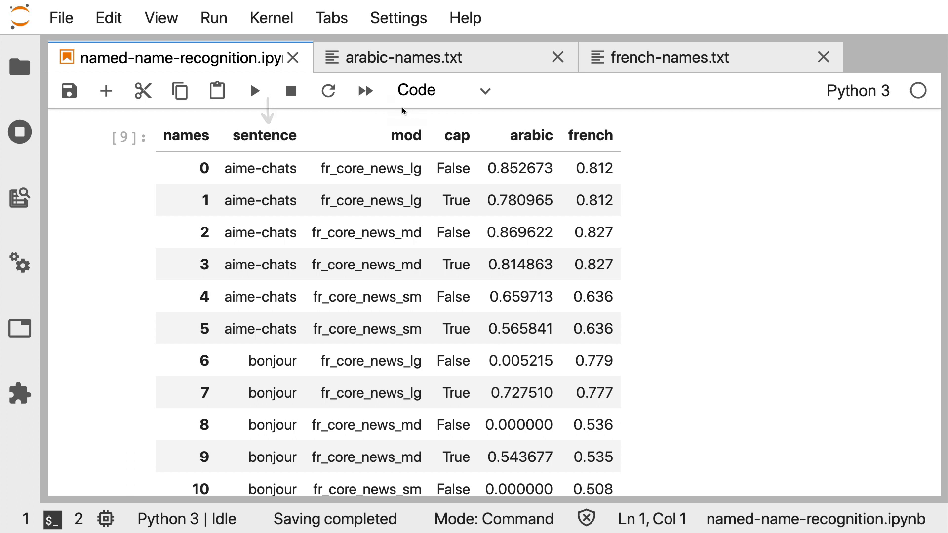
pyautogui.moveTo(457, 102)
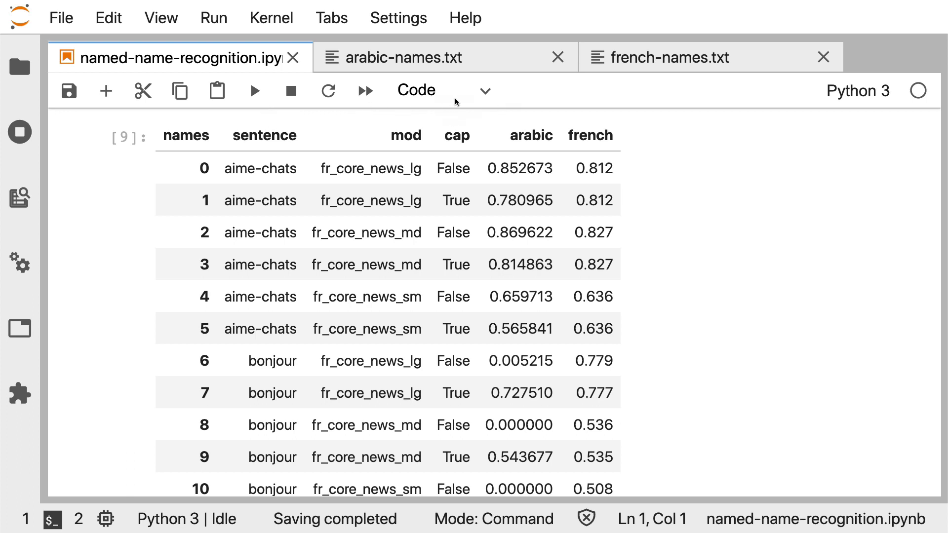
pyautogui.moveTo(458, 112)
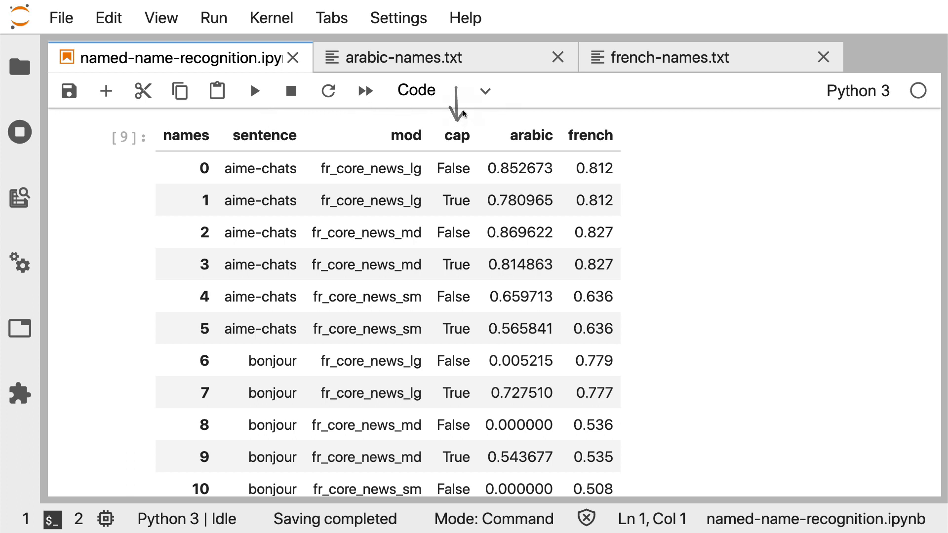
pyautogui.moveTo(530, 112)
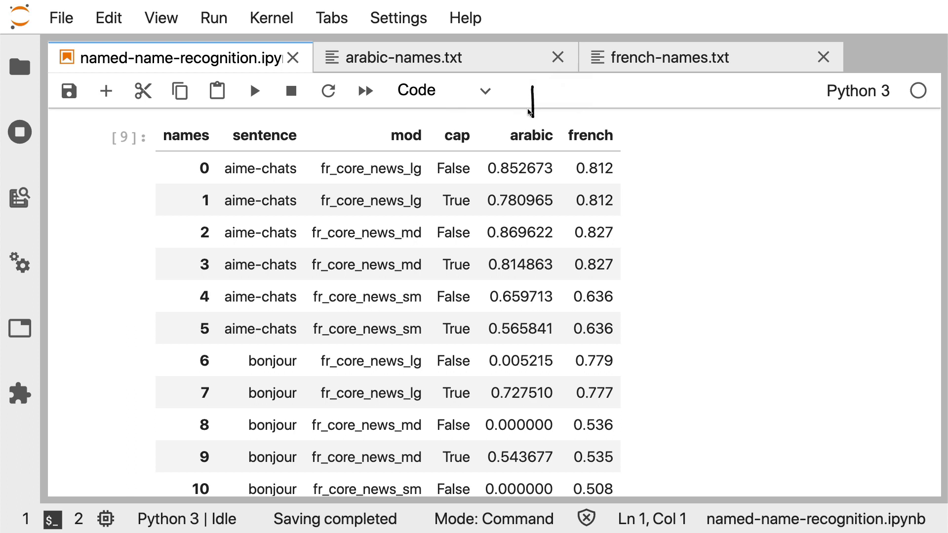
pyautogui.moveTo(593, 111)
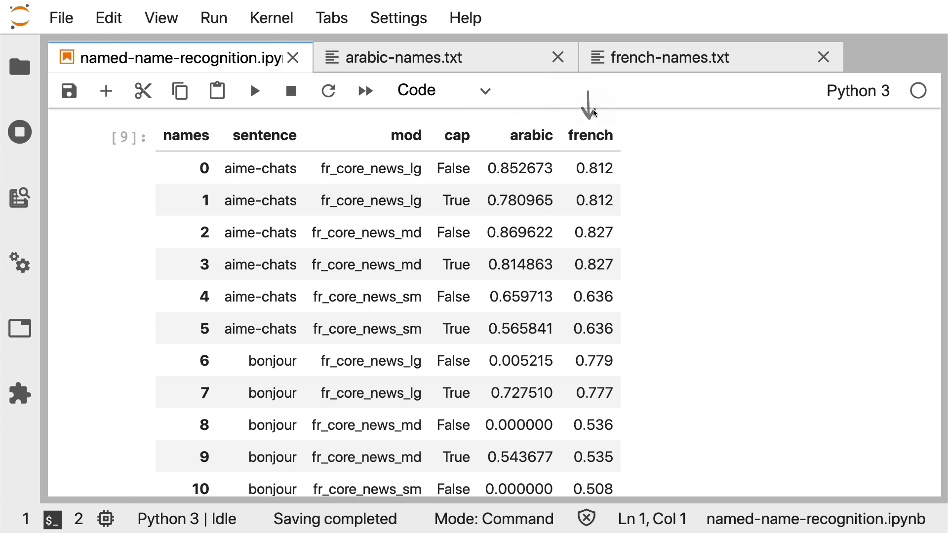
pyautogui.moveTo(482, 157)
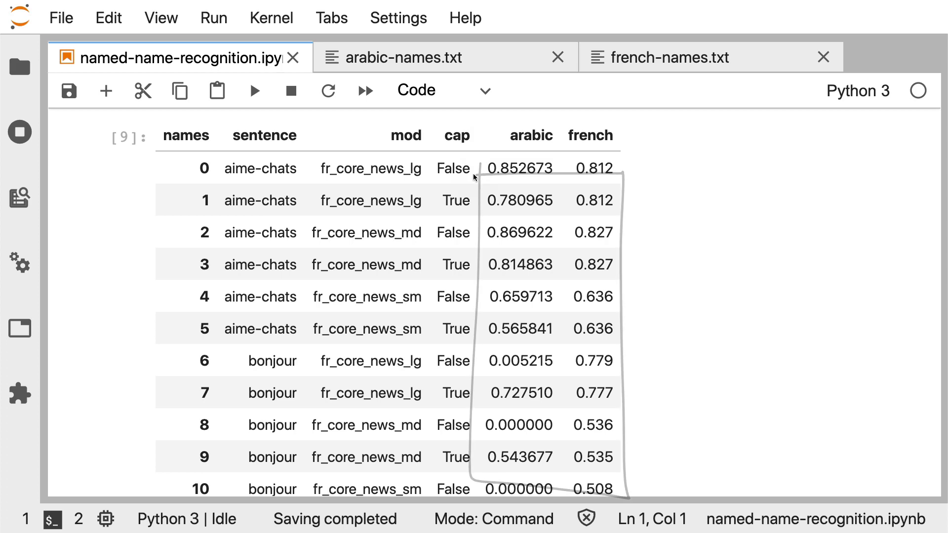
pyautogui.scroll(-3)
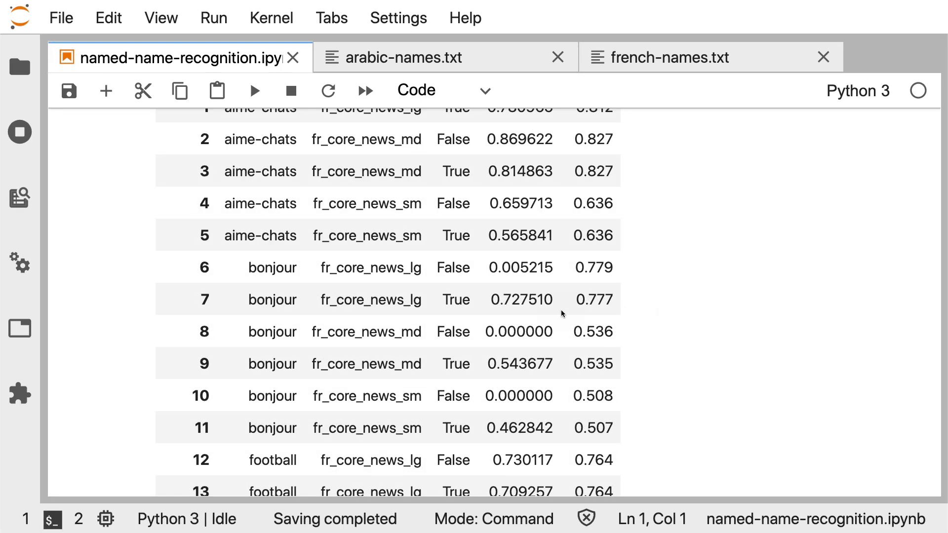
pyautogui.moveTo(472, 408)
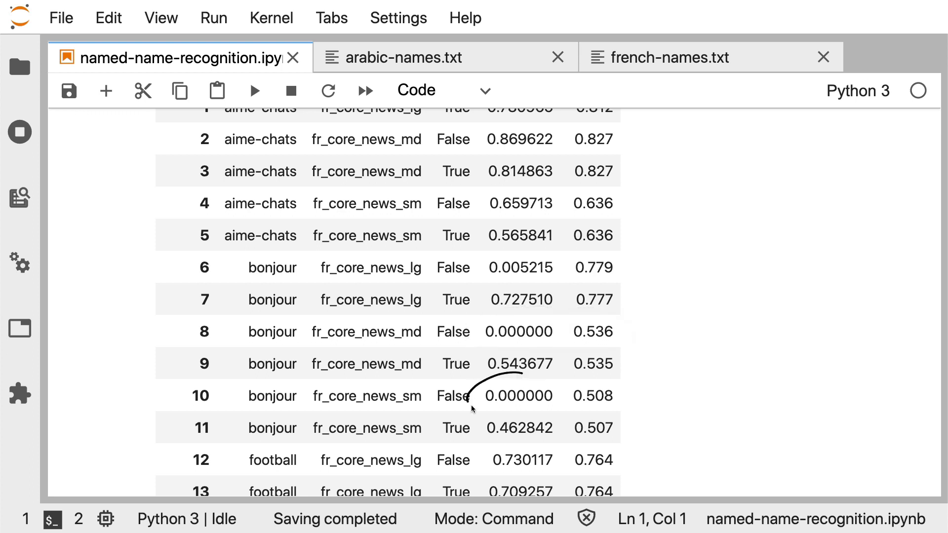
pyautogui.moveTo(752, 351)
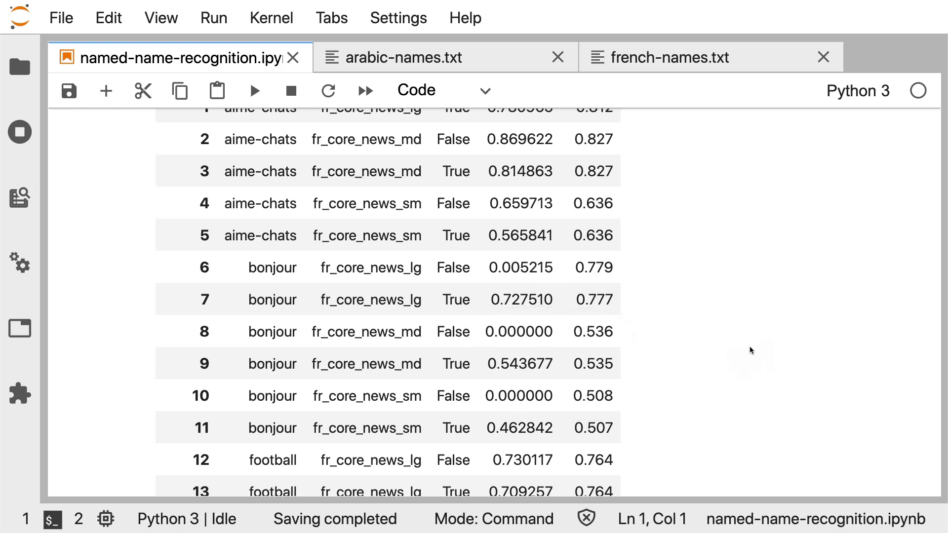
pyautogui.moveTo(648, 399)
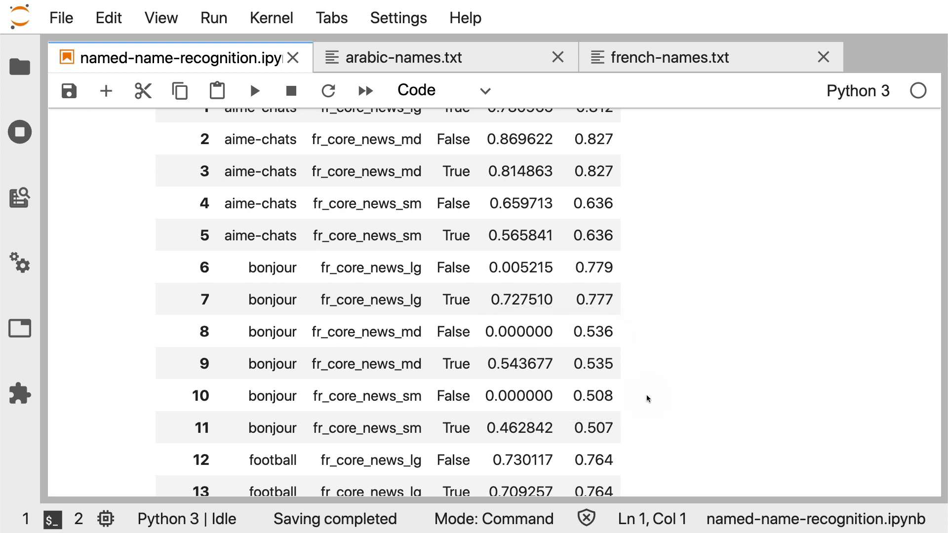
pyautogui.moveTo(242, 261)
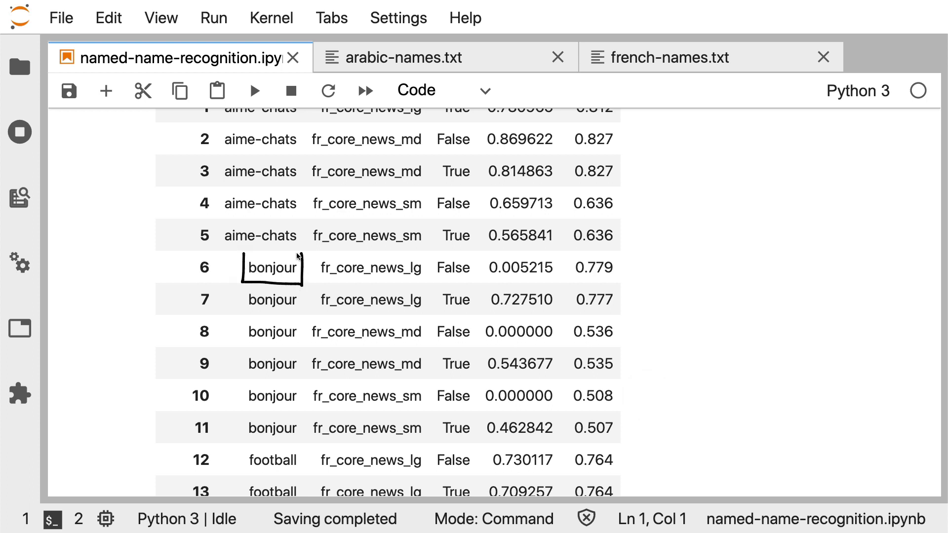
pyautogui.moveTo(242, 255)
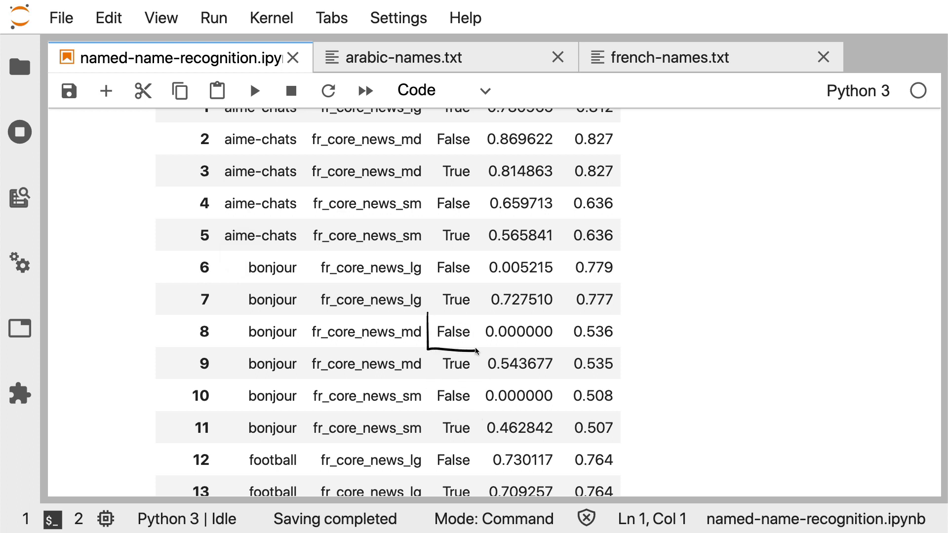
pyautogui.scroll(3)
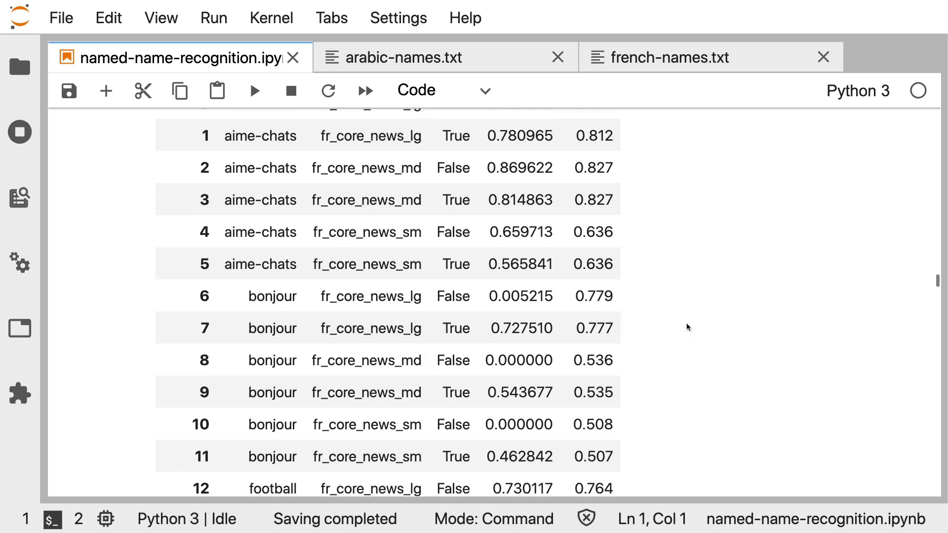
pyautogui.scroll(3)
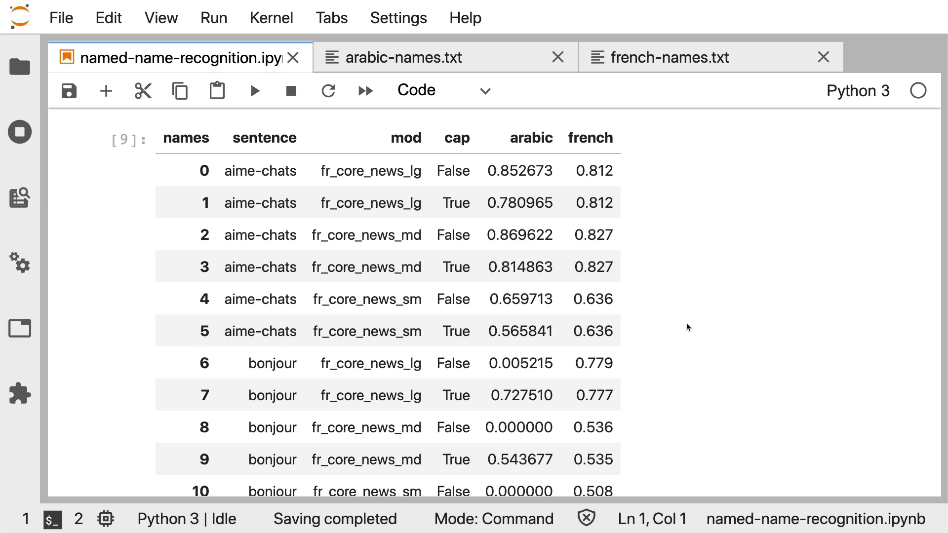
pyautogui.scroll(-3)
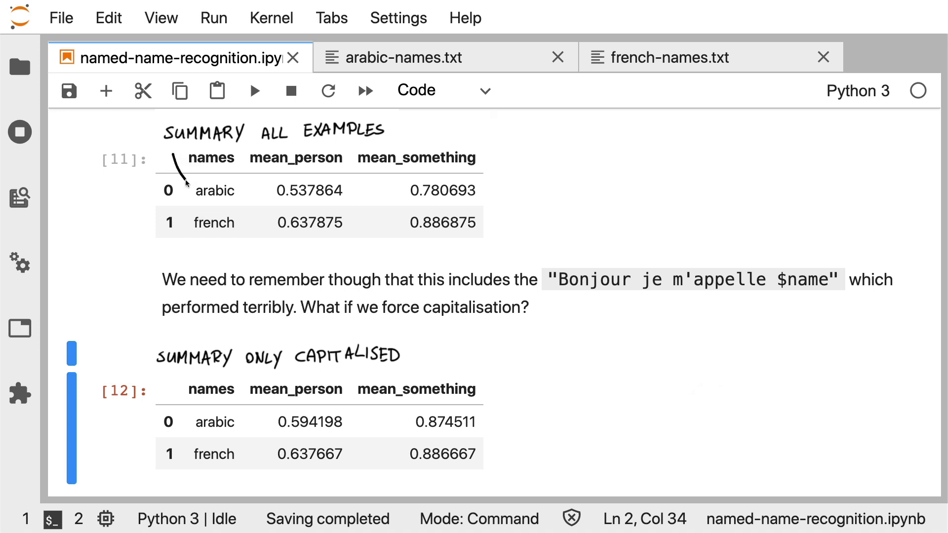
pyautogui.moveTo(215, 245)
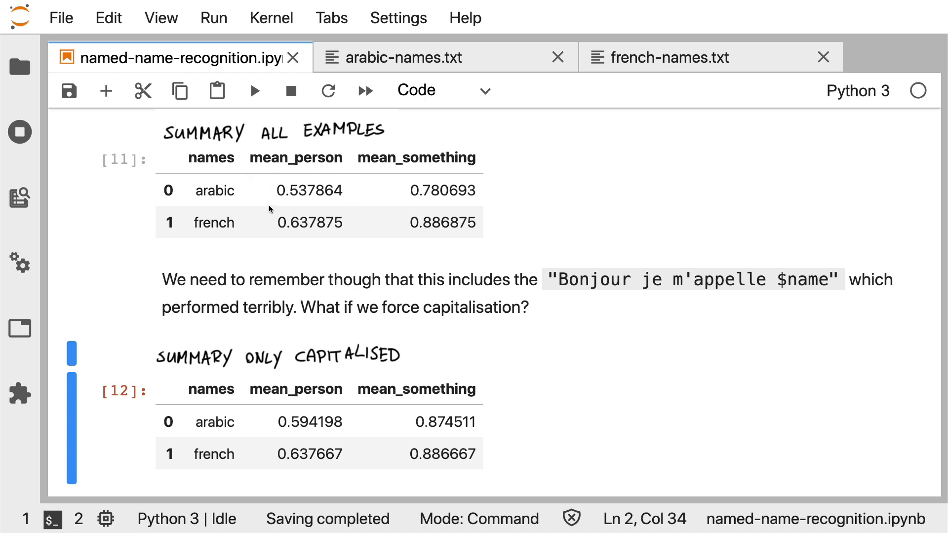
pyautogui.moveTo(265, 213)
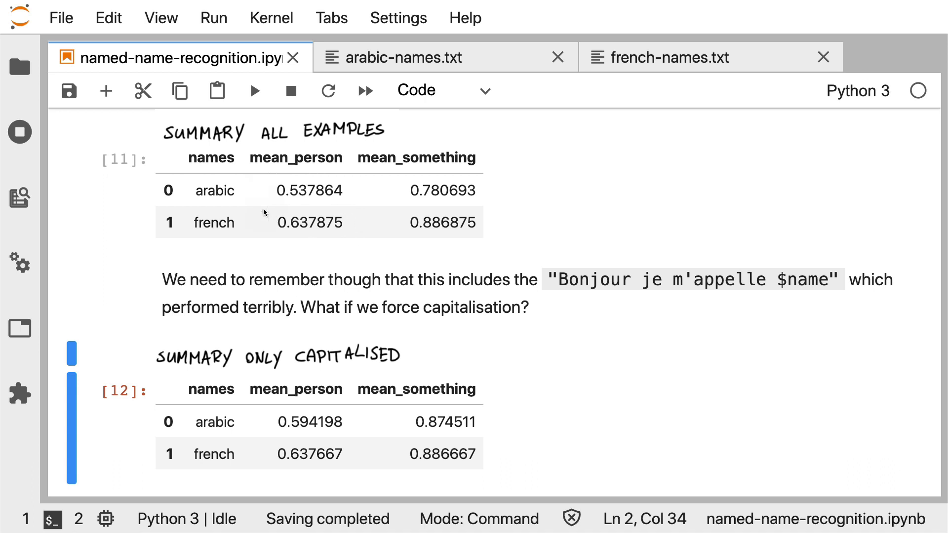
pyautogui.moveTo(647, 246)
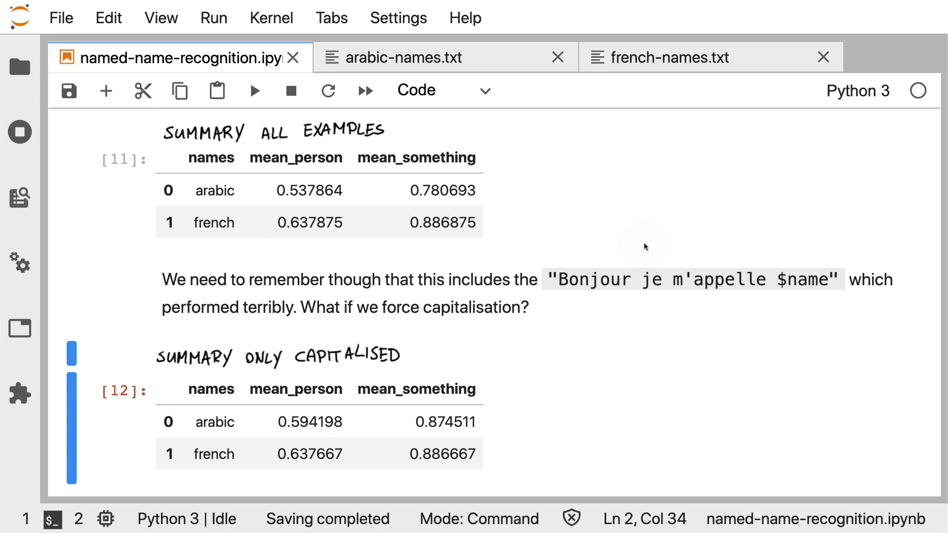
pyautogui.moveTo(517, 160)
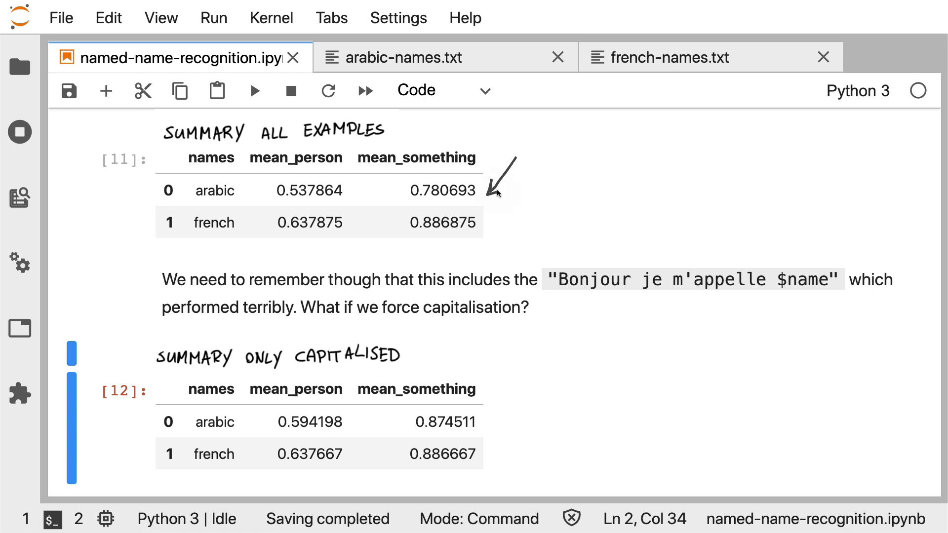
pyautogui.moveTo(676, 422)
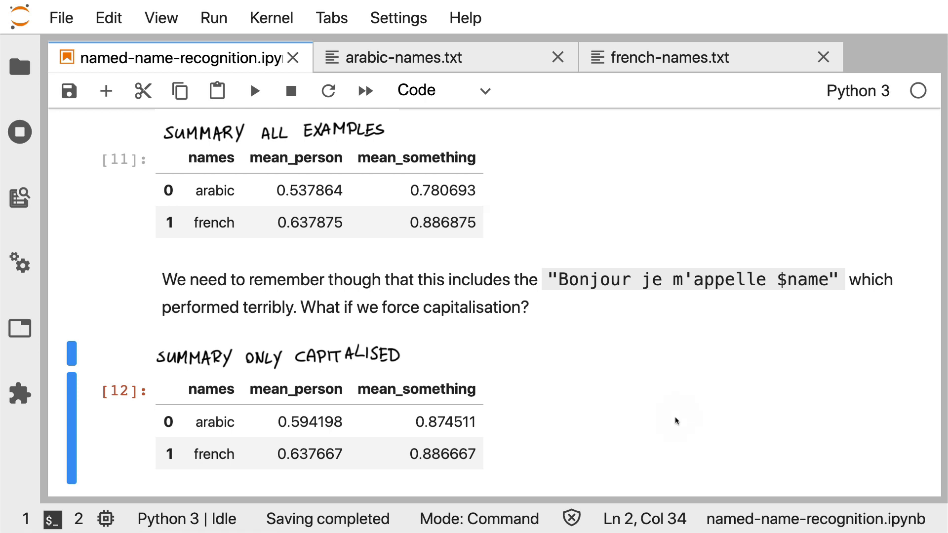
pyautogui.moveTo(719, 224)
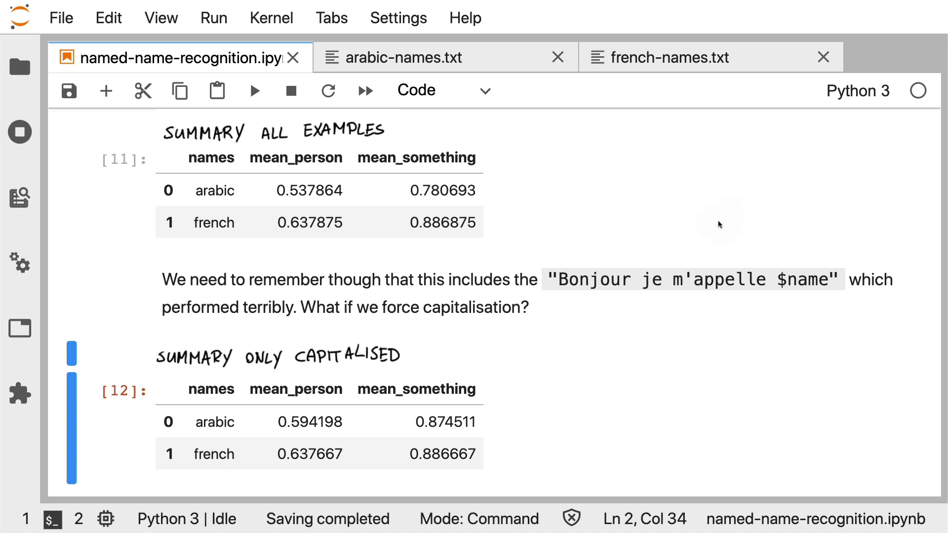
pyautogui.moveTo(751, 256)
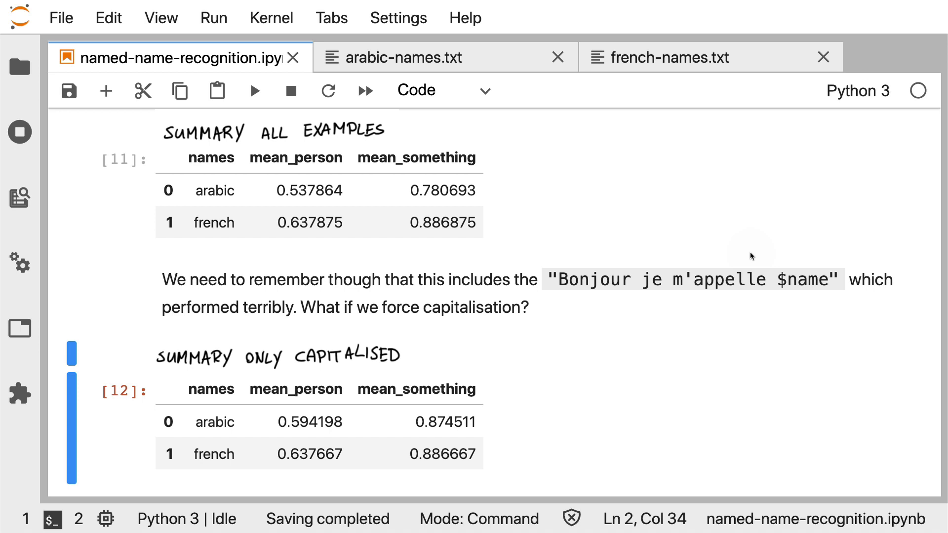
pyautogui.moveTo(710, 235)
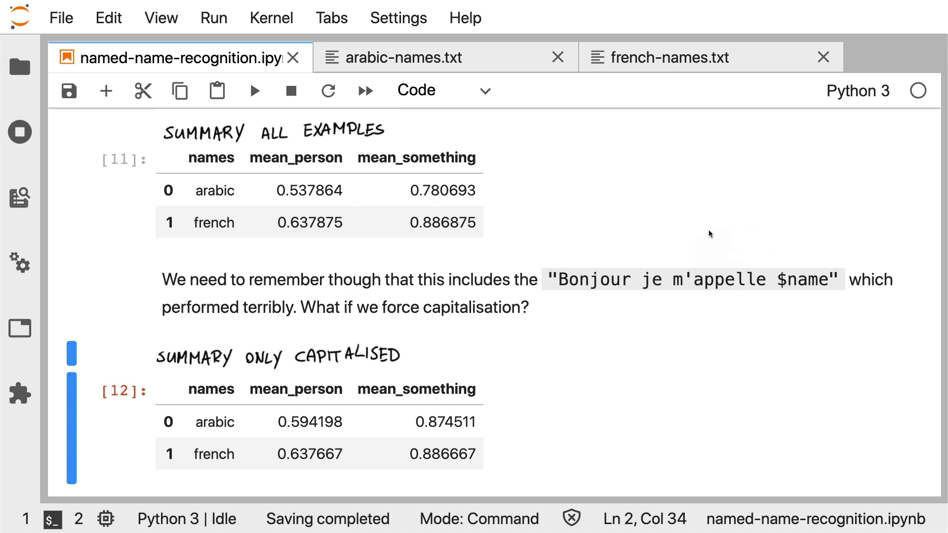
pyautogui.moveTo(735, 366)
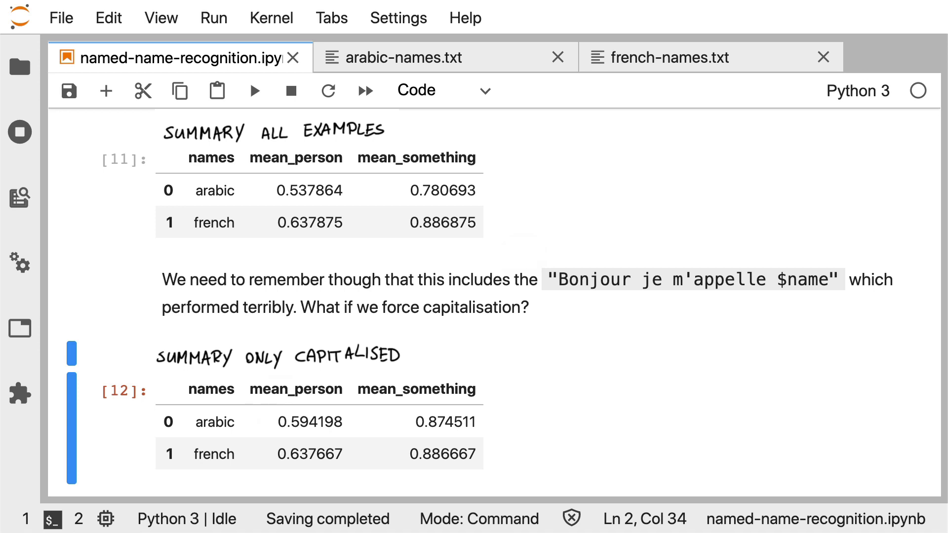
pyautogui.moveTo(481, 331)
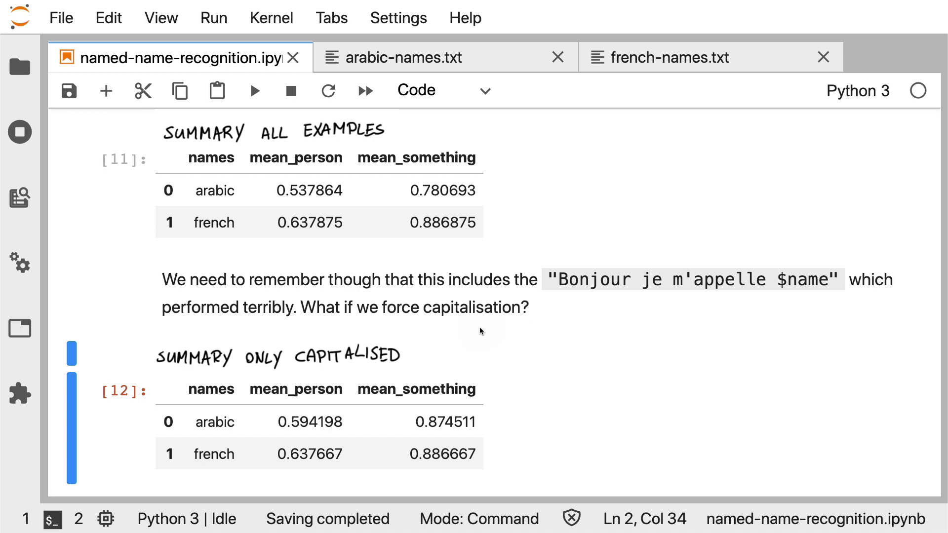
pyautogui.moveTo(361, 459)
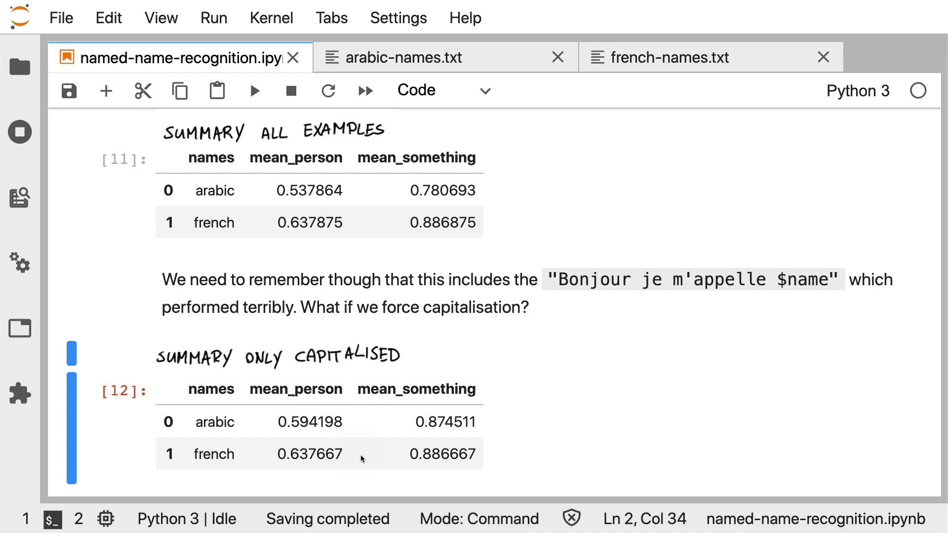
pyautogui.moveTo(356, 481)
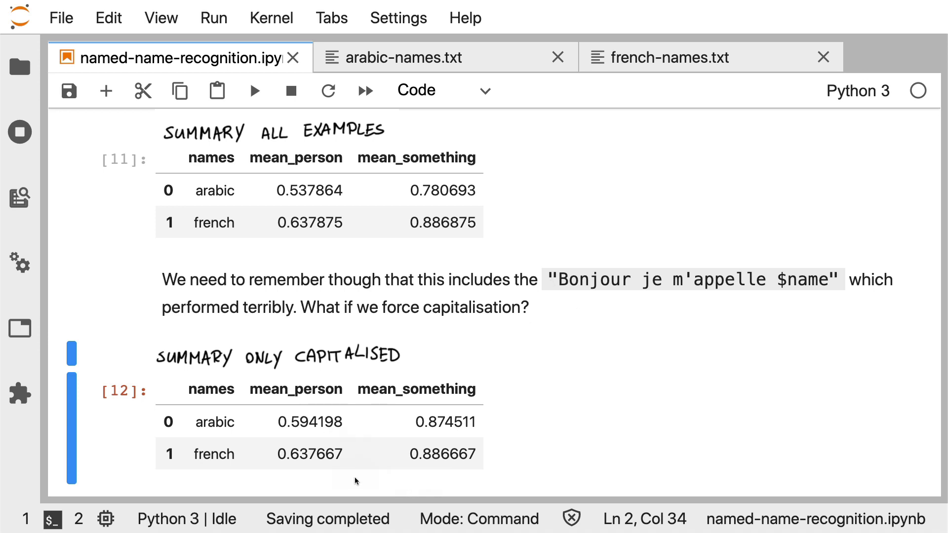
pyautogui.moveTo(270, 408)
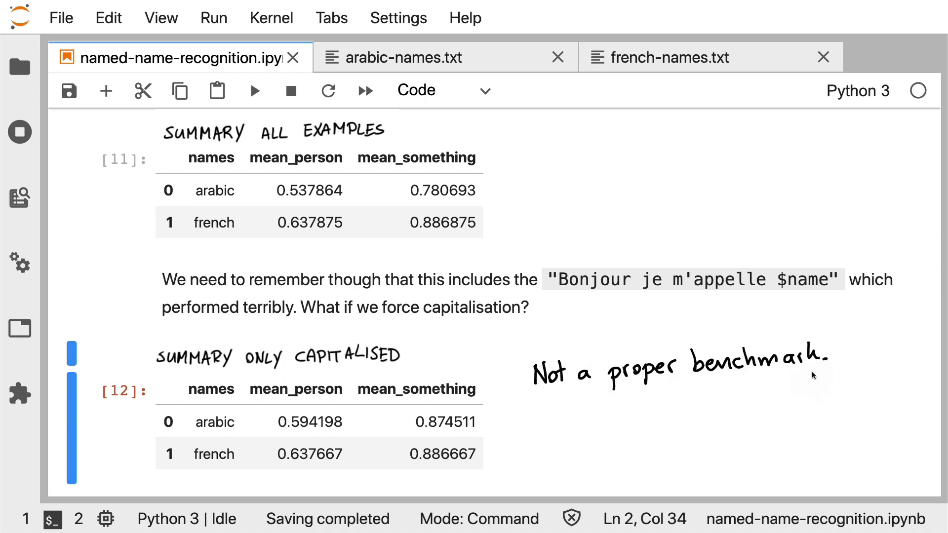
pyautogui.moveTo(411, 519)
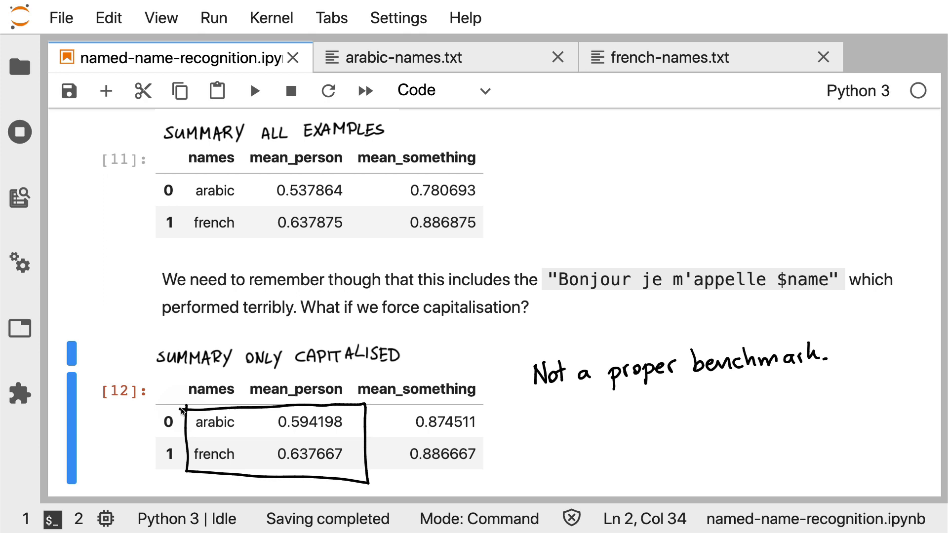
pyautogui.moveTo(181, 190)
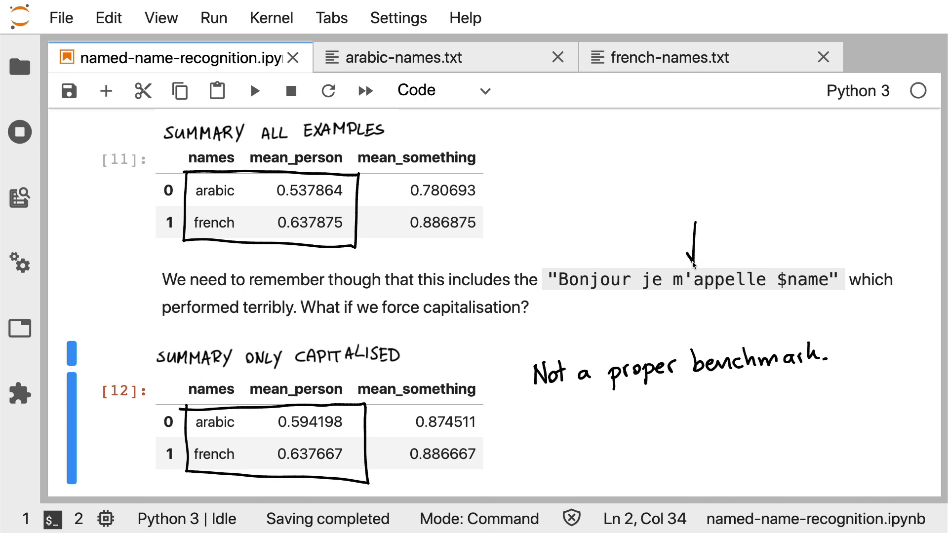
pyautogui.moveTo(879, 205)
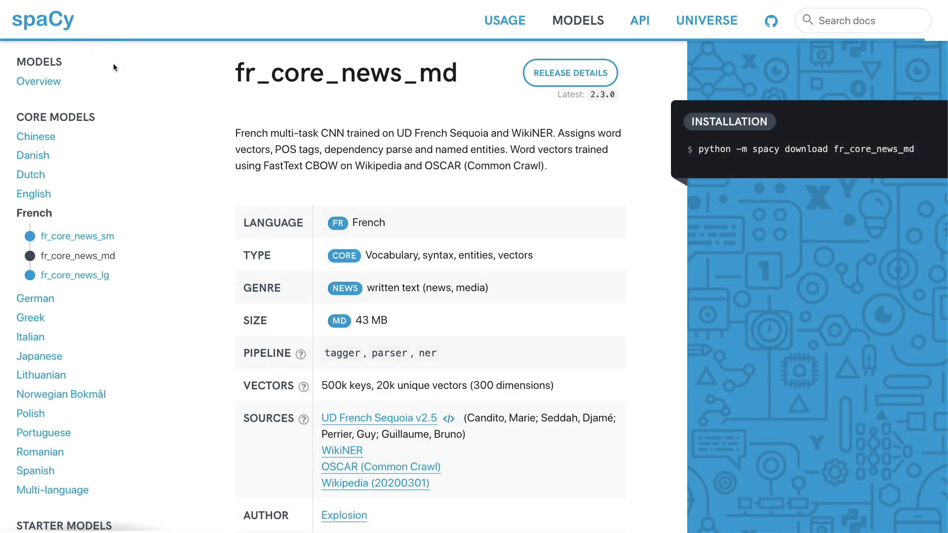
pyautogui.moveTo(551, 36)
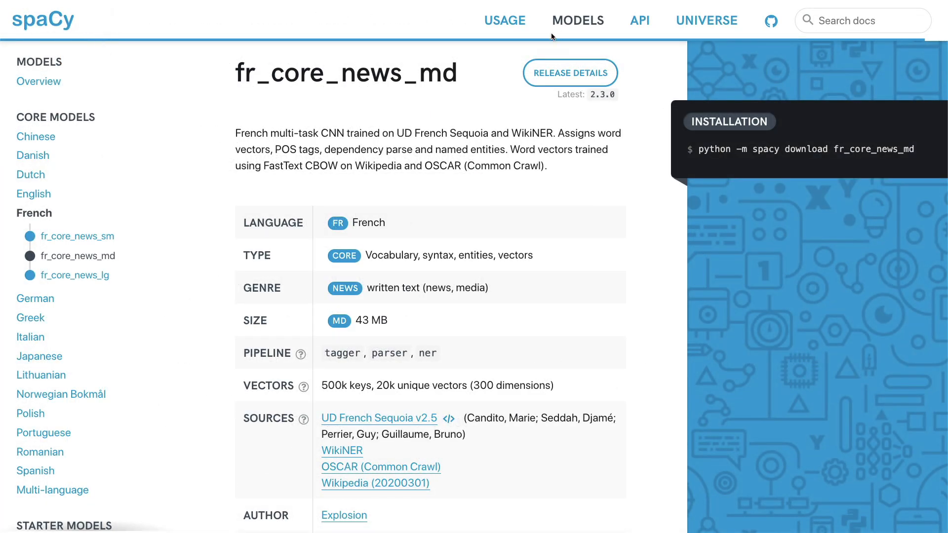
pyautogui.moveTo(629, 32)
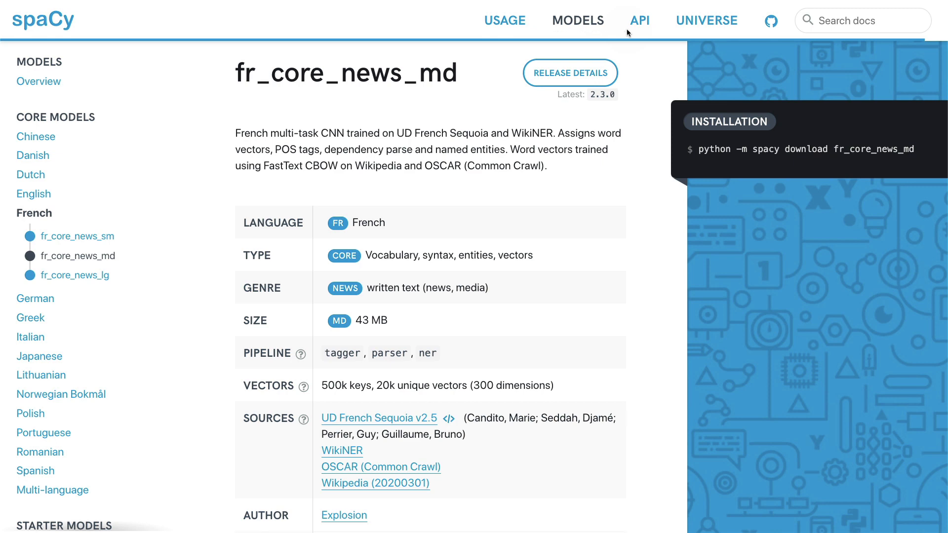
pyautogui.moveTo(128, 273)
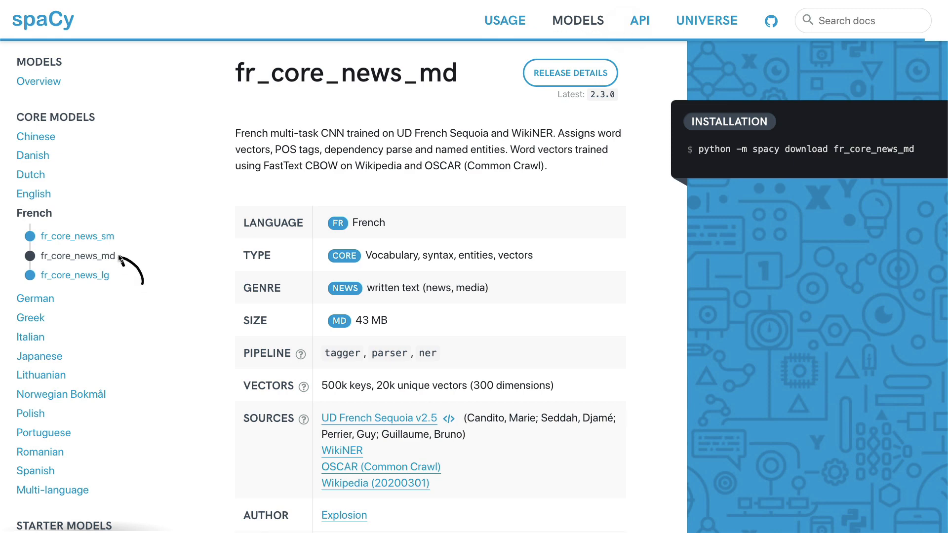
pyautogui.moveTo(128, 274)
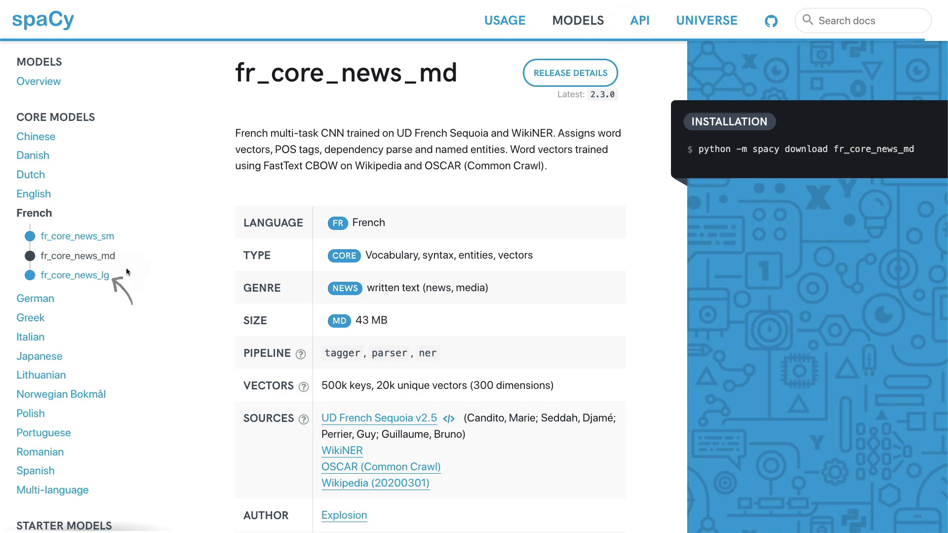
pyautogui.moveTo(128, 272)
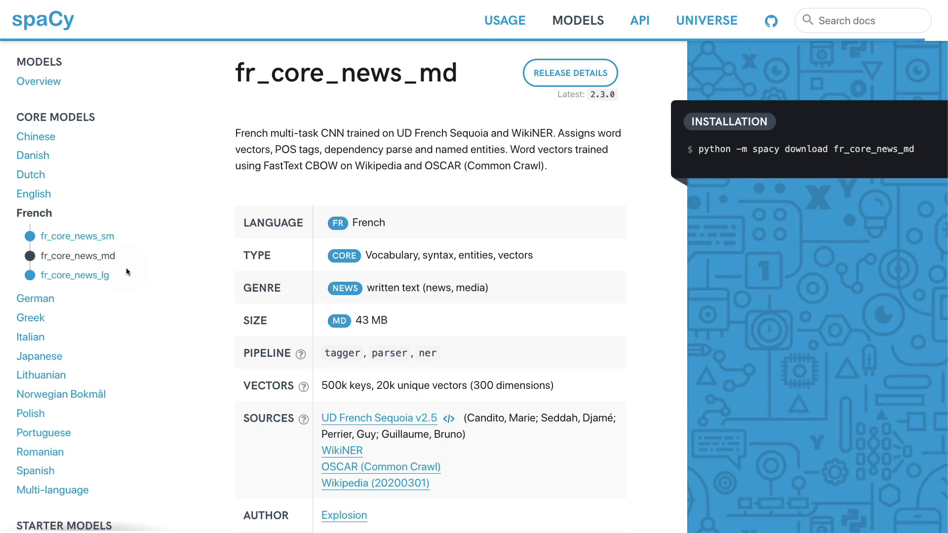
pyautogui.moveTo(319, 317)
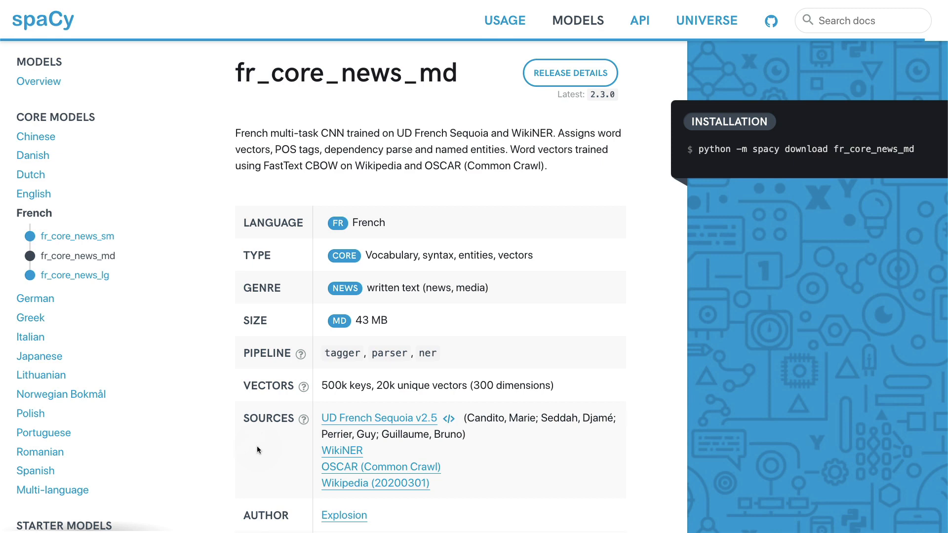
# Scroll the fr_core_news_md page to its license and accuracy score tables
pyautogui.scroll(-3)
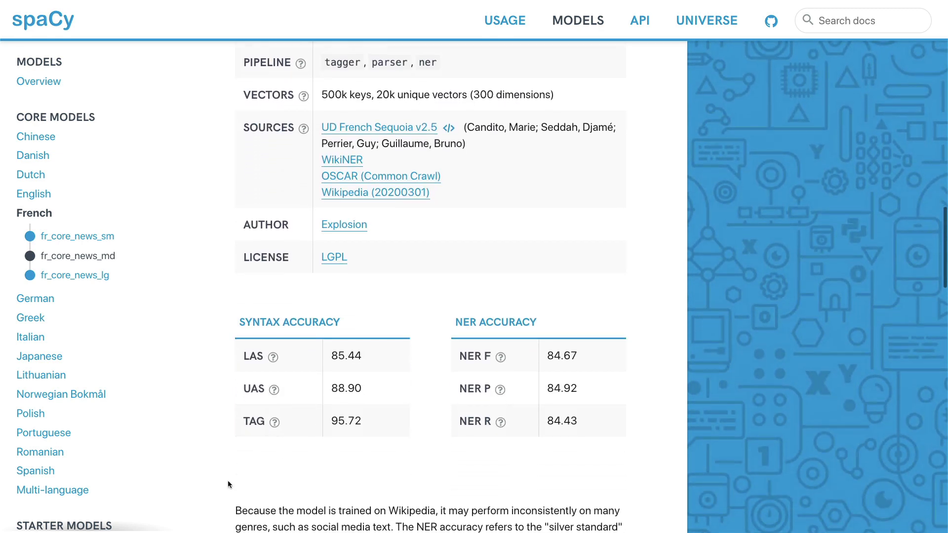
# Scroll to the NER accuracy scores and the Wikipedia-training note
pyautogui.scroll(-3)
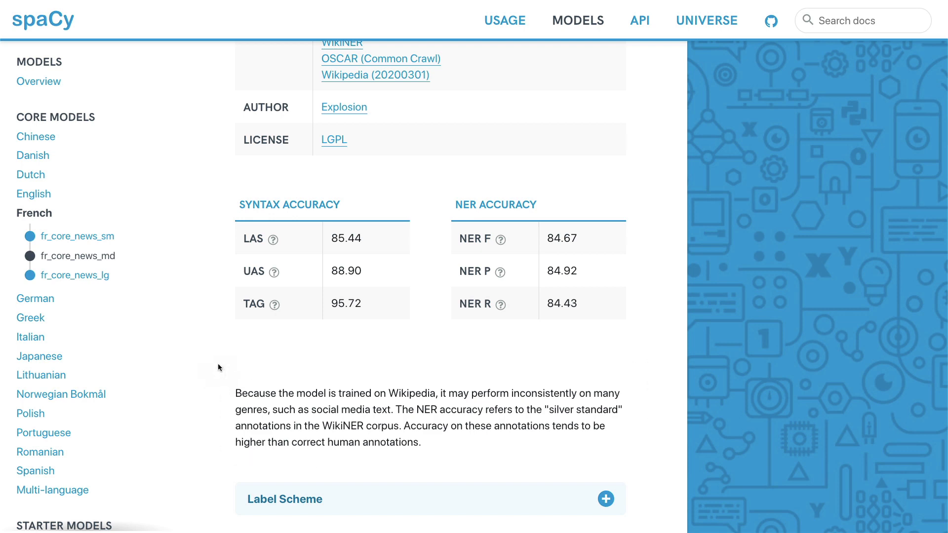
pyautogui.moveTo(385, 383)
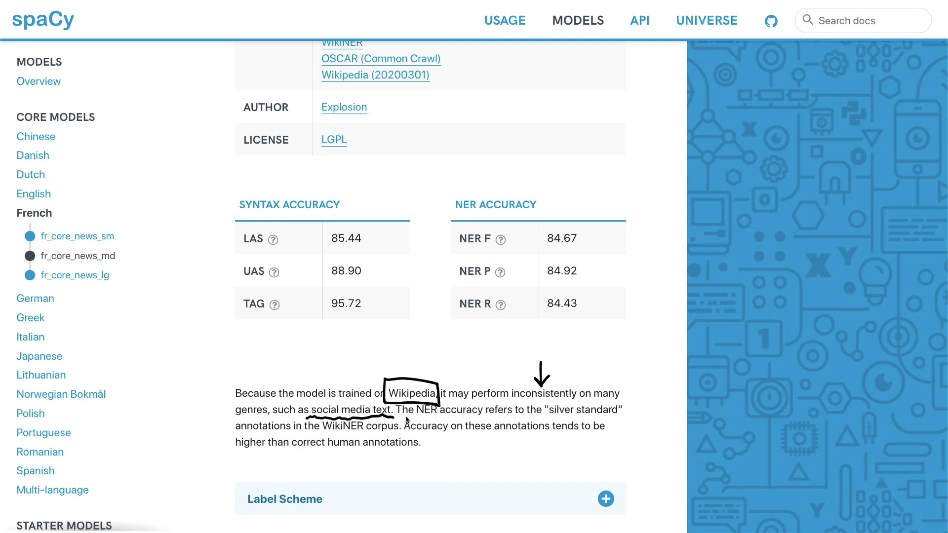
pyautogui.moveTo(262, 344)
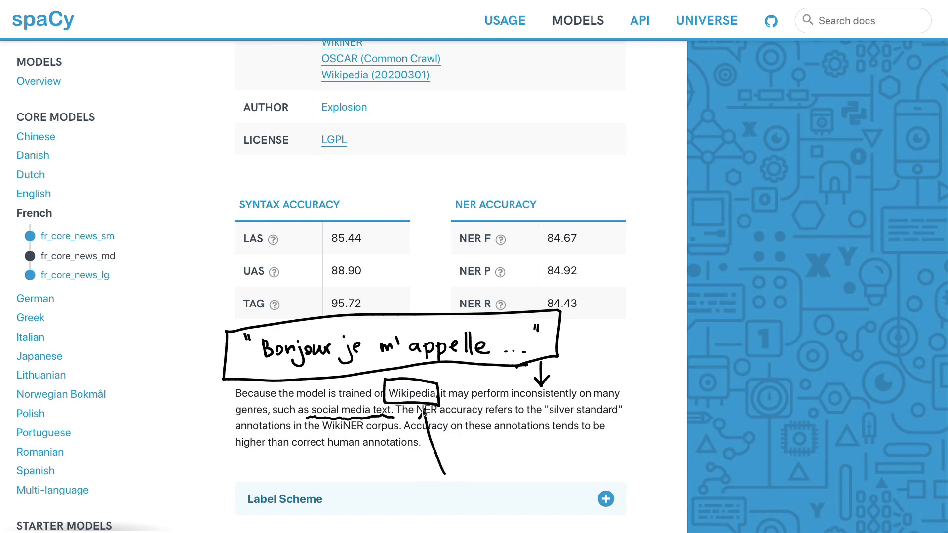
pyautogui.moveTo(696, 434)
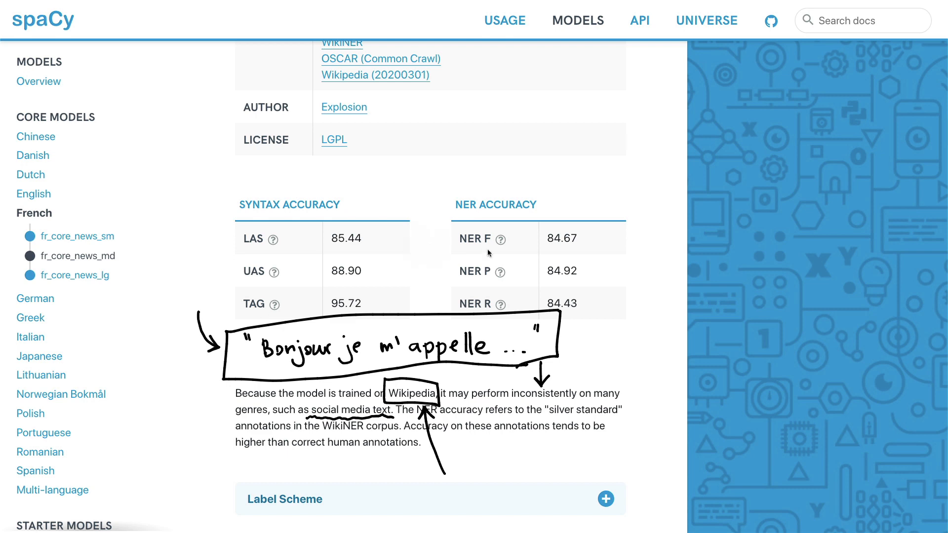
pyautogui.moveTo(692, 347)
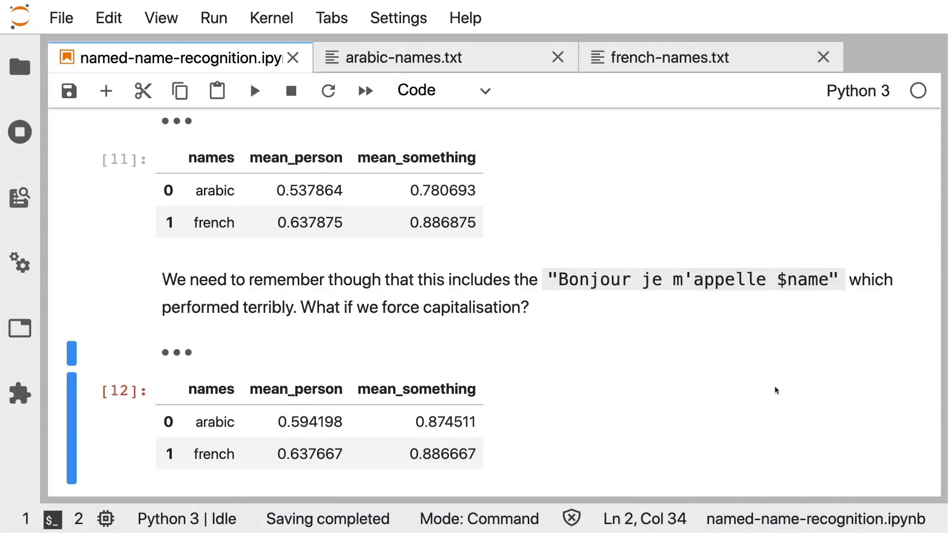
pyautogui.moveTo(567, 340)
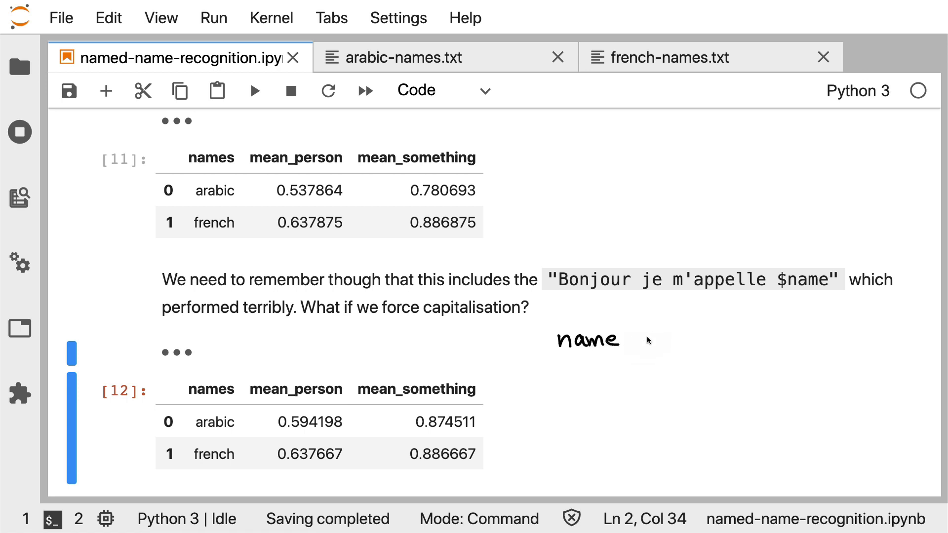
# Finish the note "name detection is unsolved – cultural" beside the mean-score tables
pyautogui.write('detection is unsolved')
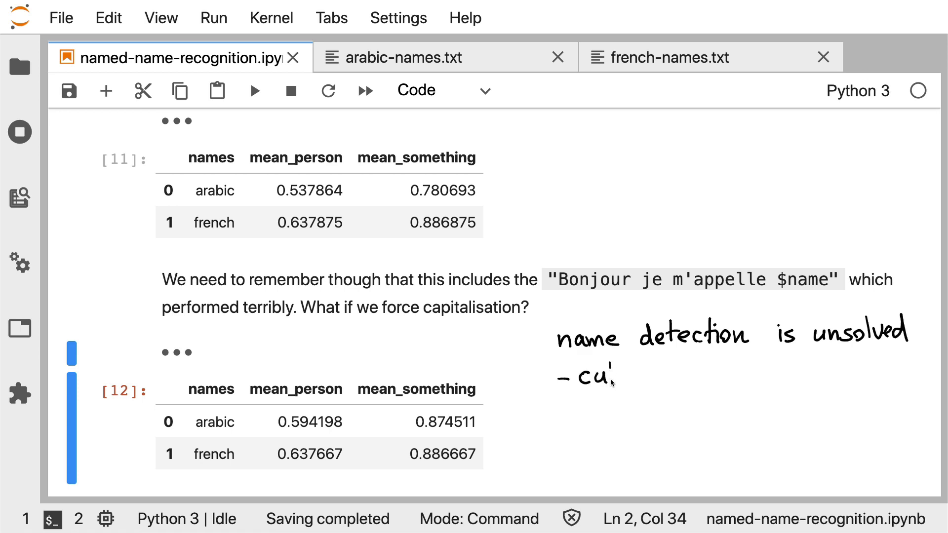
pyautogui.write('ltural')
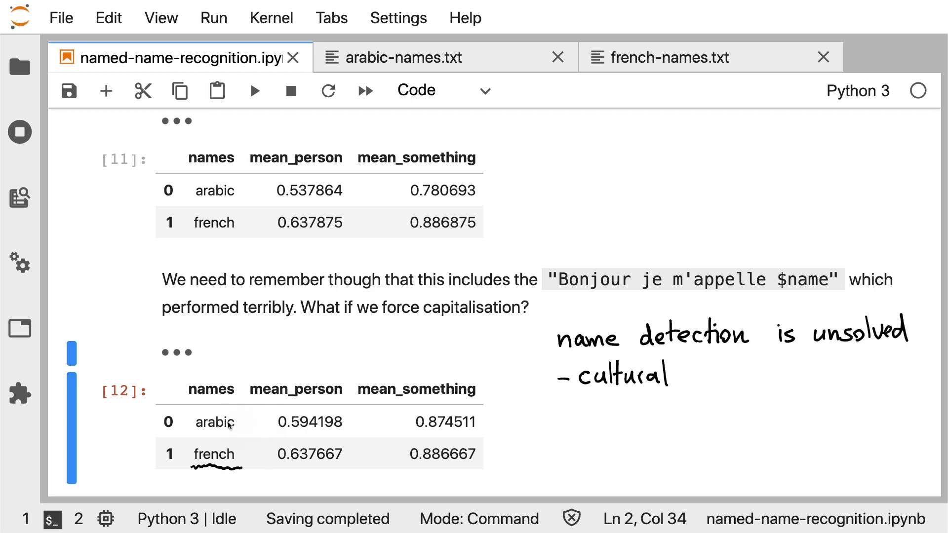
pyautogui.moveTo(200, 438)
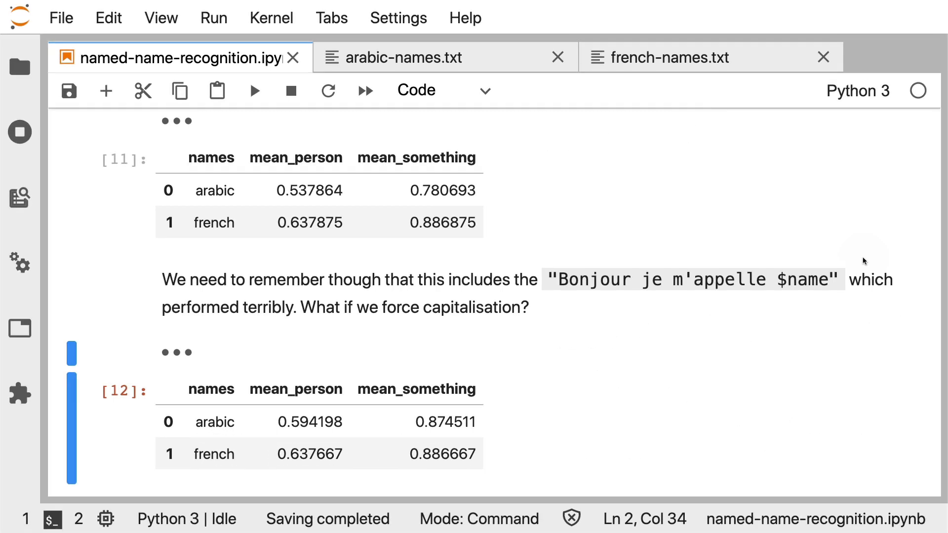
pyautogui.moveTo(317, 43)
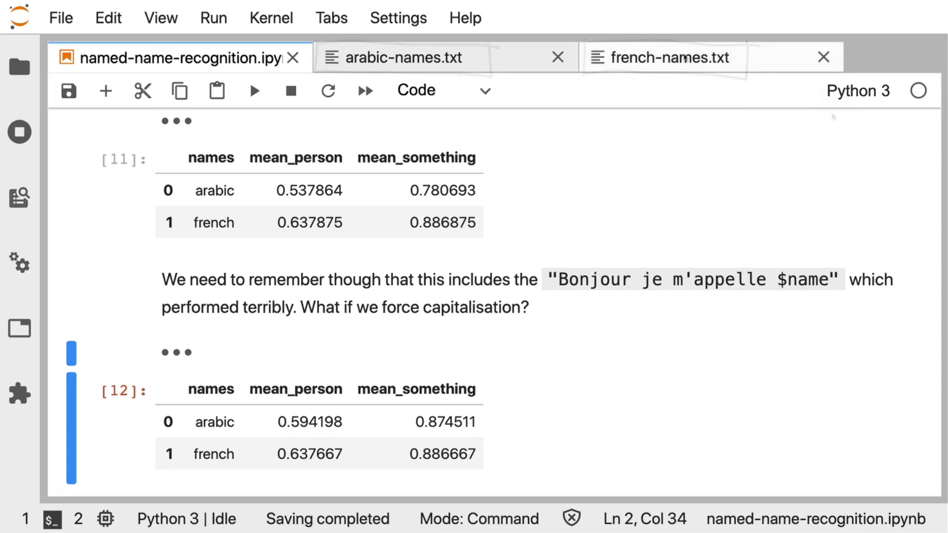
# Switch to french-names.txt listing Gabriel, Léo, Raphaël and onward
pyautogui.click(664, 57)
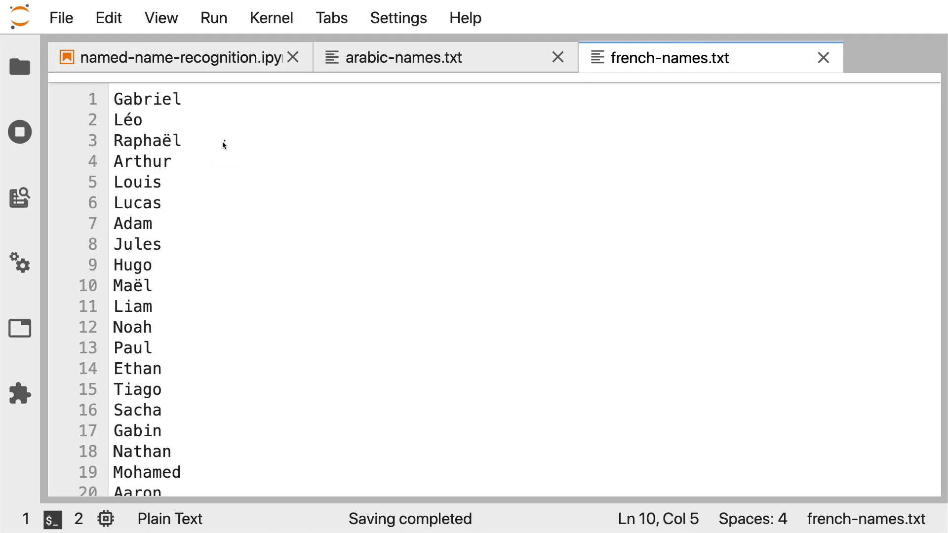
pyautogui.moveTo(207, 295)
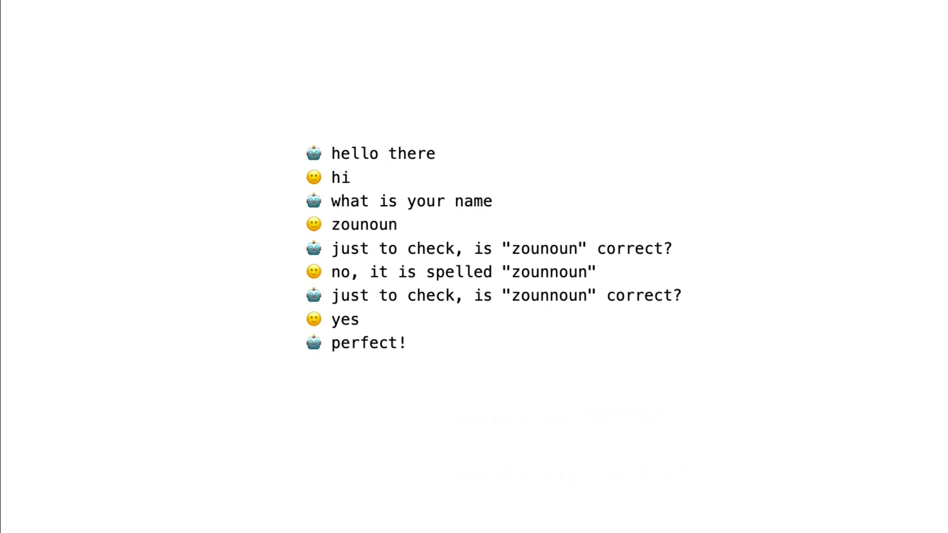
pyautogui.moveTo(100, 64)
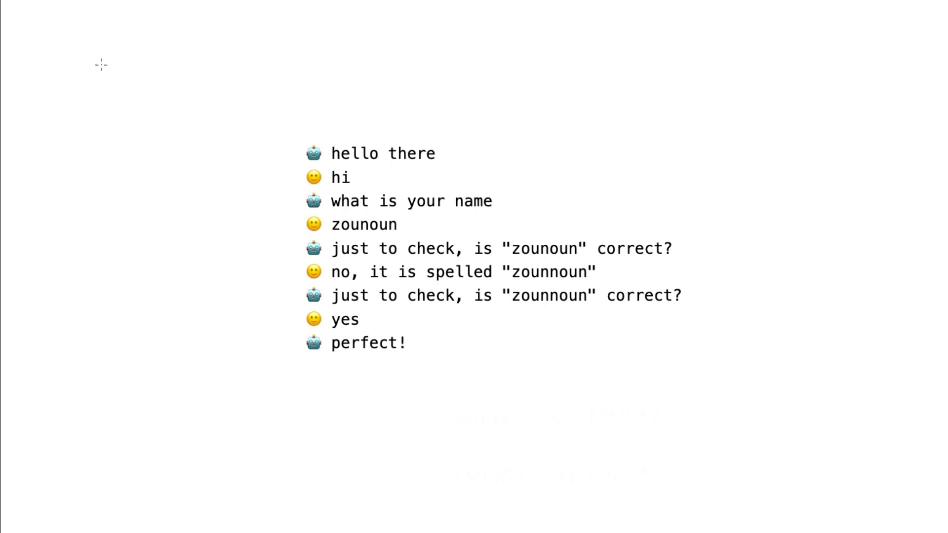
pyautogui.moveTo(296, 200)
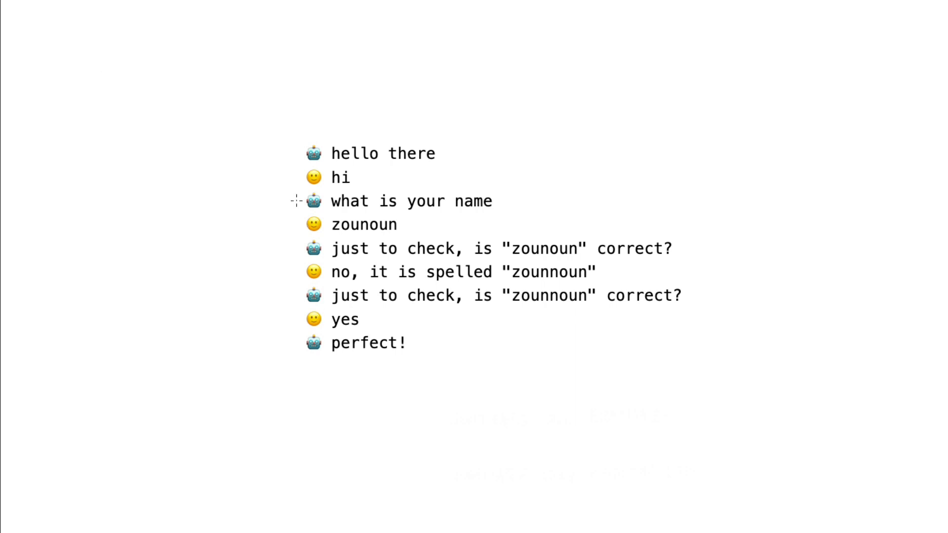
pyautogui.moveTo(449, 478)
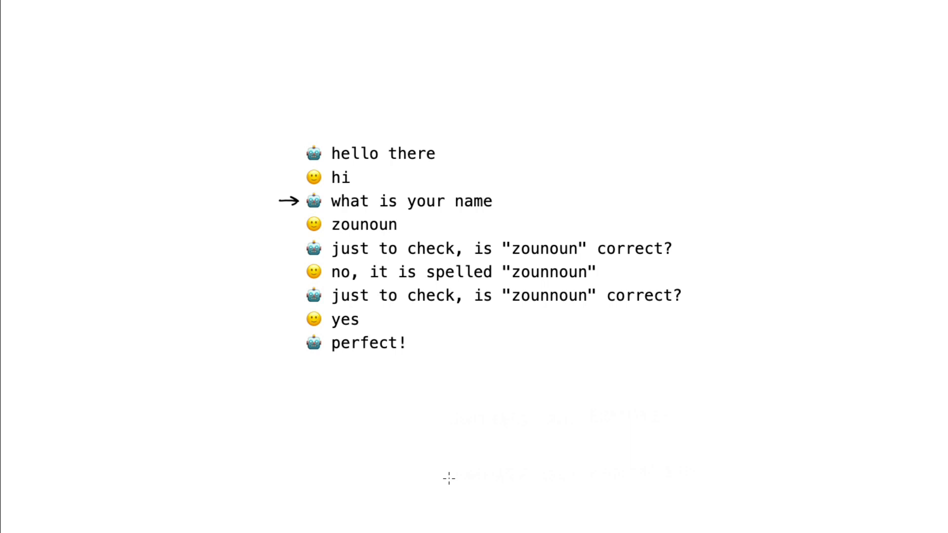
pyautogui.moveTo(296, 248)
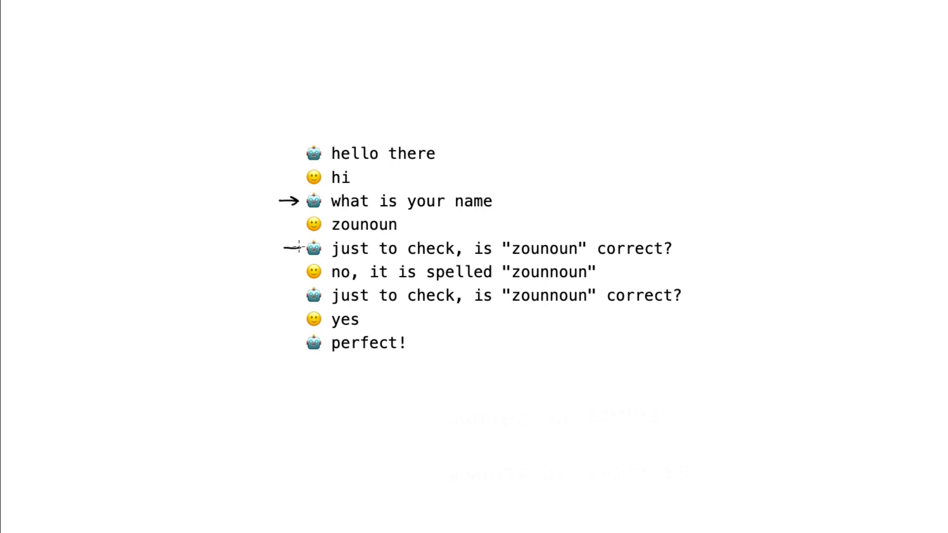
pyautogui.moveTo(493, 402)
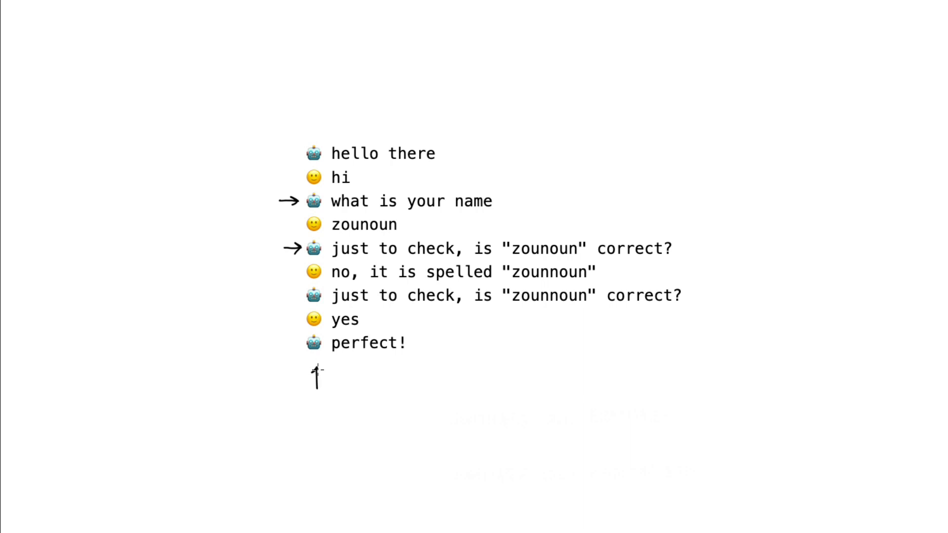
pyautogui.moveTo(531, 442)
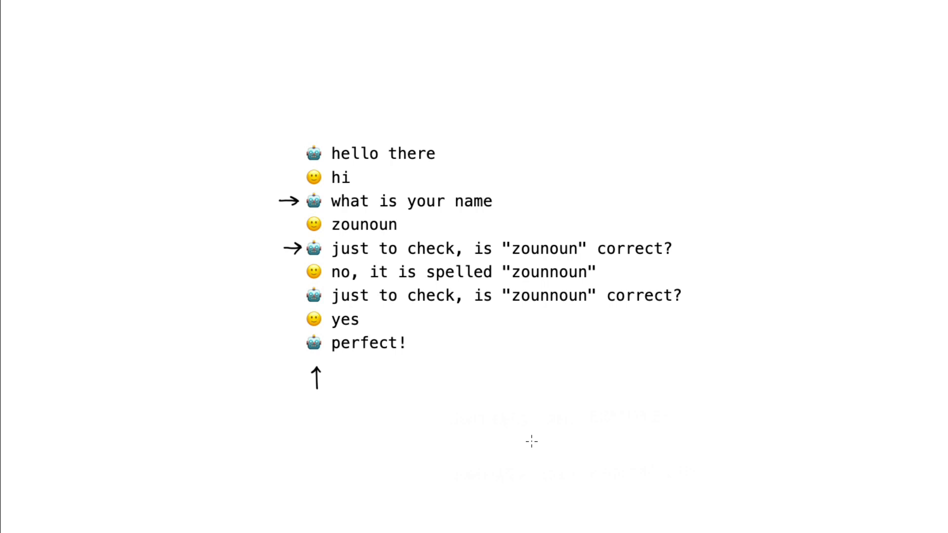
# Write the handwritten heading 'Name Detection' above the chatbot dialogue sketch
pyautogui.write('Name D')
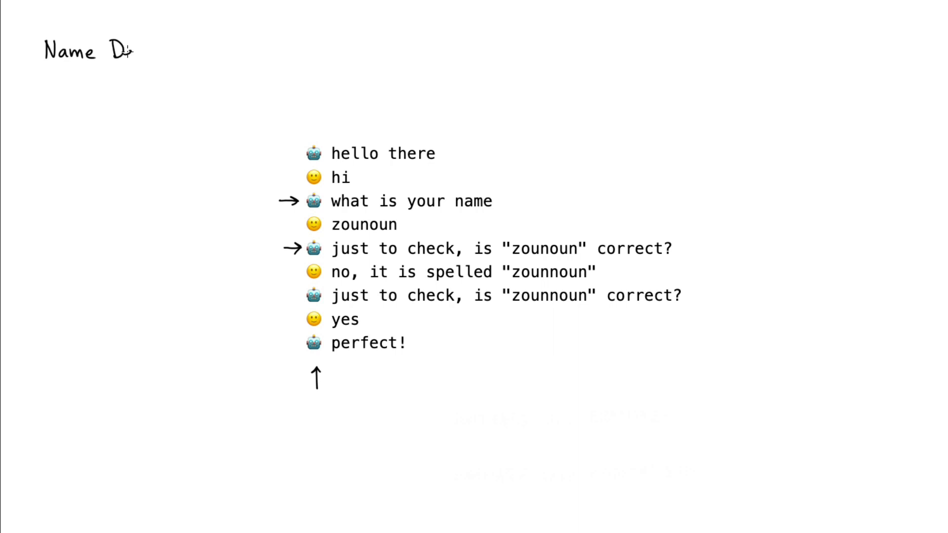
pyautogui.write('etection')
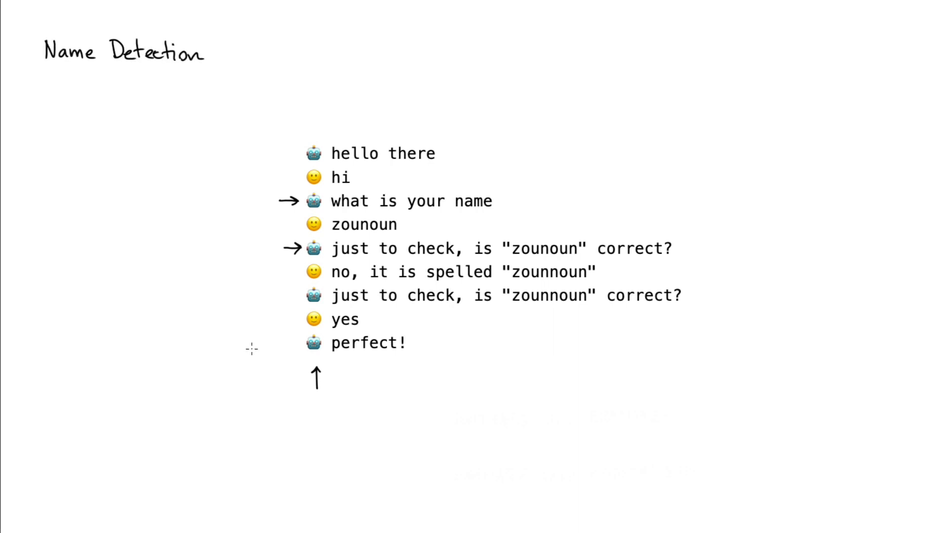
pyautogui.moveTo(107, 93)
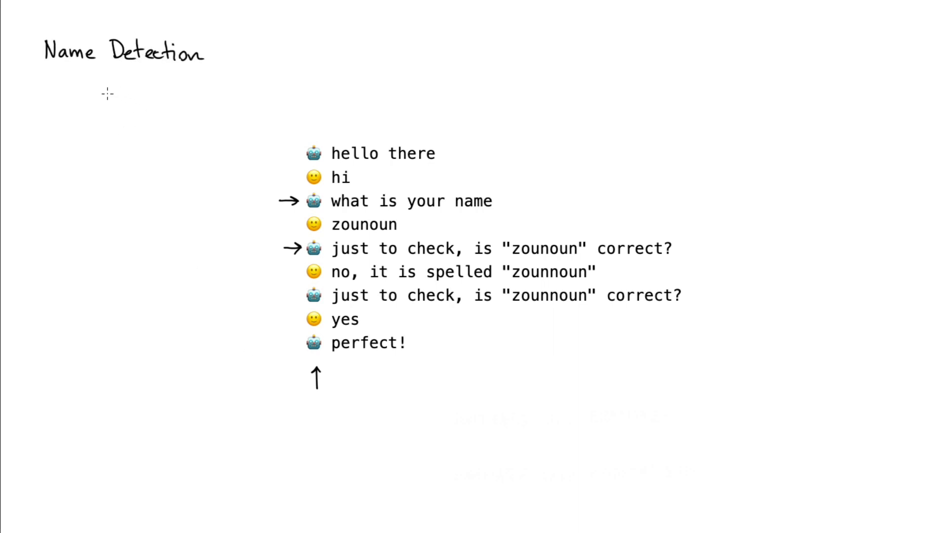